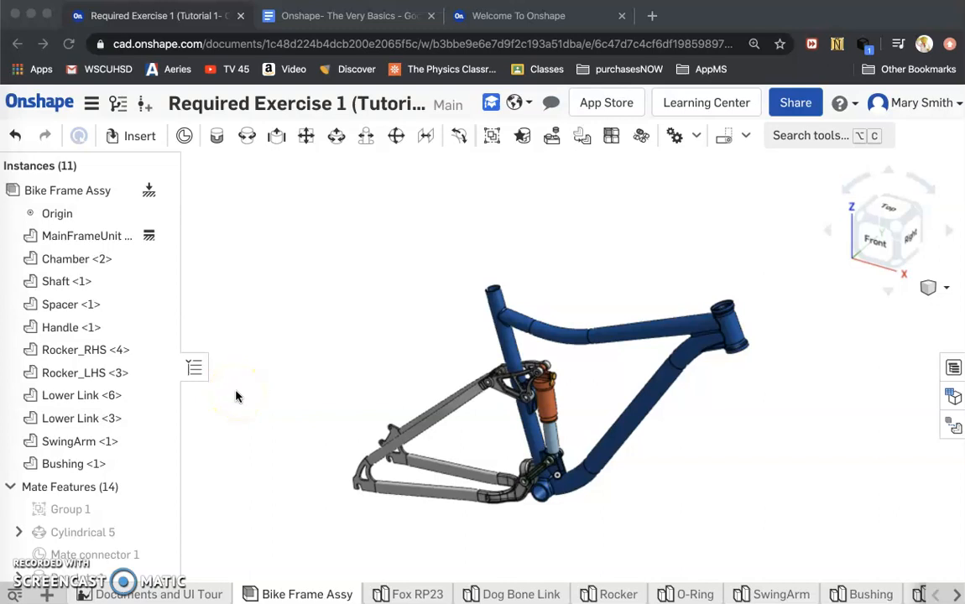
{"action": "mouse_move", "coordinate": [394, 325]}
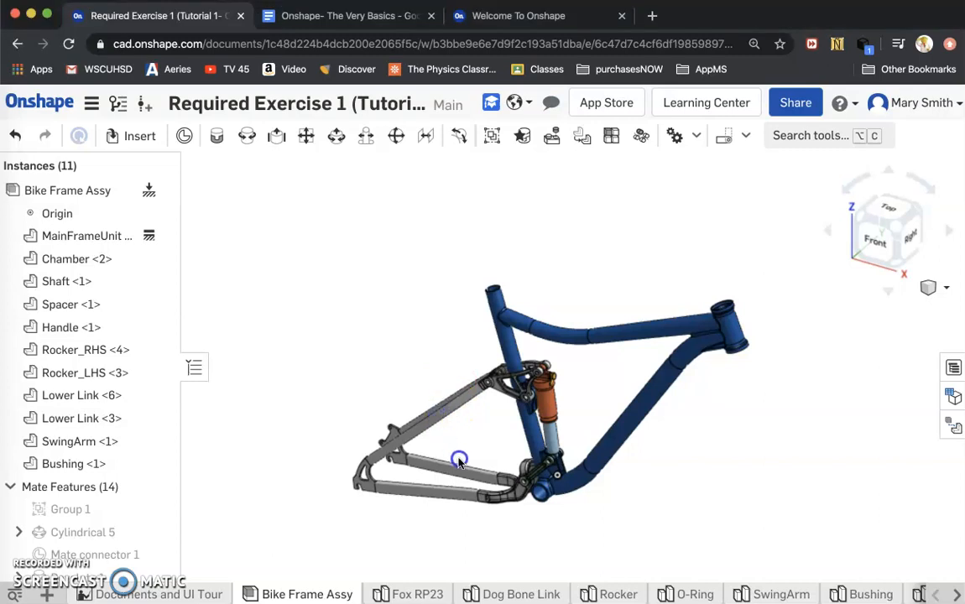
Drag the bike frame's rear swing arm through several up and down pivot positions.
{"action": "left_click_drag", "start_coordinate": [459, 459], "coordinate": [485, 356]}
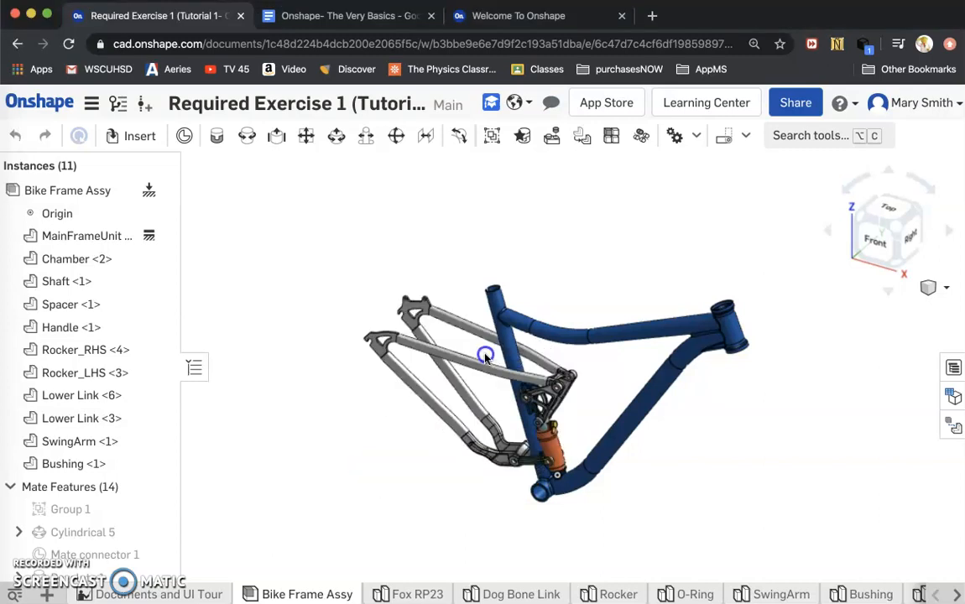
{"action": "left_click_drag", "start_coordinate": [485, 355], "coordinate": [404, 460]}
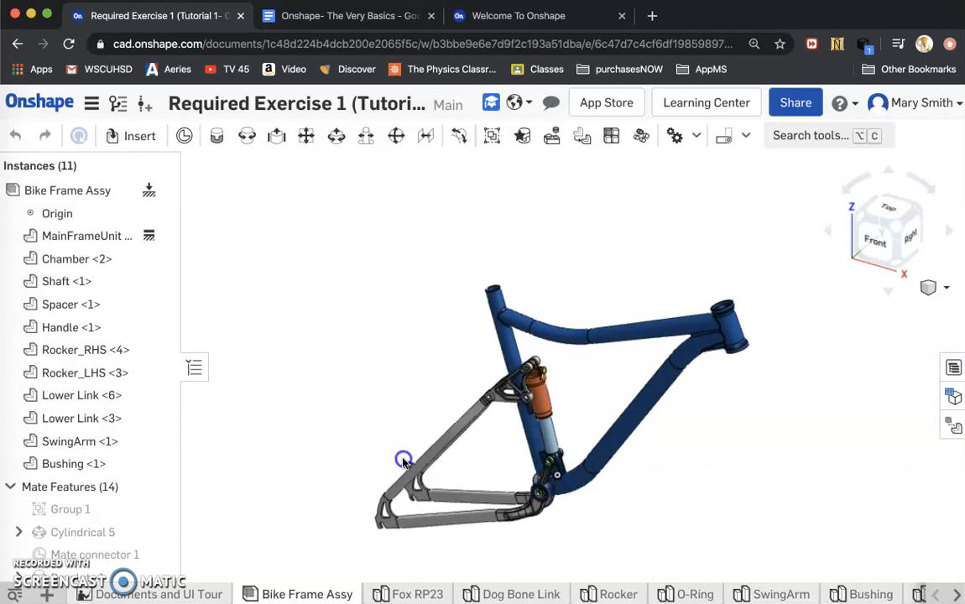
{"action": "left_click_drag", "start_coordinate": [403, 460], "coordinate": [409, 426]}
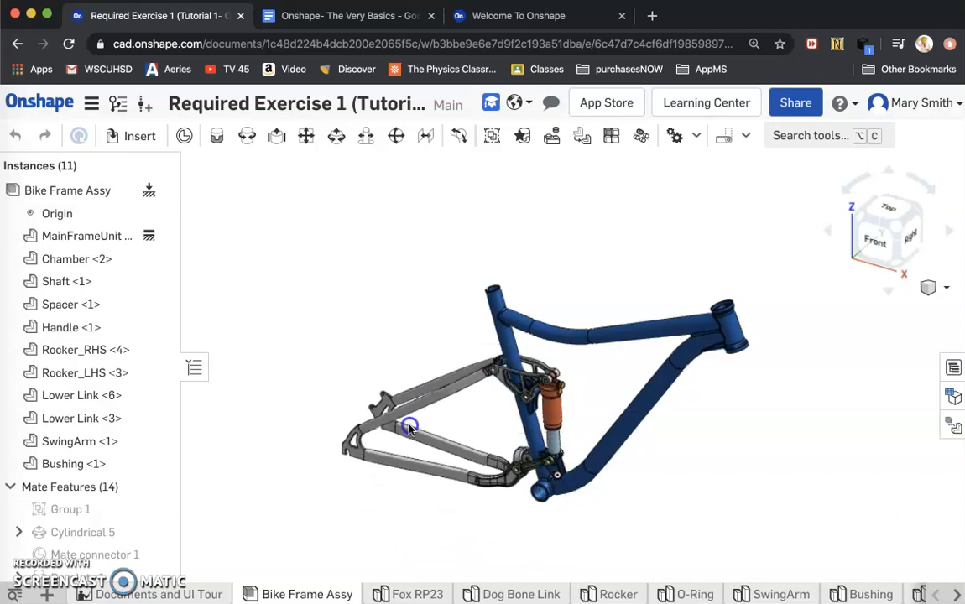
{"action": "left_click_drag", "start_coordinate": [410, 426], "coordinate": [502, 370]}
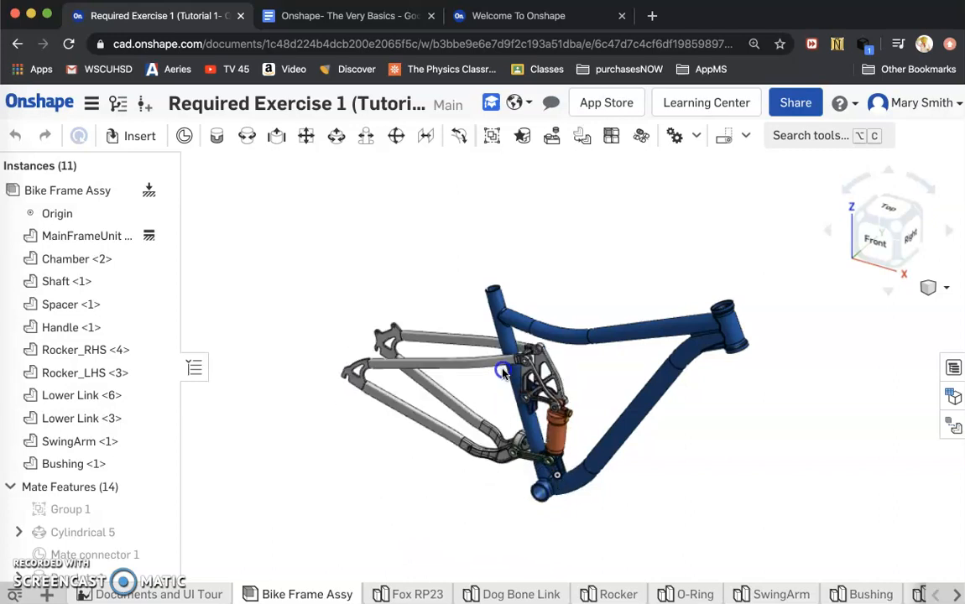
{"action": "left_click_drag", "start_coordinate": [502, 371], "coordinate": [264, 377]}
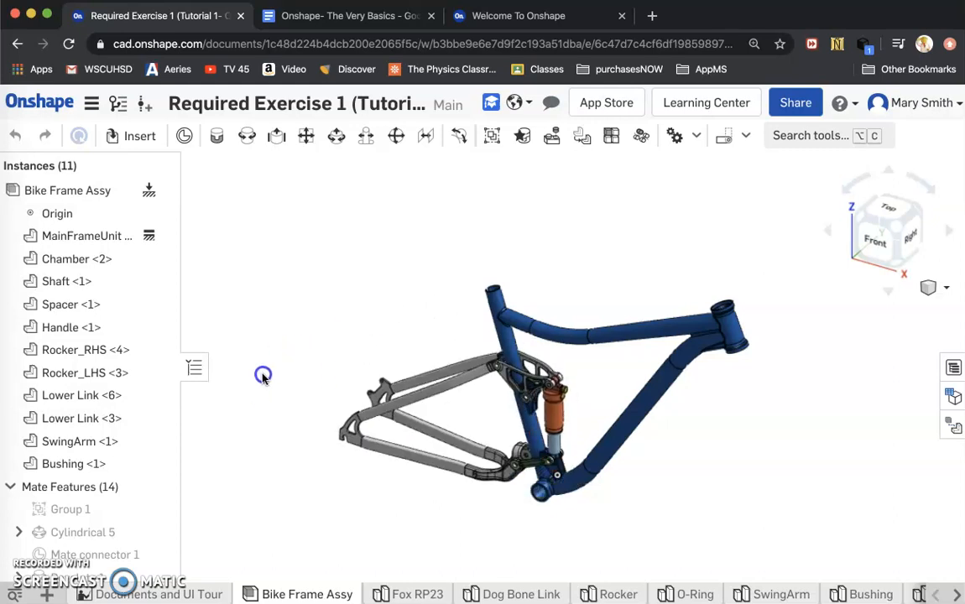
{"action": "left_click_drag", "start_coordinate": [262, 374], "coordinate": [328, 404]}
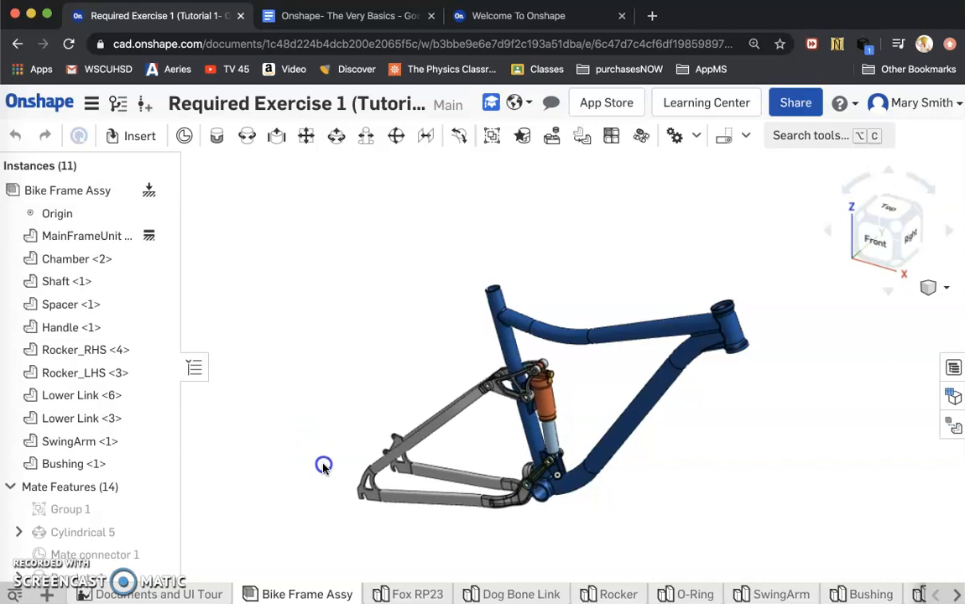
{"action": "left_click_drag", "start_coordinate": [324, 465], "coordinate": [294, 439]}
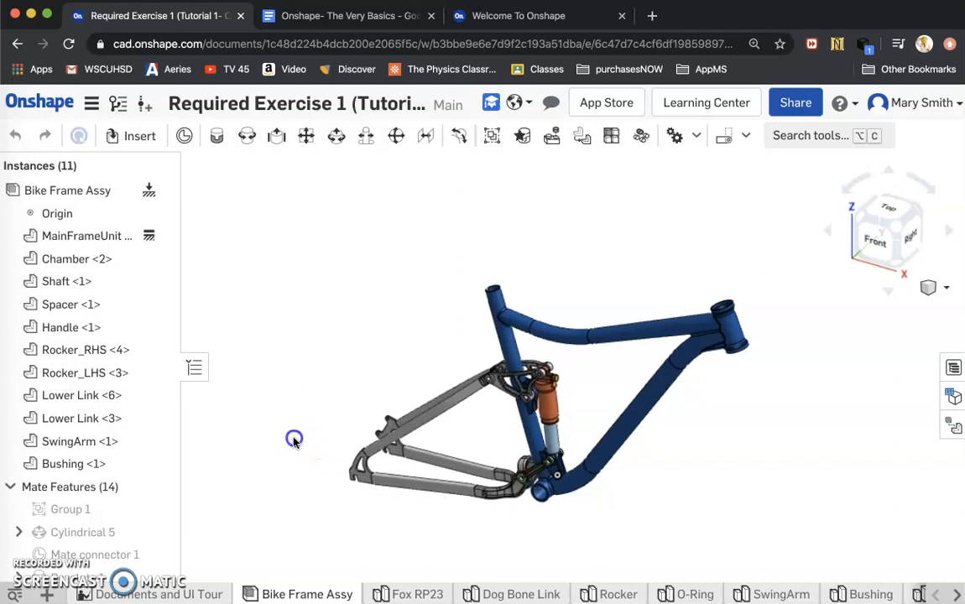
{"action": "left_click_drag", "start_coordinate": [294, 439], "coordinate": [277, 385]}
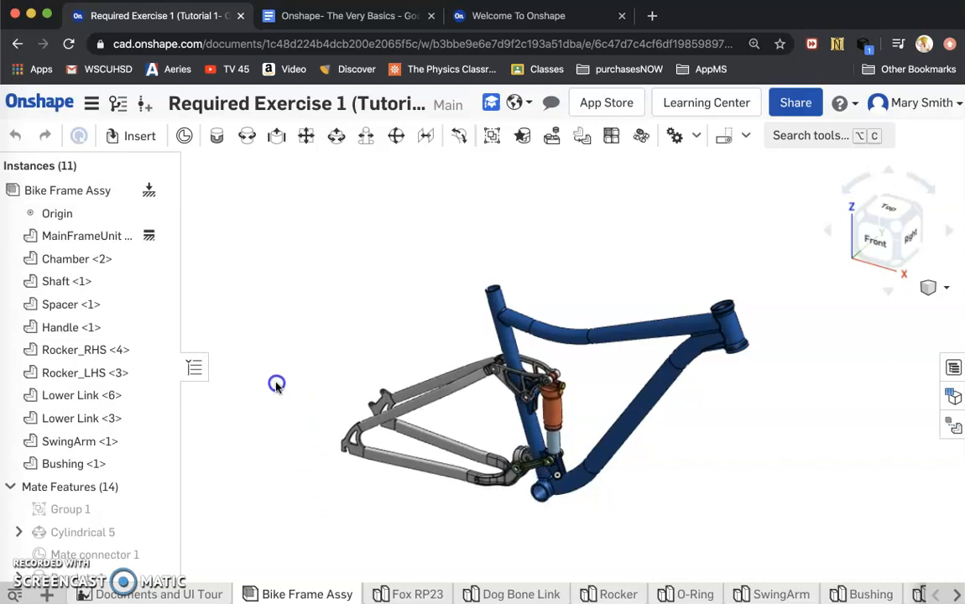
{"action": "left_click_drag", "start_coordinate": [277, 384], "coordinate": [268, 459]}
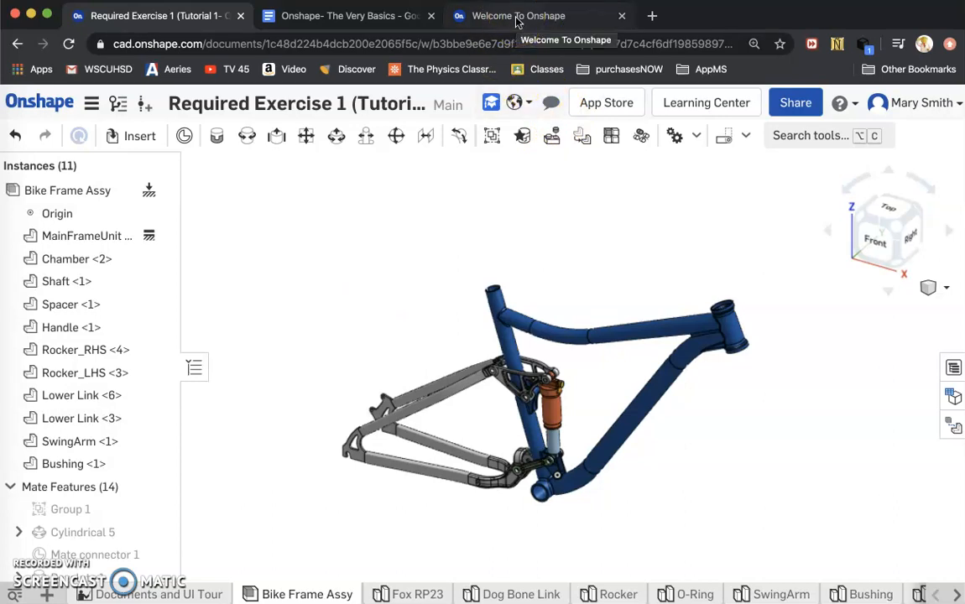
Watch the Welcome to Onshape flywheel video, then return to the bike frame assembly tab.
{"action": "left_click", "coordinate": [519, 15]}
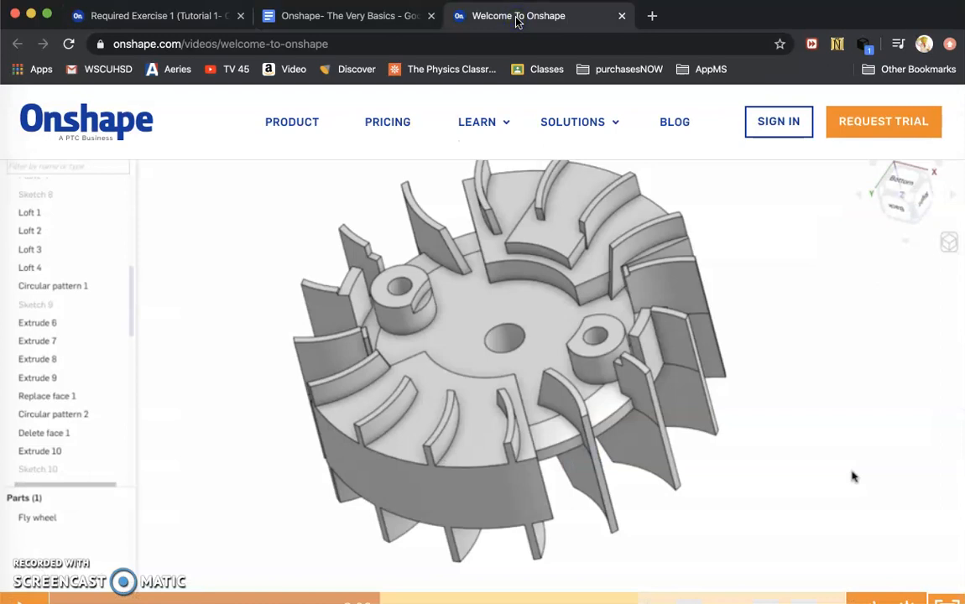
{"action": "mouse_move", "coordinate": [258, 401]}
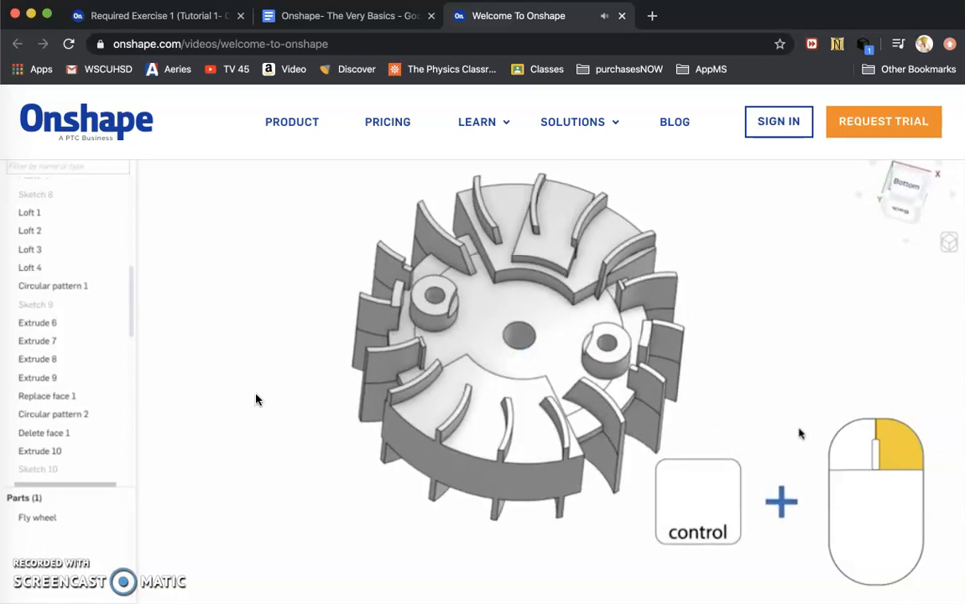
{"action": "left_click_drag", "start_coordinate": [516, 344], "coordinate": [340, 344]}
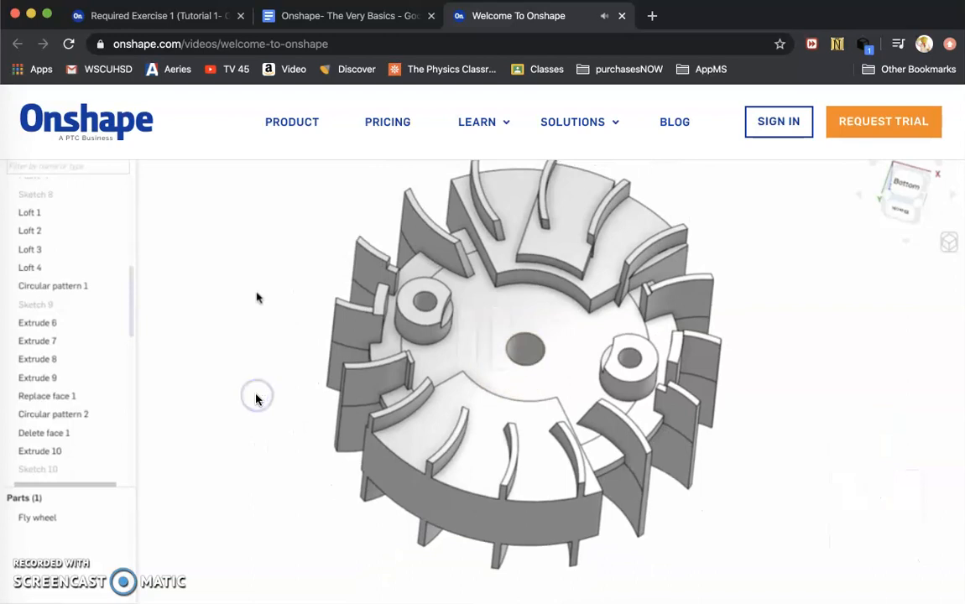
{"action": "left_click", "coordinate": [155, 16]}
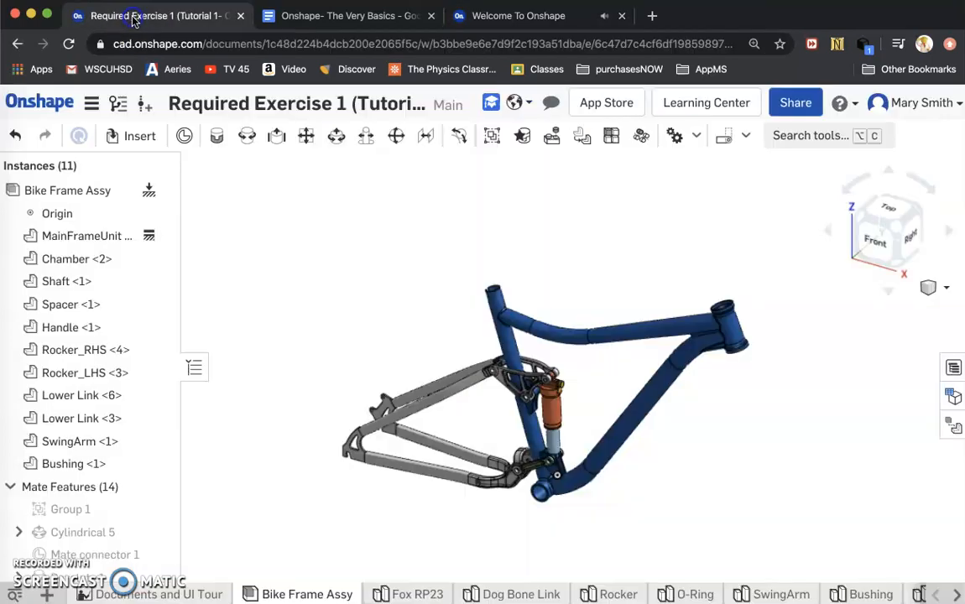
Create a new public document named 'Geometry Explorations'.
{"action": "left_click", "coordinate": [38, 102]}
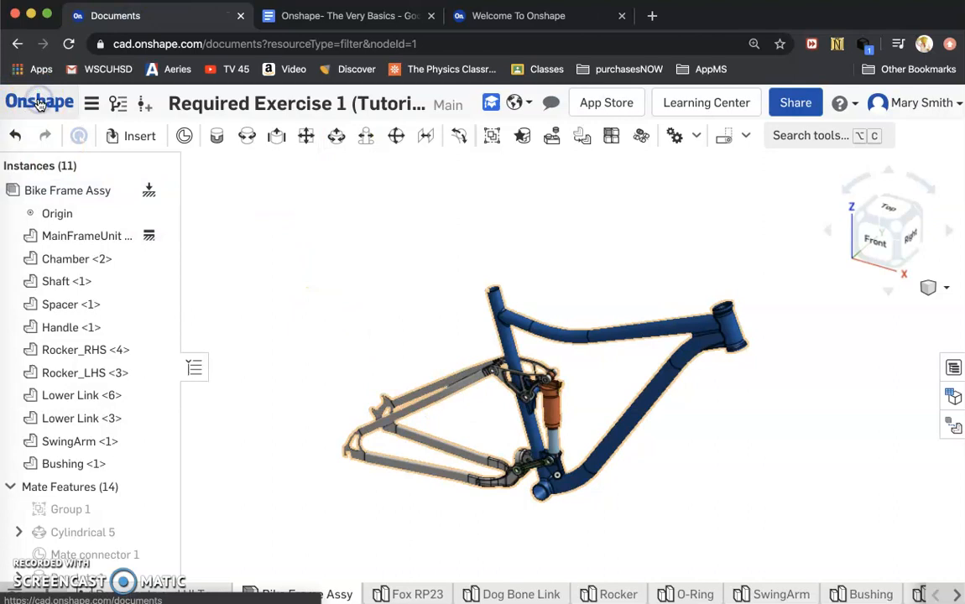
{"action": "left_click", "coordinate": [39, 100]}
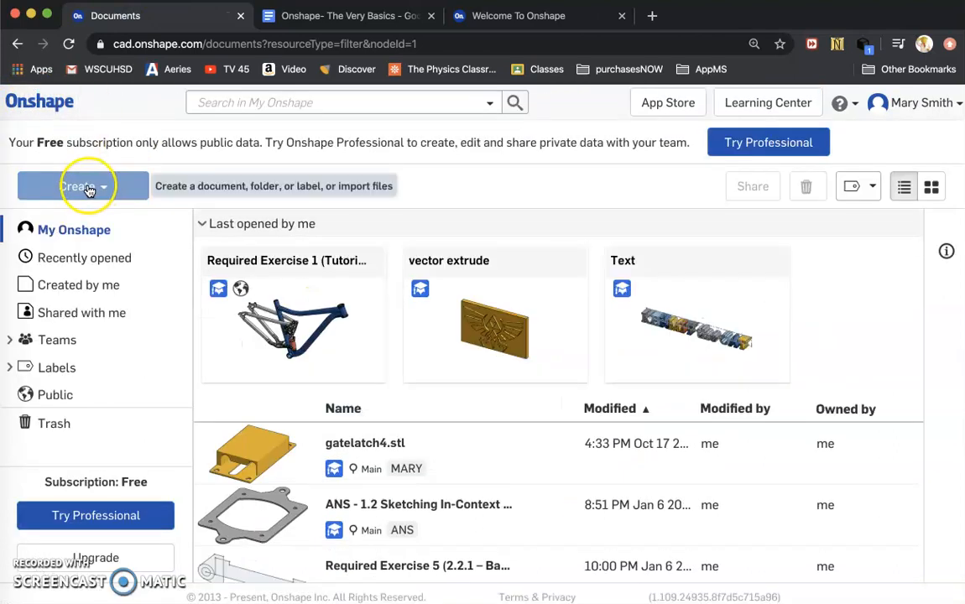
{"action": "left_click", "coordinate": [77, 185]}
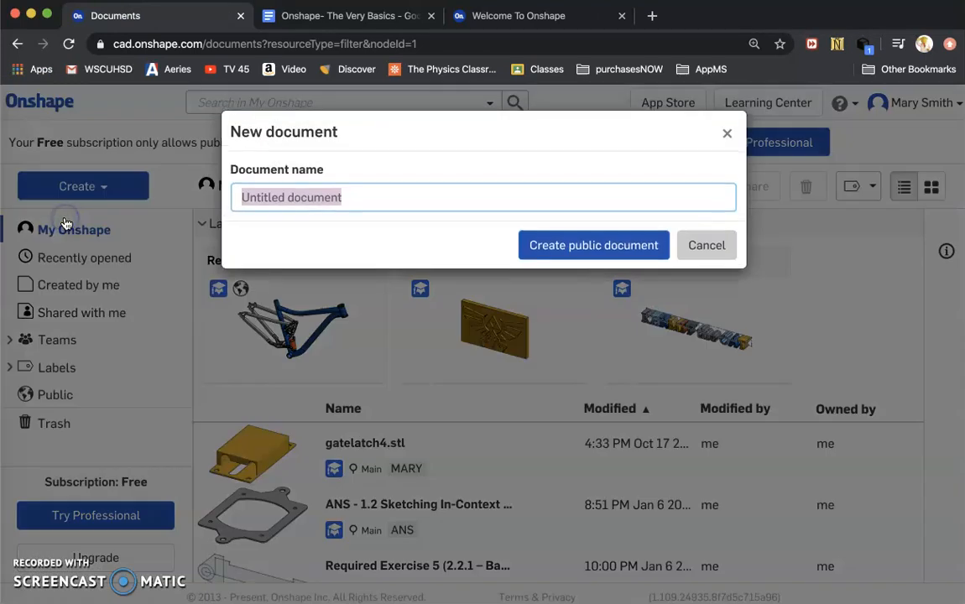
{"action": "type", "text": "Geo"}
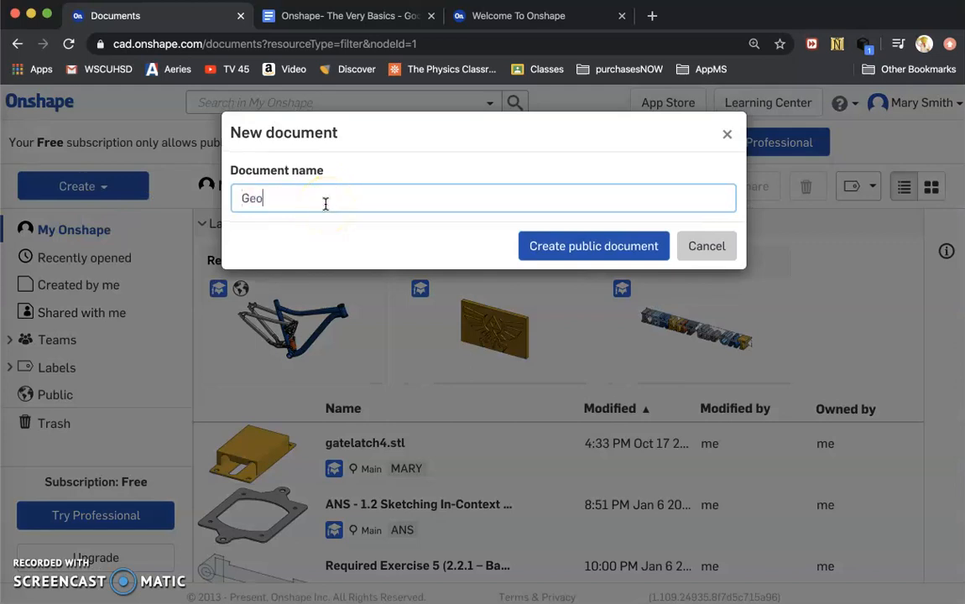
{"action": "type", "text": "metry E"}
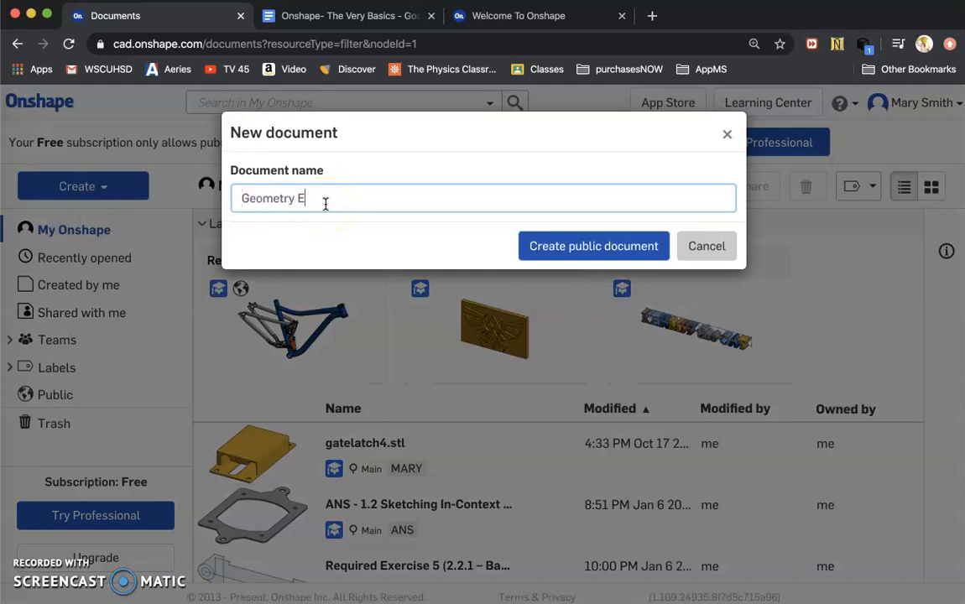
{"action": "type", "text": "xplorations"}
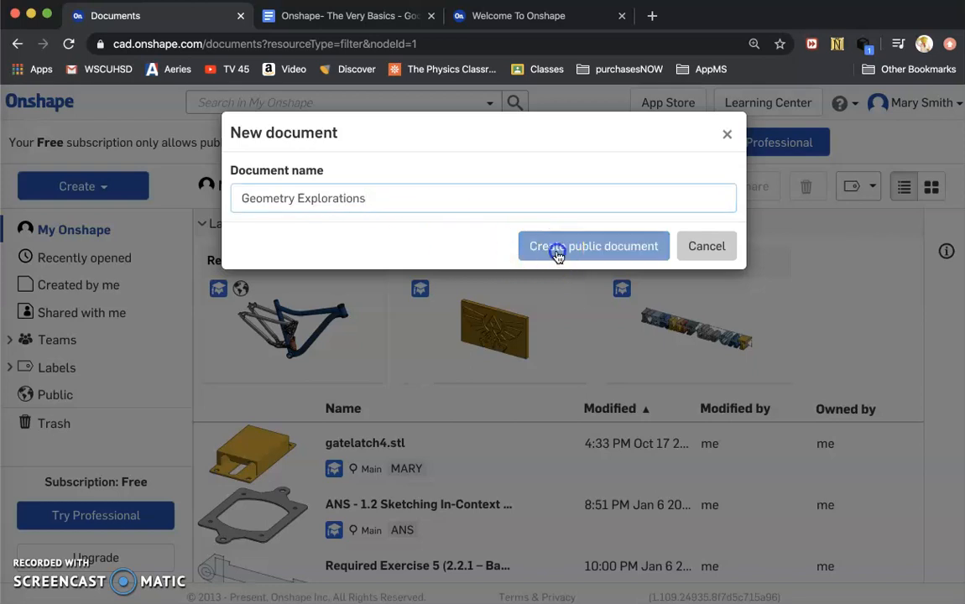
{"action": "left_click", "coordinate": [593, 246]}
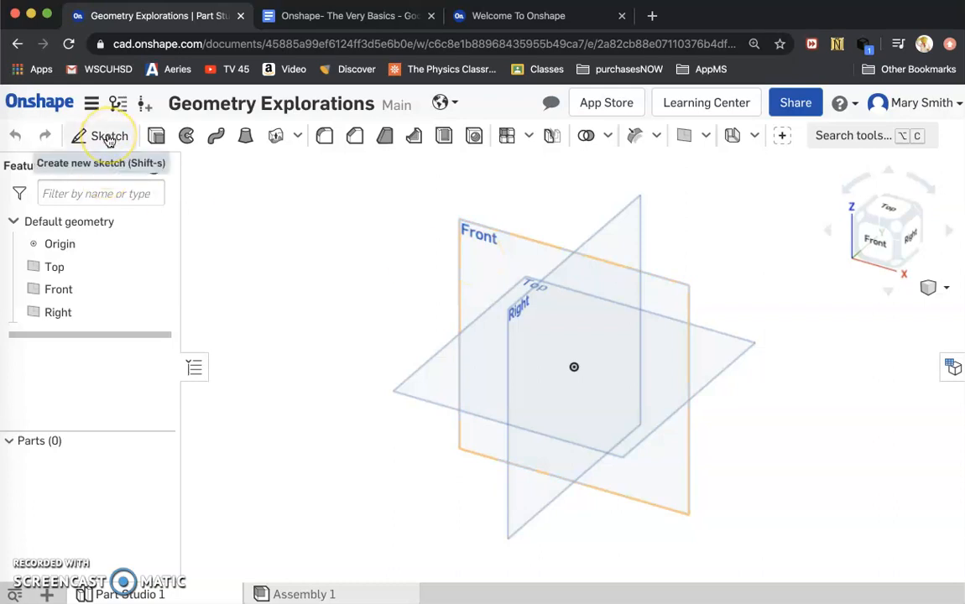
Draw a corner rectangle around the origin on the Front plane and accept Sketch 1.
{"action": "left_click", "coordinate": [109, 135]}
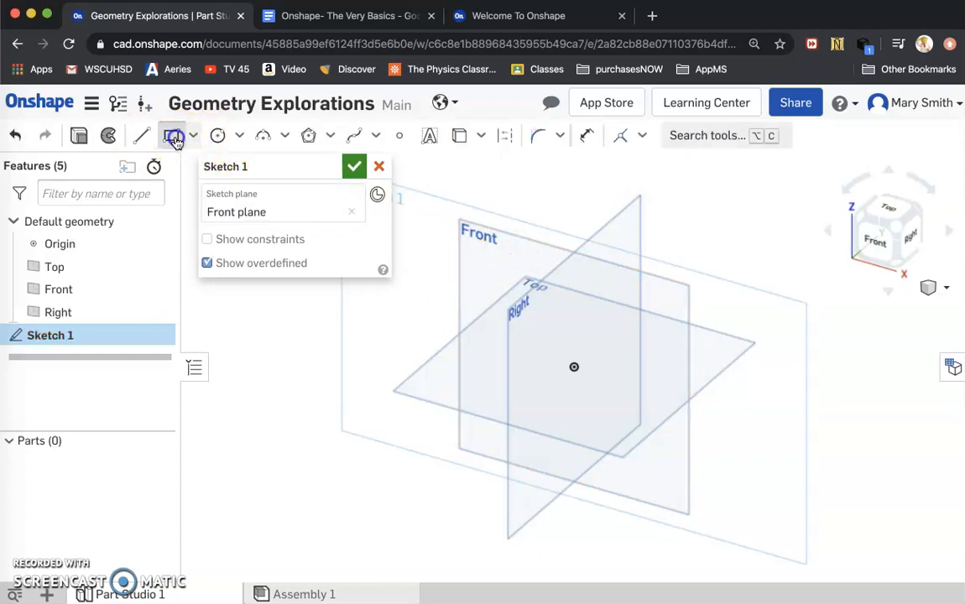
{"action": "left_click", "coordinate": [638, 413]}
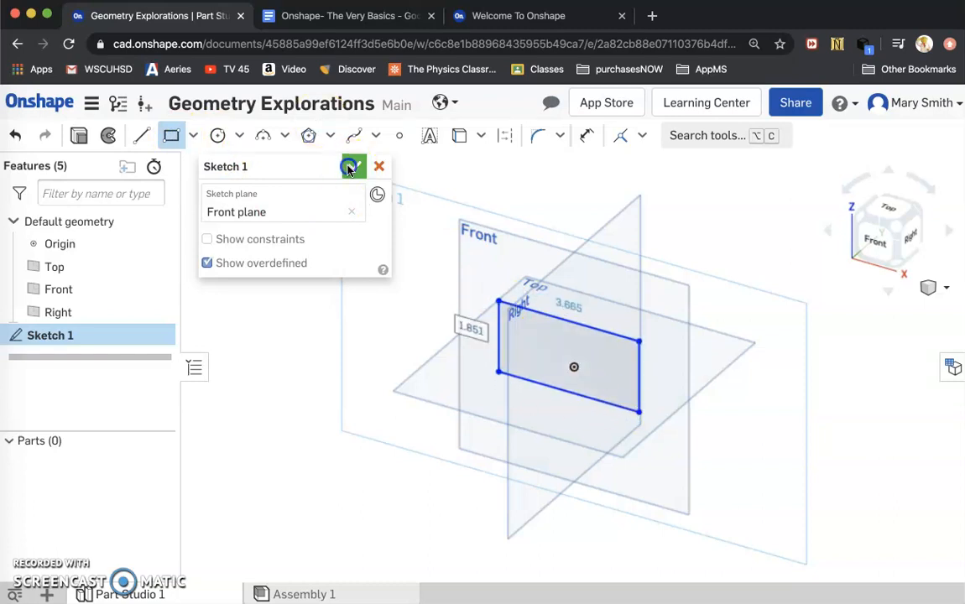
{"action": "left_click", "coordinate": [352, 166]}
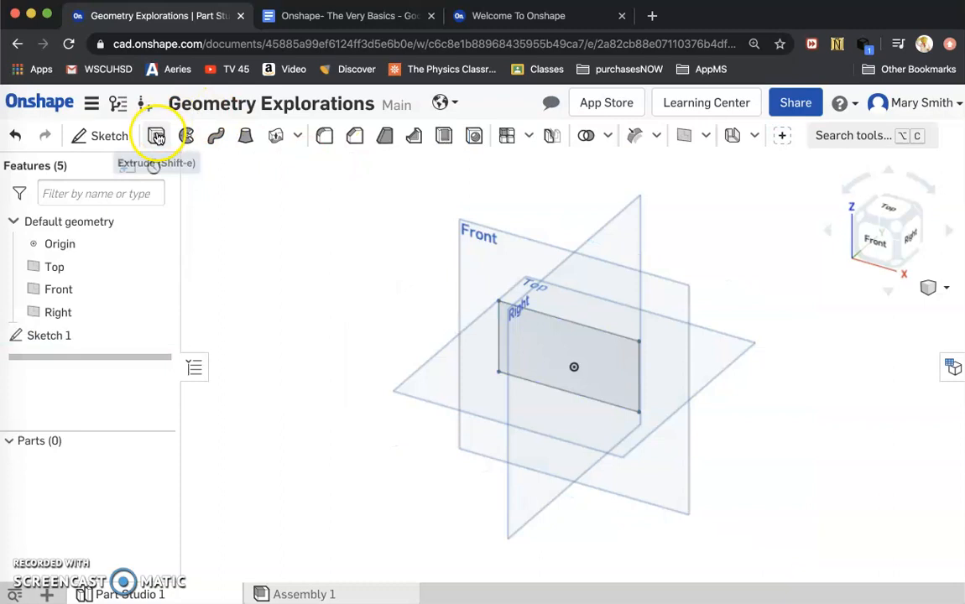
Extrude the Sketch 1 rectangle 1.96 in deep into a solid block.
{"action": "left_click", "coordinate": [574, 367]}
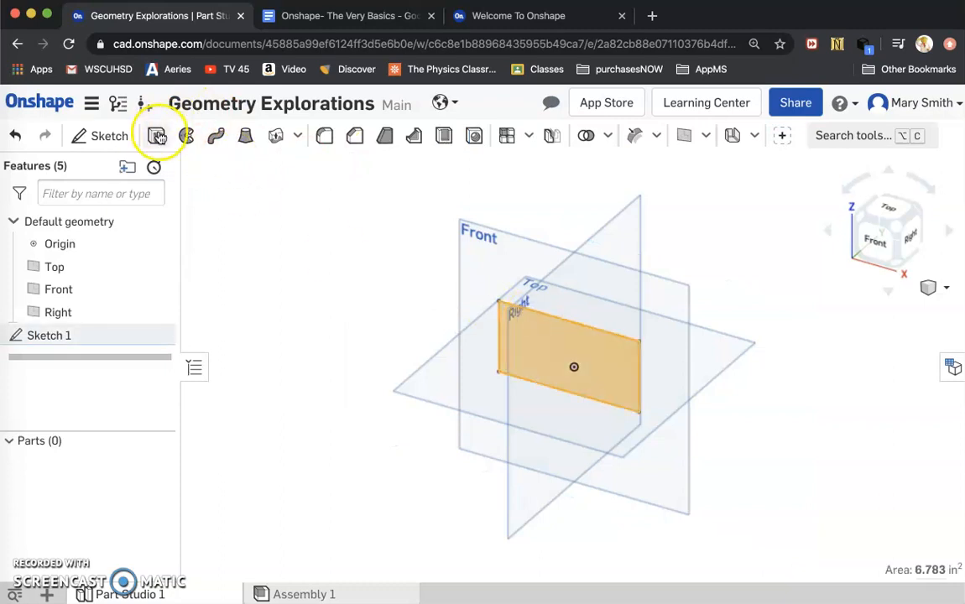
{"action": "left_click", "coordinate": [157, 135]}
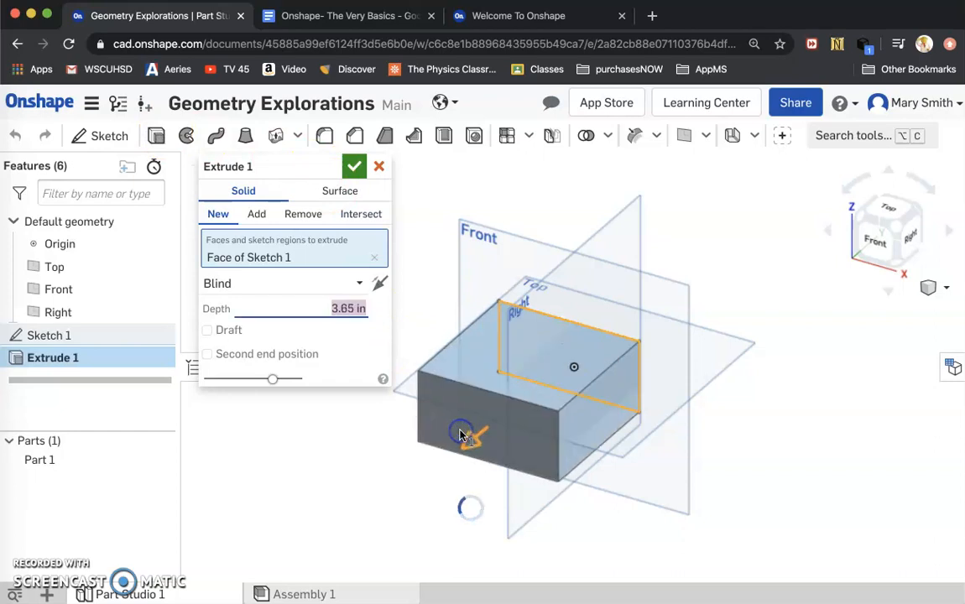
{"action": "left_click_drag", "start_coordinate": [460, 437], "coordinate": [520, 407]}
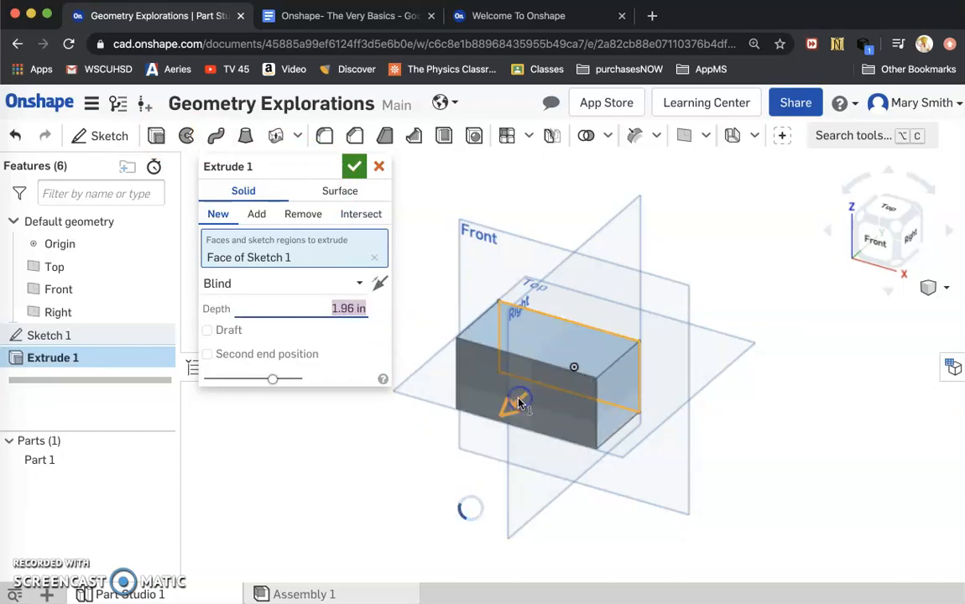
{"action": "left_click", "coordinate": [354, 166]}
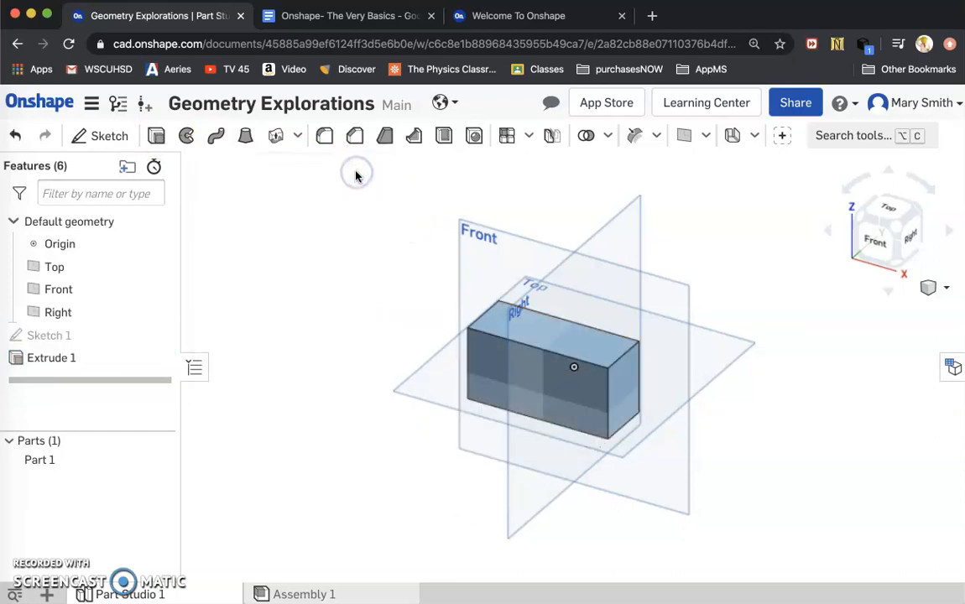
{"action": "left_click", "coordinate": [520, 294]}
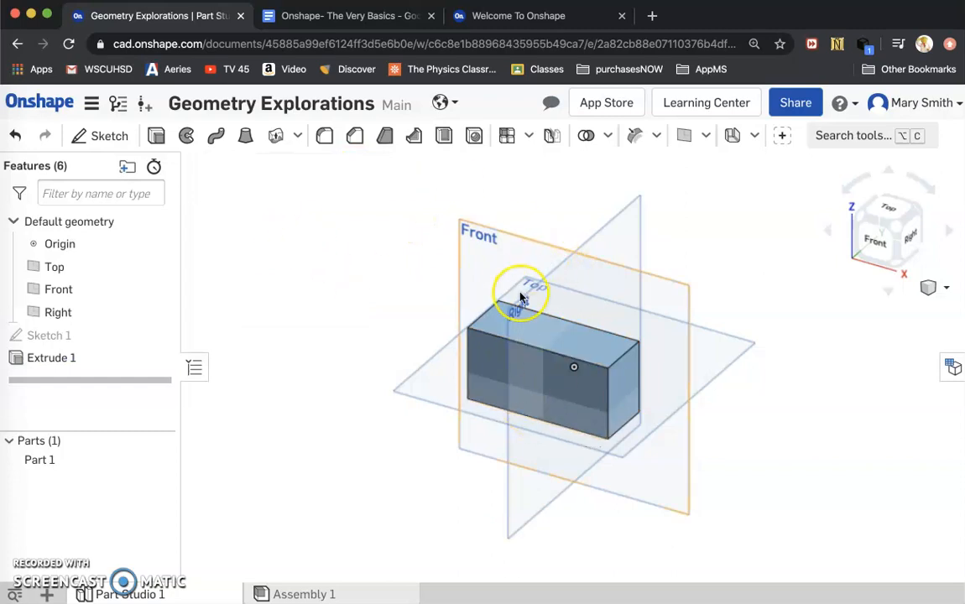
{"action": "mouse_move", "coordinate": [200, 164]}
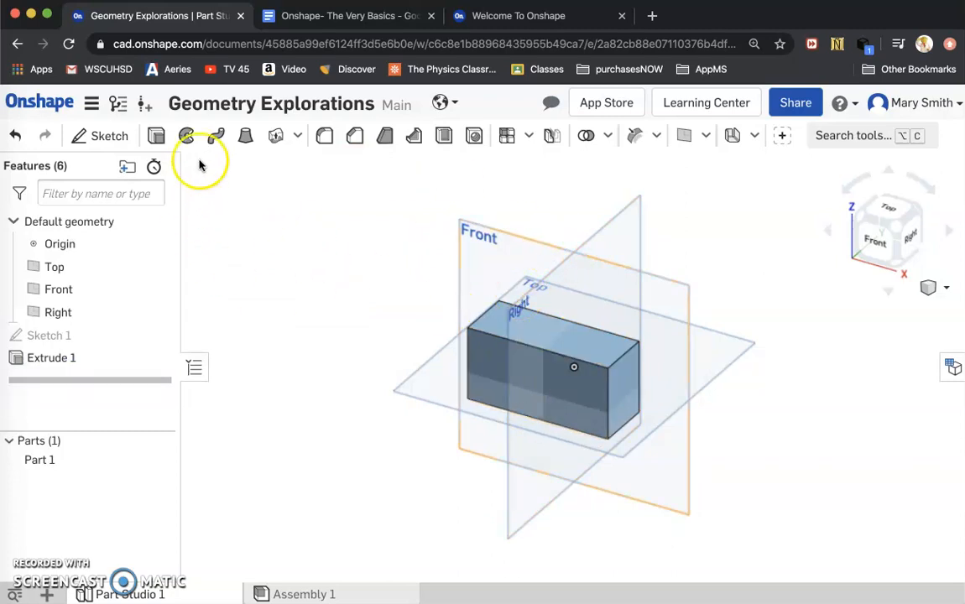
{"action": "mouse_move", "coordinate": [97, 136]}
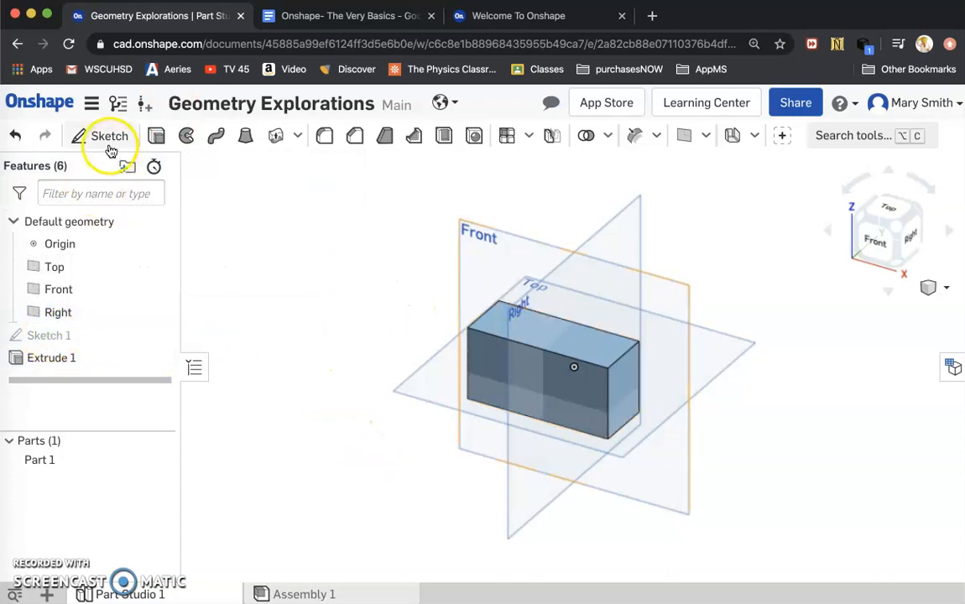
Cancel Sketch 2 started on the block face.
{"action": "left_click", "coordinate": [109, 135]}
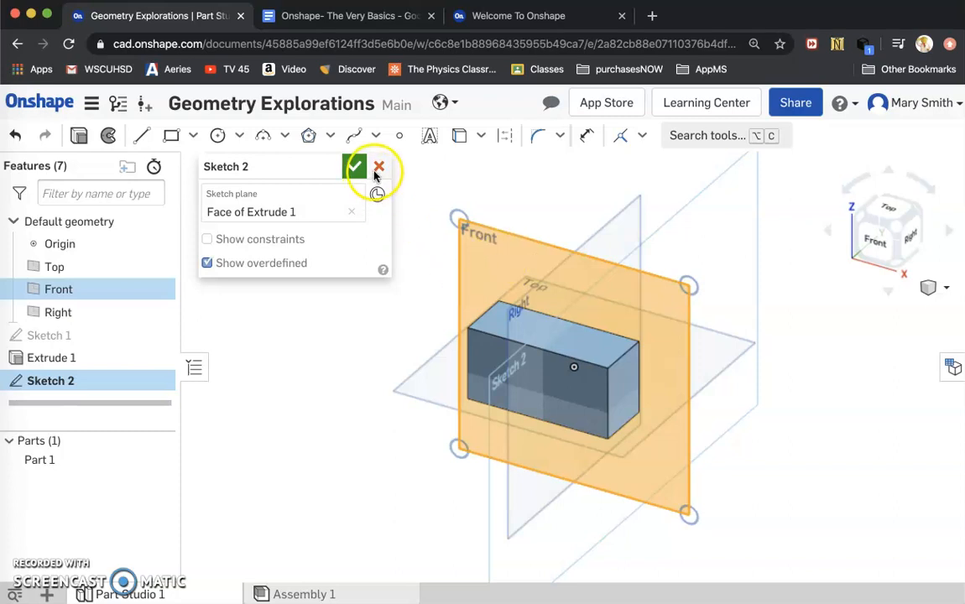
{"action": "left_click", "coordinate": [378, 166]}
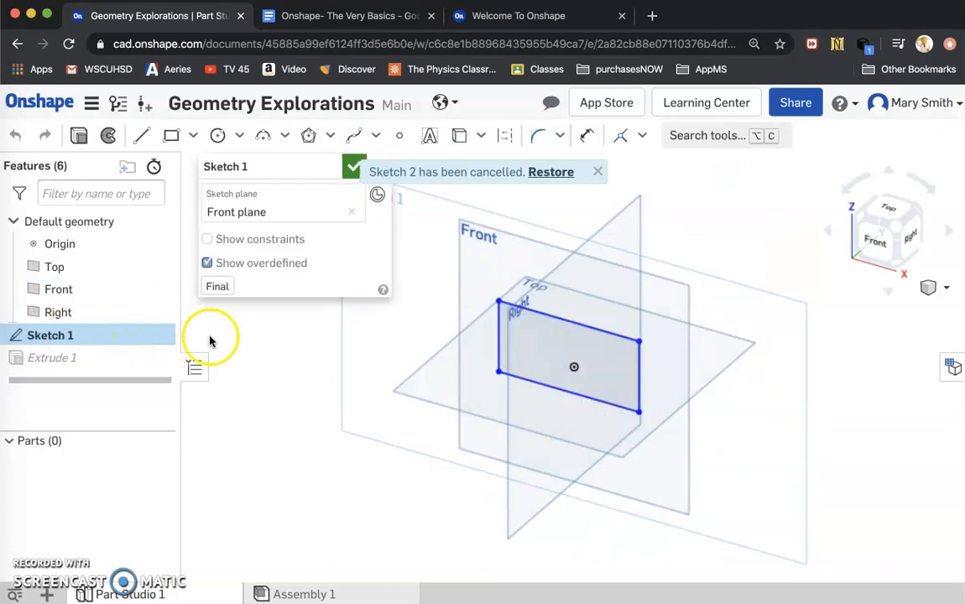
{"action": "mouse_move", "coordinate": [663, 285]}
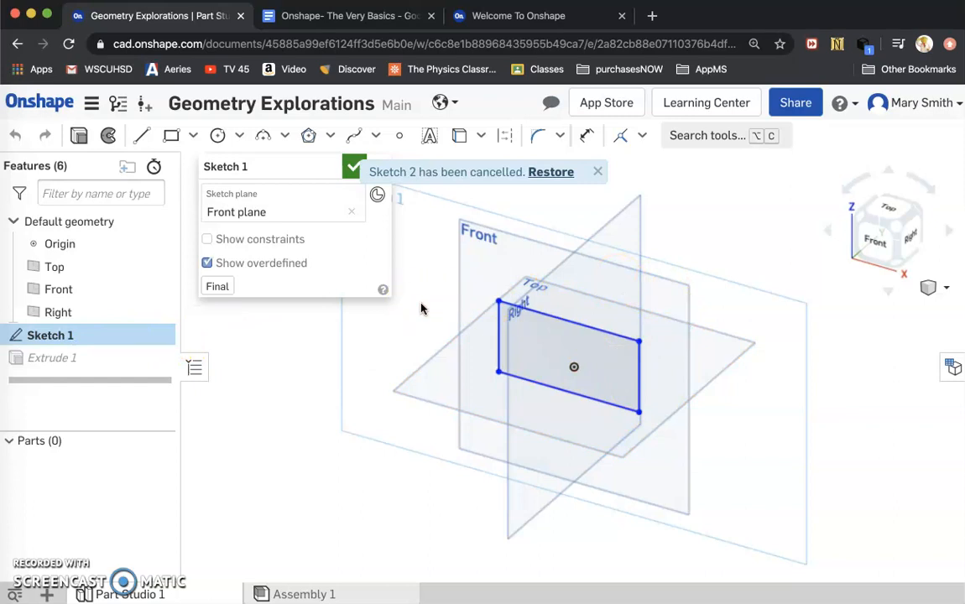
Set the view normal to the Front plane sketch.
{"action": "right_click", "coordinate": [422, 307]}
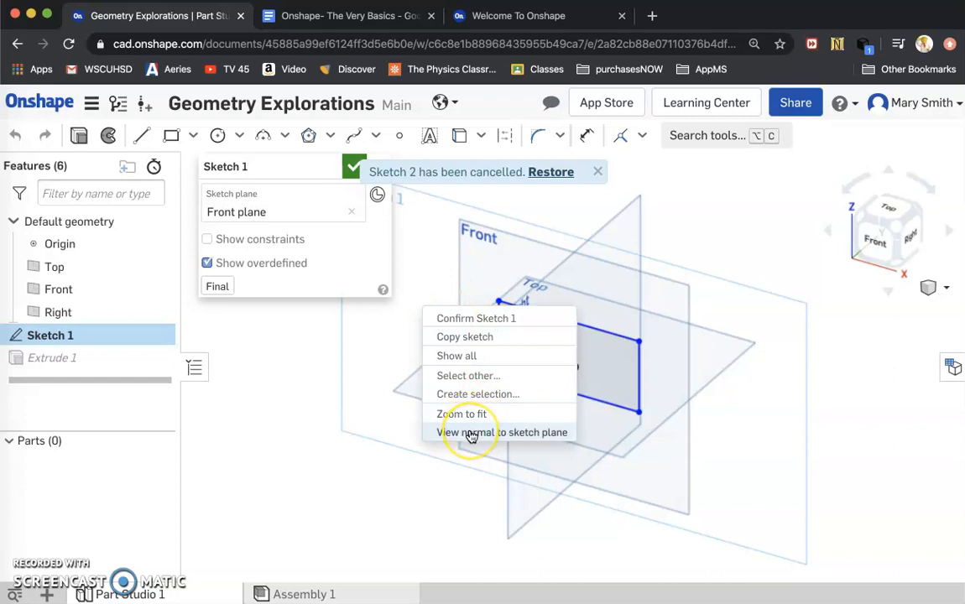
{"action": "left_click", "coordinate": [597, 171]}
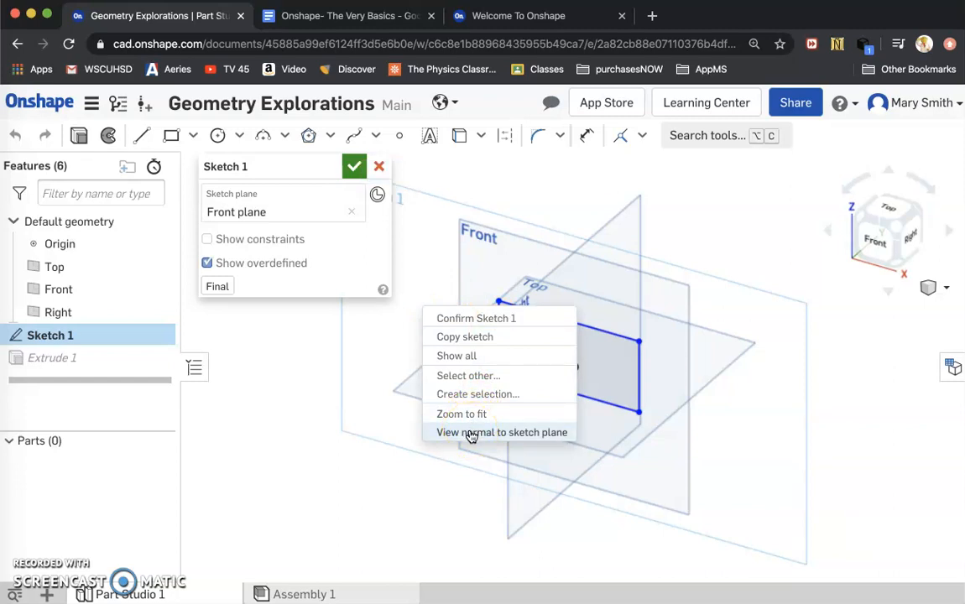
{"action": "left_click", "coordinate": [501, 432]}
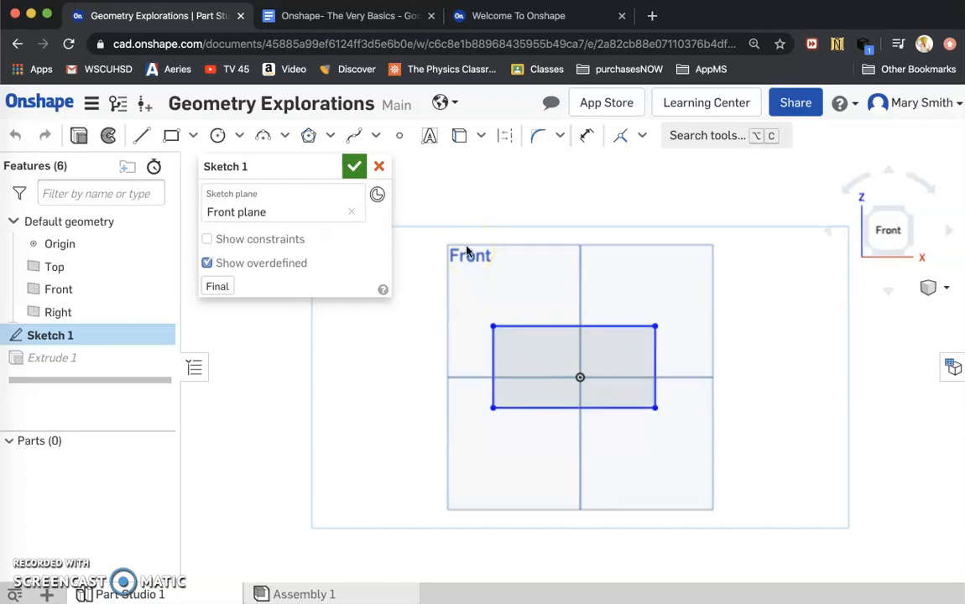
{"action": "mouse_move", "coordinate": [627, 151]}
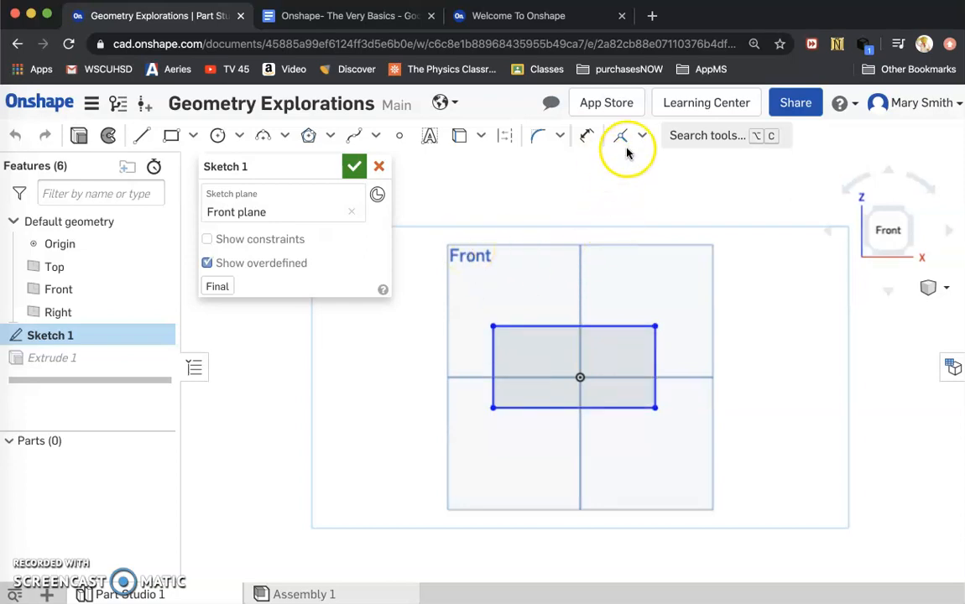
{"action": "mouse_move", "coordinate": [621, 135]}
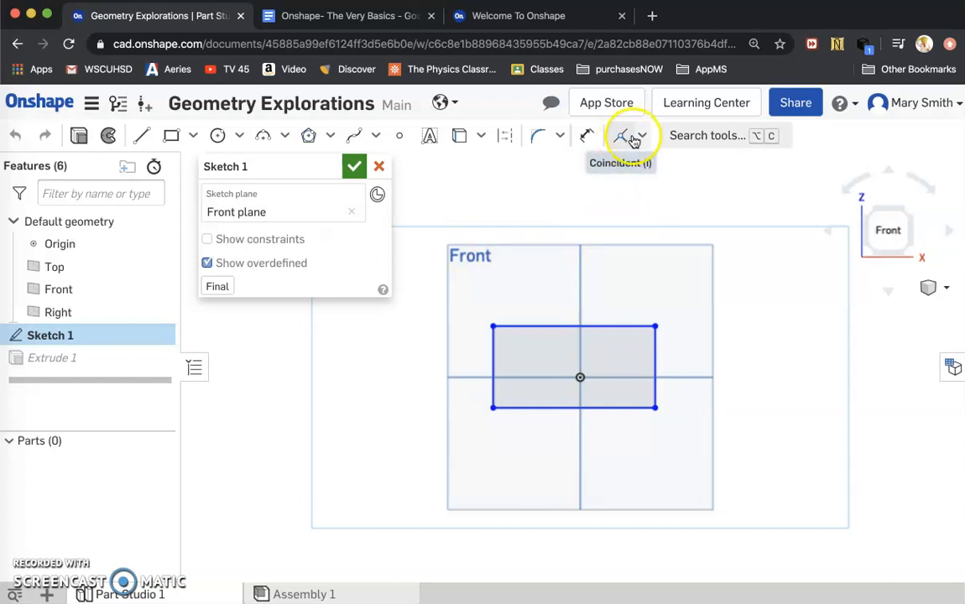
Open the sketch constraints dropdown list.
{"action": "left_click", "coordinate": [643, 135]}
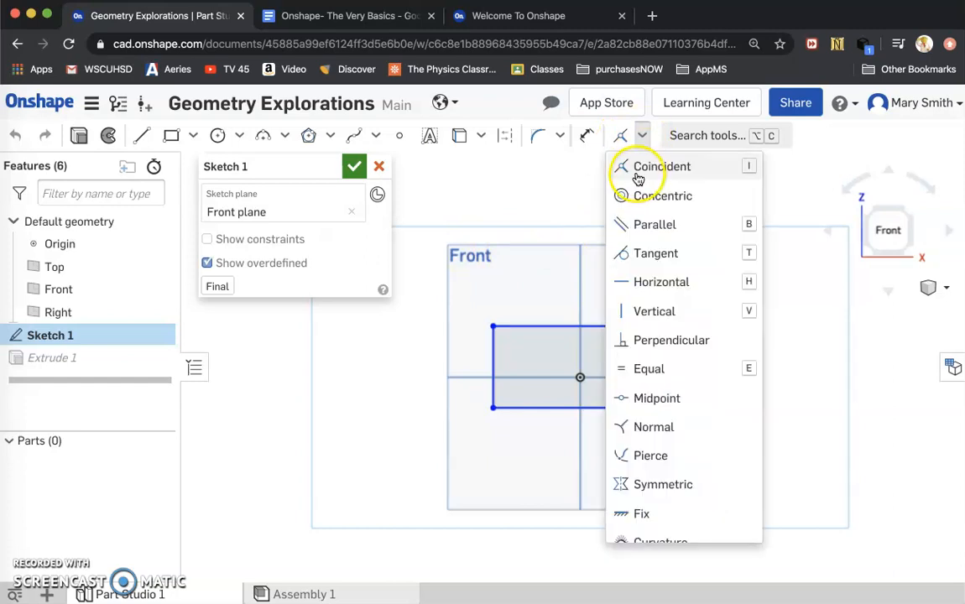
{"action": "mouse_move", "coordinate": [662, 166]}
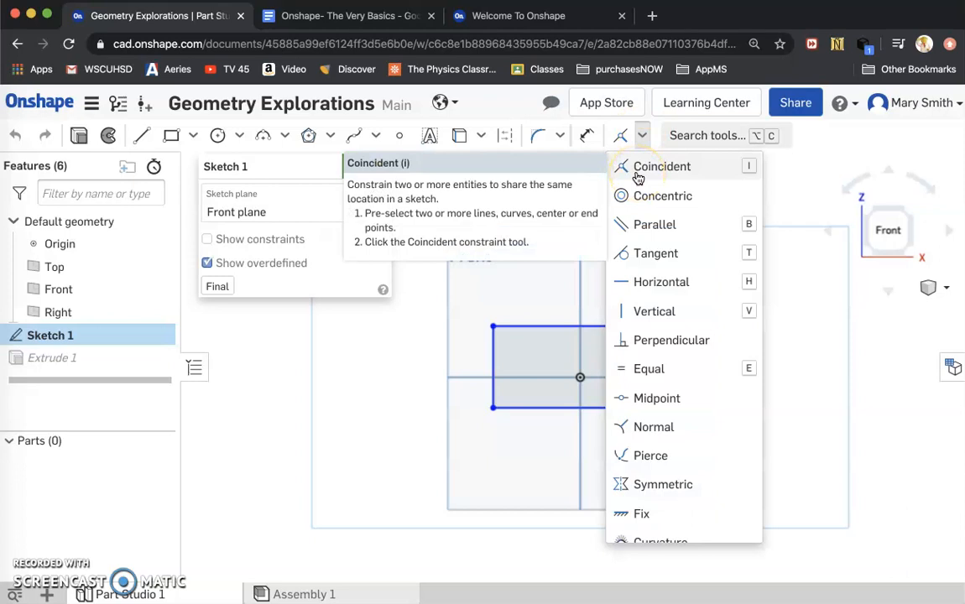
{"action": "mouse_move", "coordinate": [662, 195]}
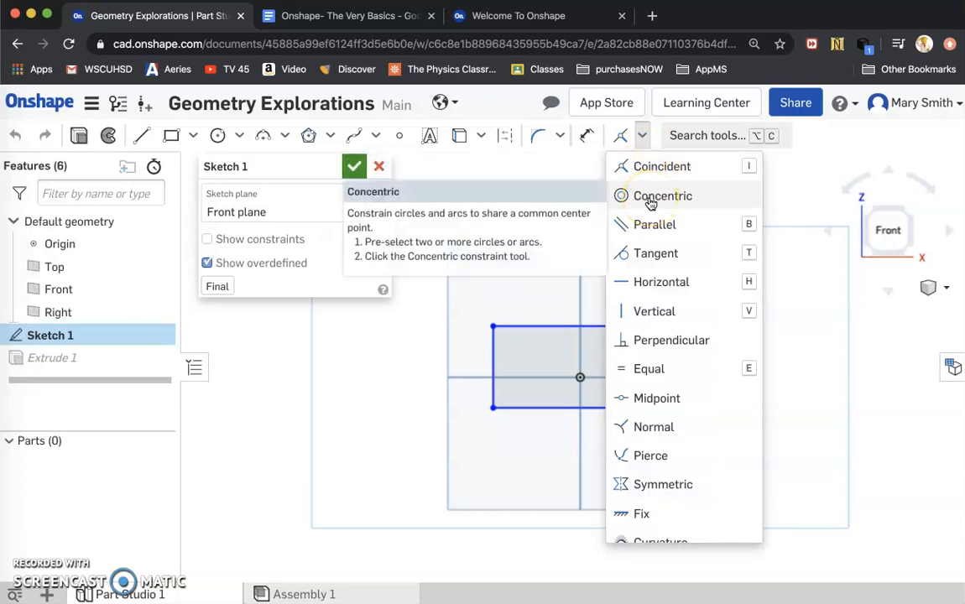
{"action": "mouse_move", "coordinate": [654, 224]}
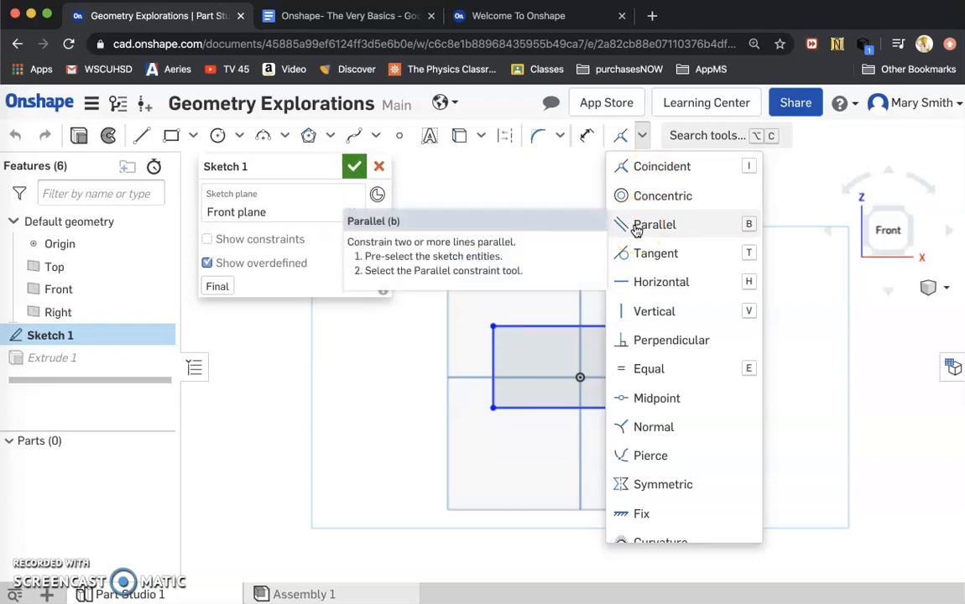
{"action": "mouse_move", "coordinate": [661, 281]}
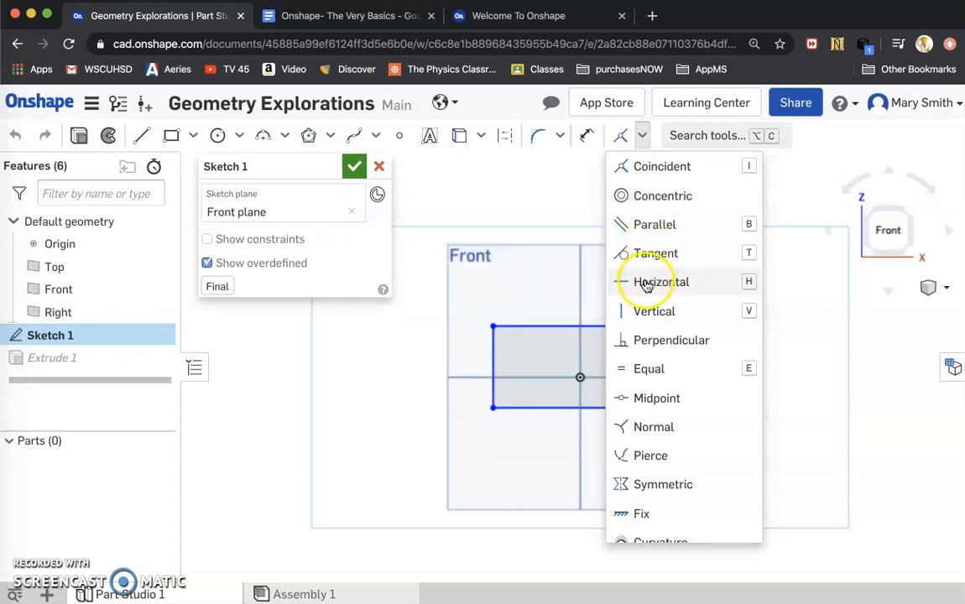
{"action": "mouse_move", "coordinate": [654, 311]}
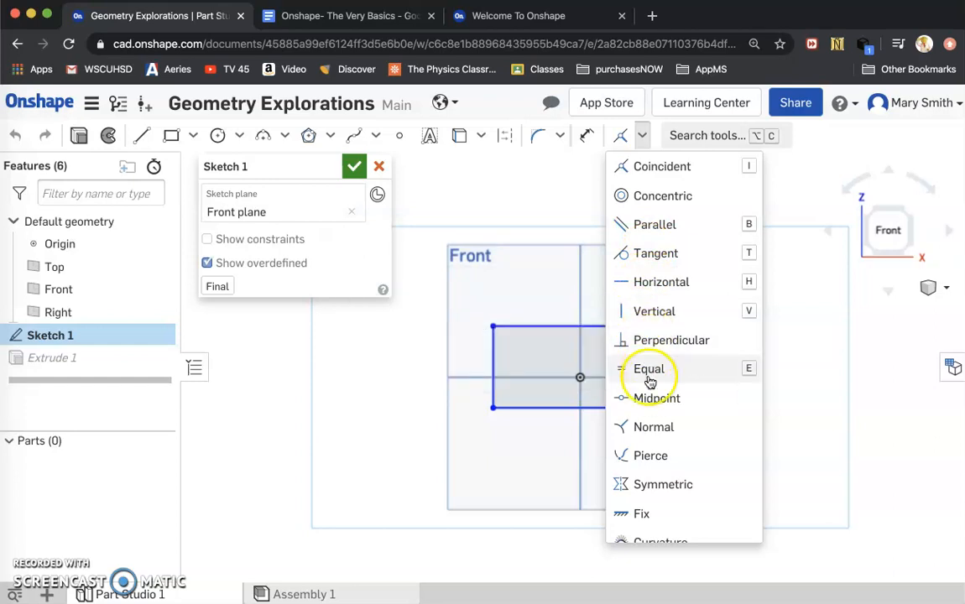
Draw a vertical line from the rectangle's top edge midpoint to its bottom edge.
{"action": "left_click", "coordinate": [648, 370]}
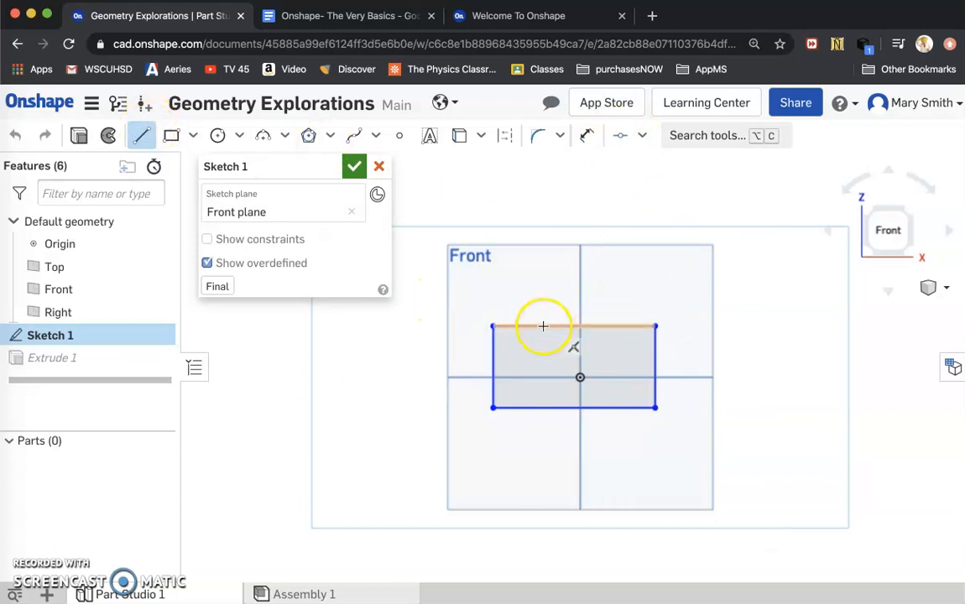
{"action": "left_click_drag", "start_coordinate": [543, 326], "coordinate": [566, 410]}
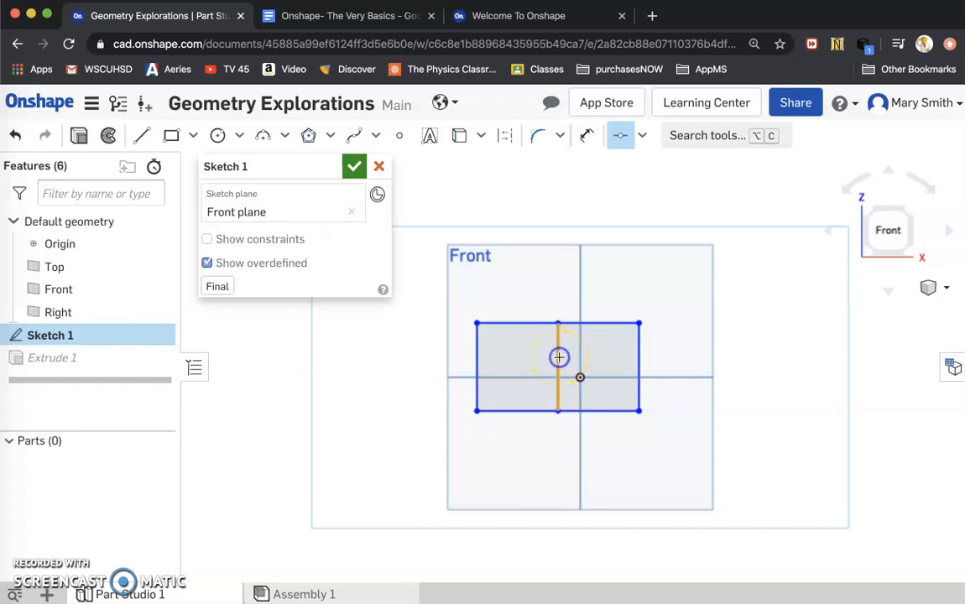
Make the middle line construction geometry and coincident with the vertical axis.
{"action": "left_click", "coordinate": [506, 135]}
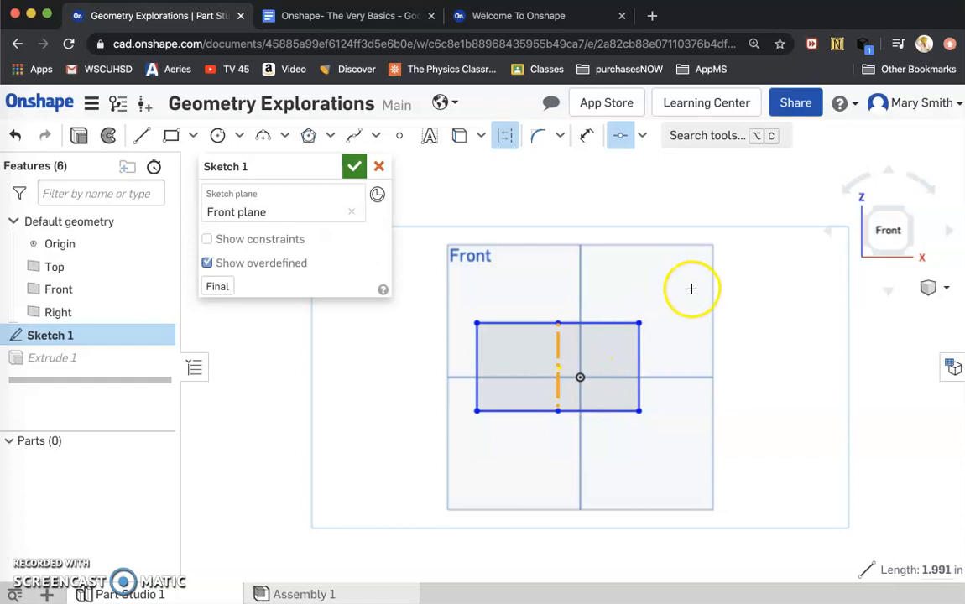
{"action": "mouse_move", "coordinate": [681, 310]}
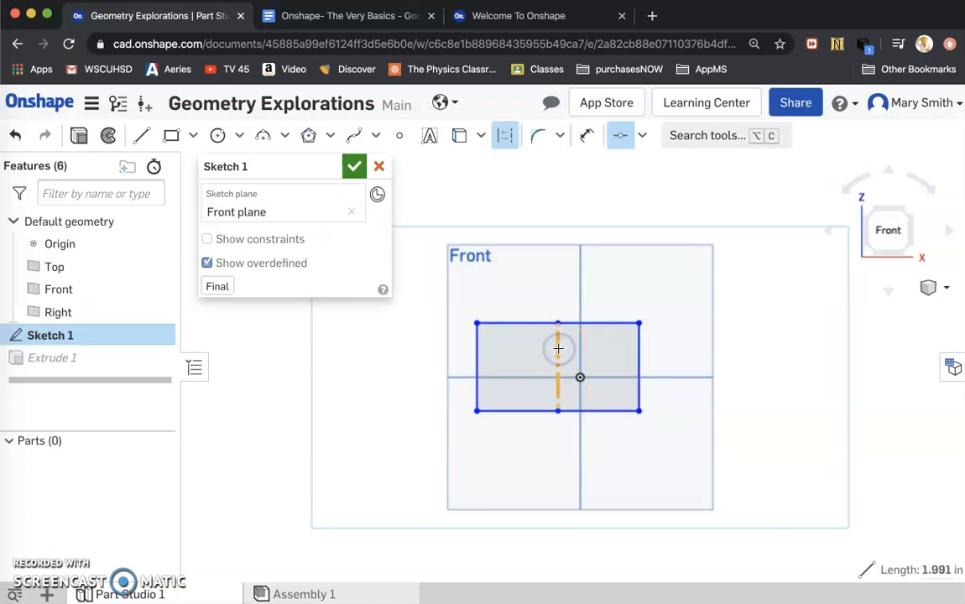
{"action": "mouse_move", "coordinate": [579, 268]}
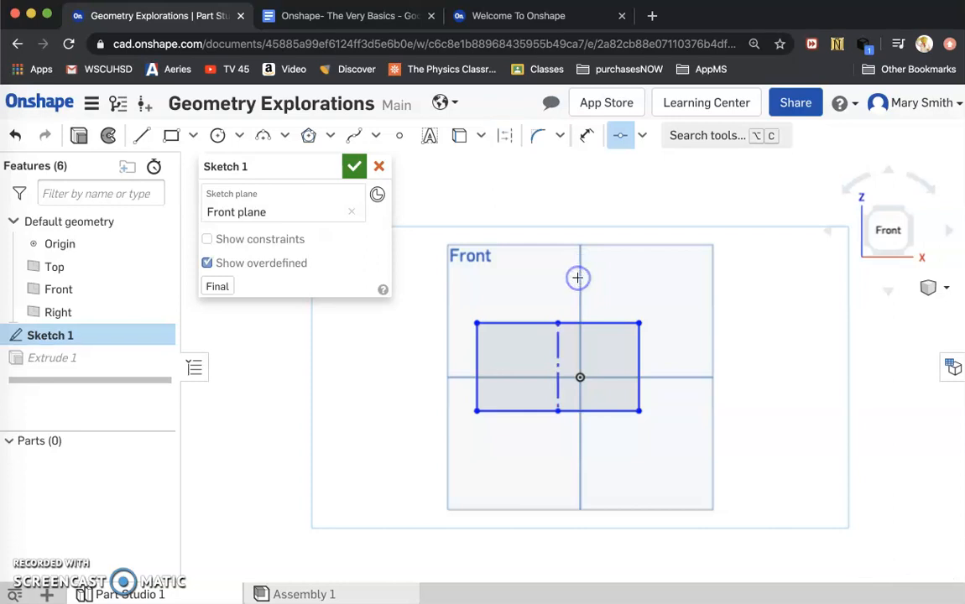
{"action": "left_click", "coordinate": [642, 135]}
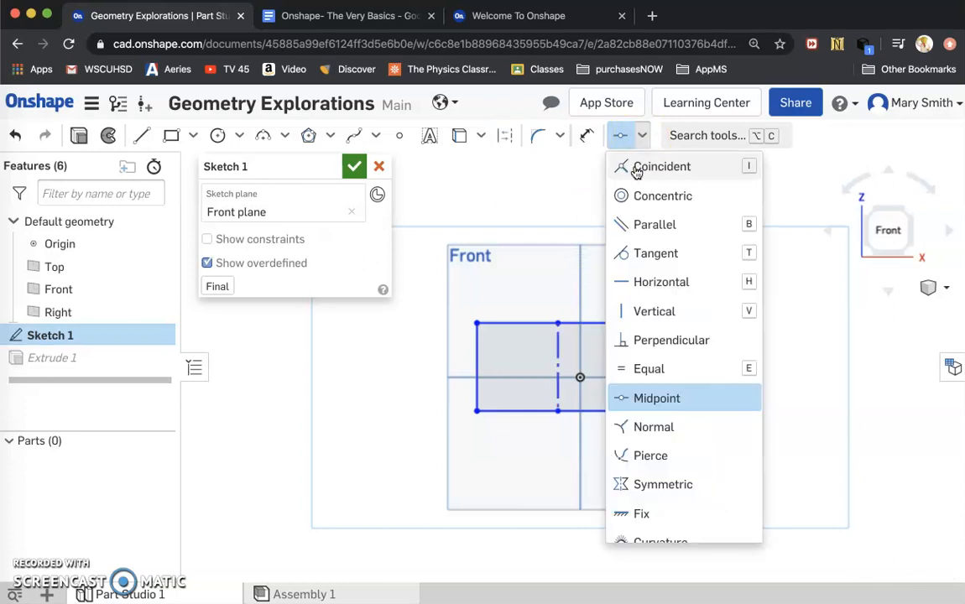
{"action": "left_click", "coordinate": [656, 398]}
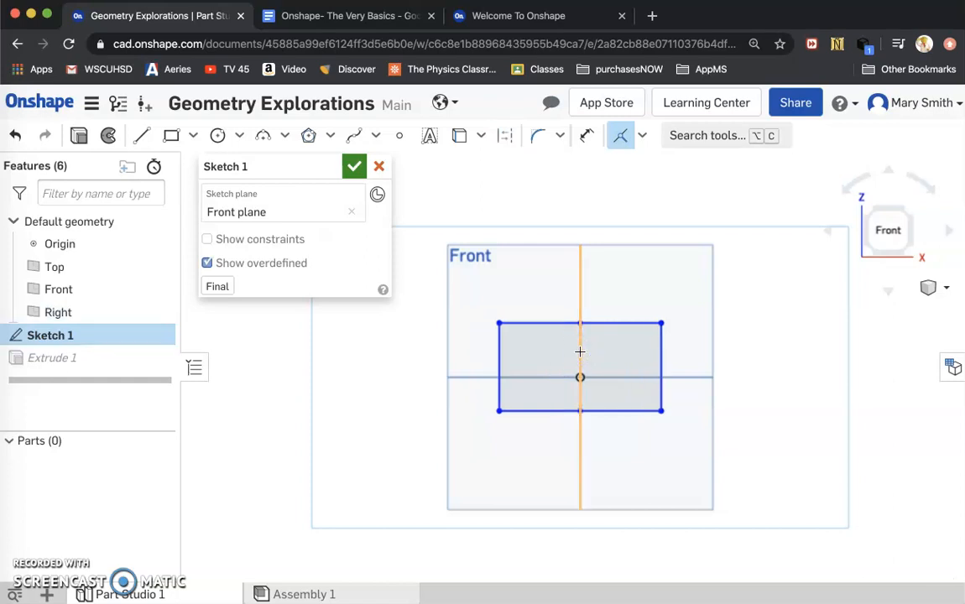
{"action": "mouse_move", "coordinate": [775, 346]}
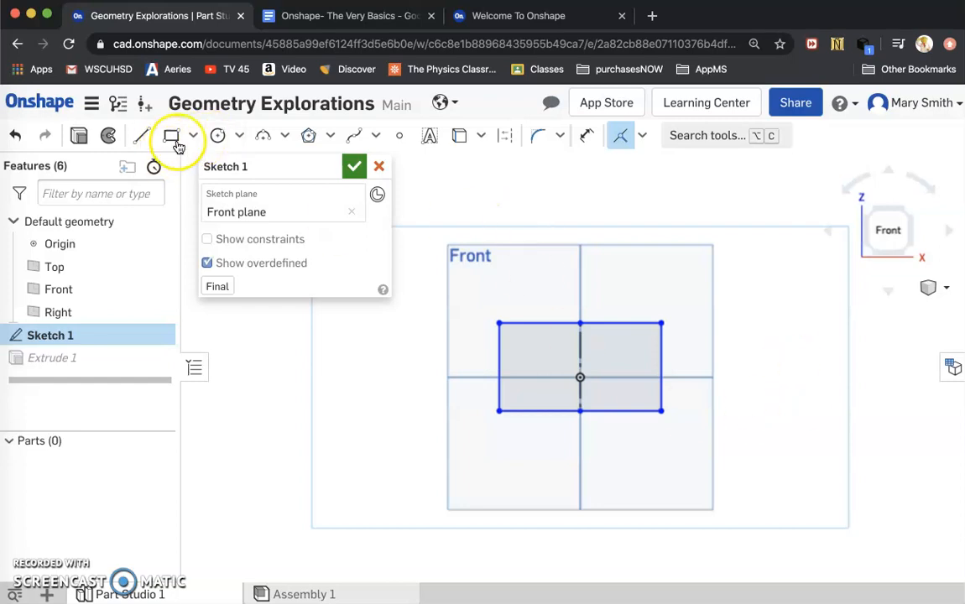
Draw the left-eye ellipse in the rectangle's upper-left area, overlapping its corner.
{"action": "left_click", "coordinate": [238, 135]}
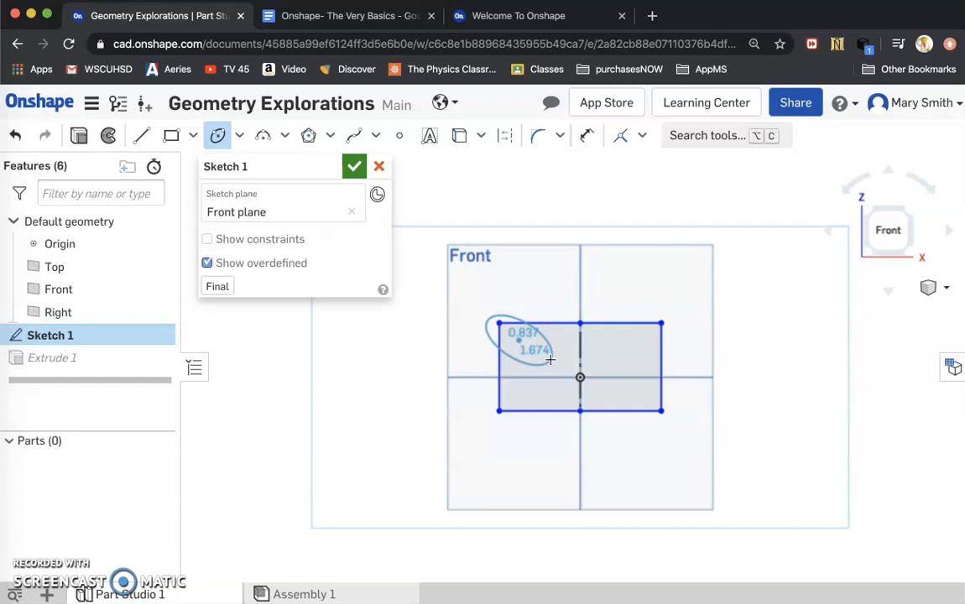
{"action": "left_click", "coordinate": [546, 336]}
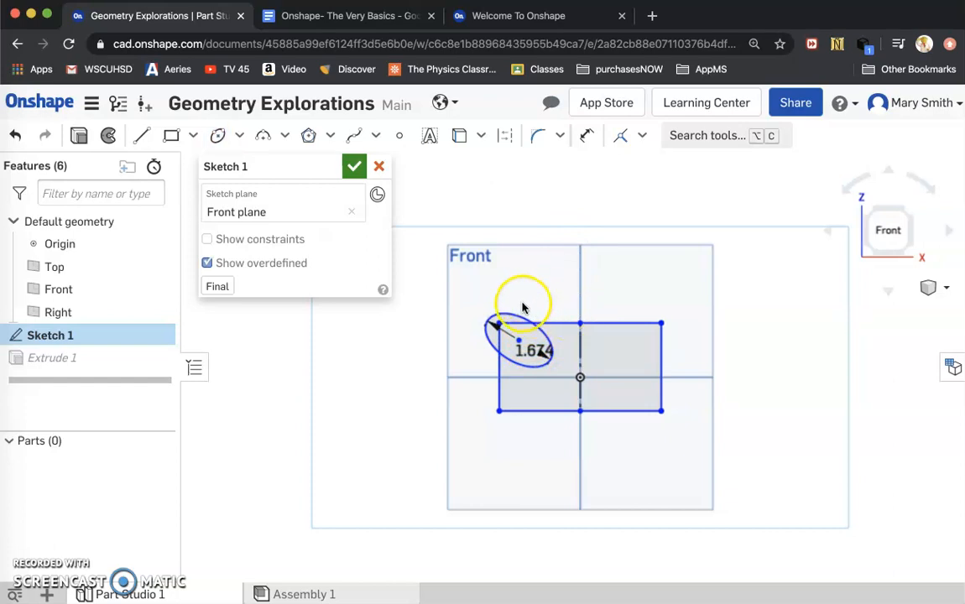
{"action": "mouse_move", "coordinate": [586, 135]}
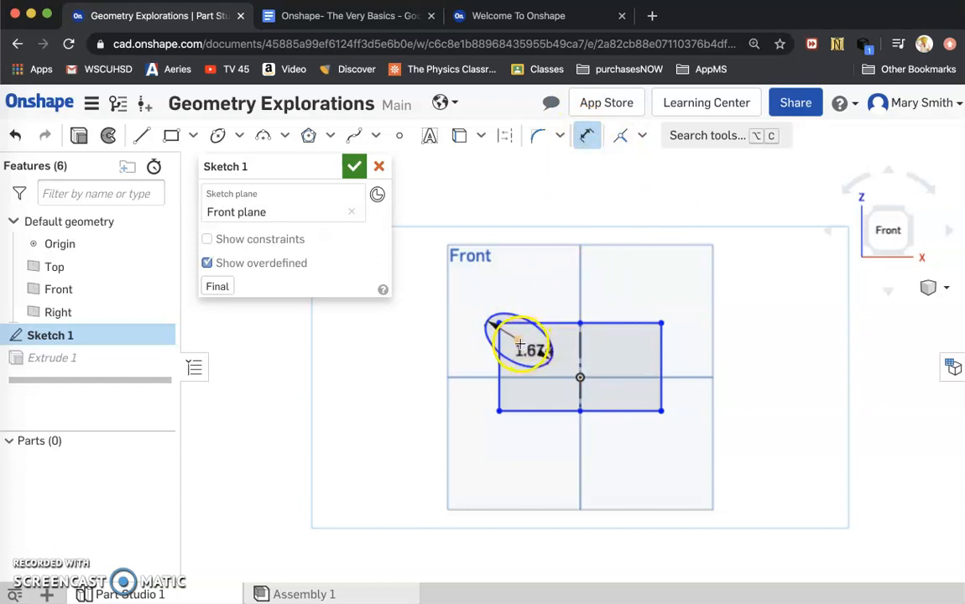
{"action": "mouse_move", "coordinate": [579, 339]}
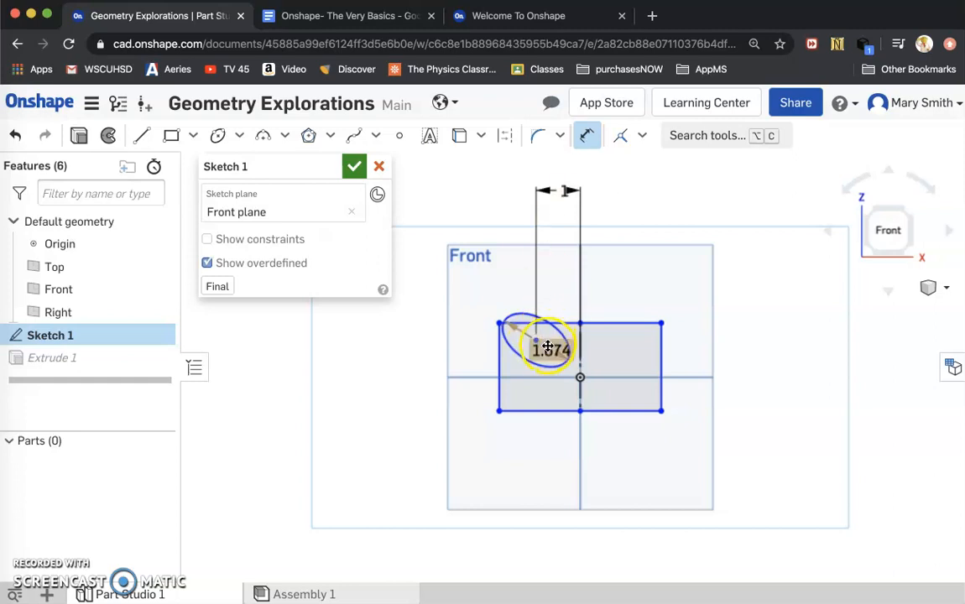
Dimension the eye ellipse: 1.2 across, centre 1 from the vertical axis and 1.3 high.
{"action": "left_click", "coordinate": [551, 349]}
{"action": "type", "text": "1.2"}
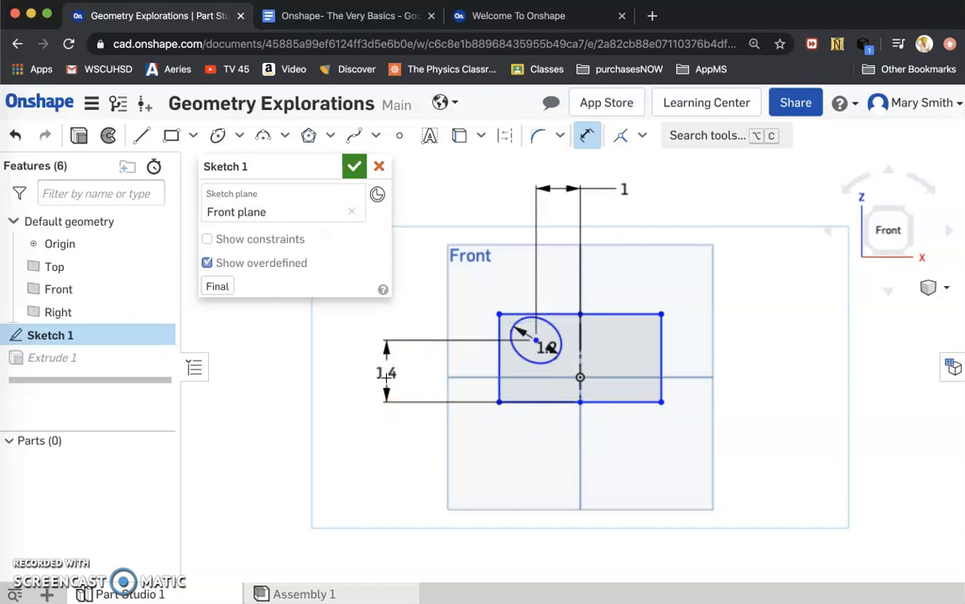
{"action": "double_click", "coordinate": [386, 372]}
{"action": "type", "text": "1.3"}
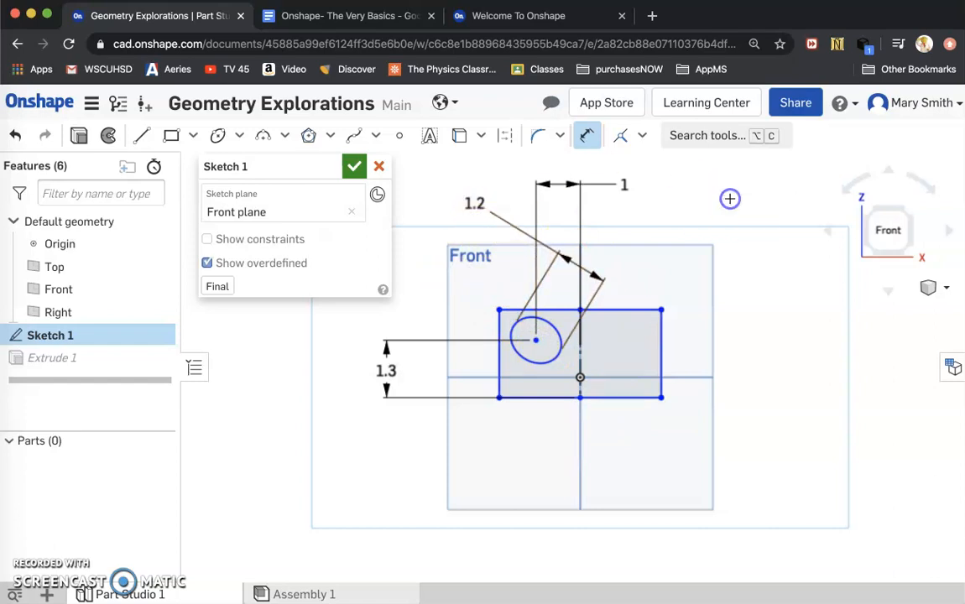
{"action": "mouse_move", "coordinate": [587, 135]}
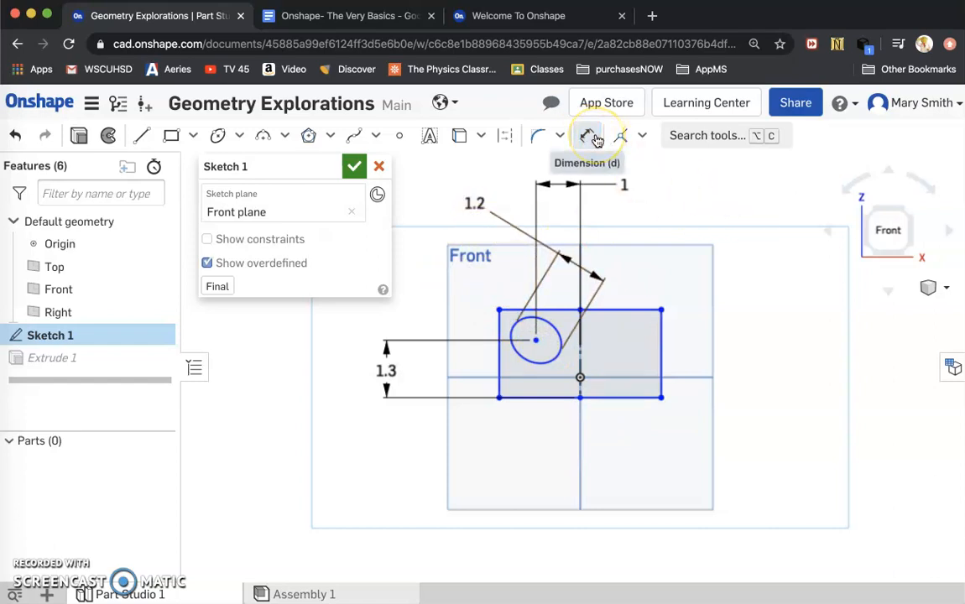
{"action": "mouse_move", "coordinate": [514, 174]}
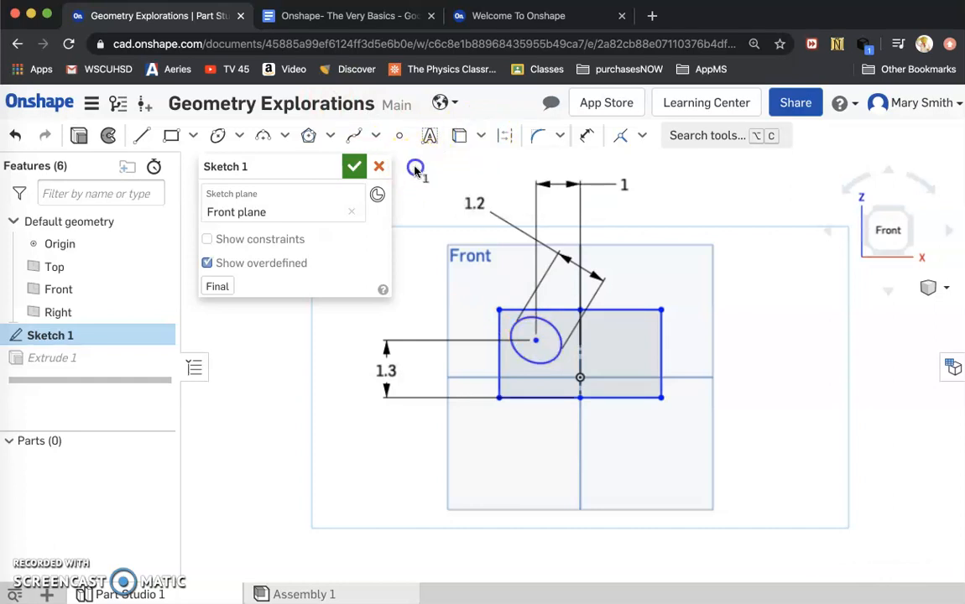
{"action": "mouse_move", "coordinate": [534, 135]}
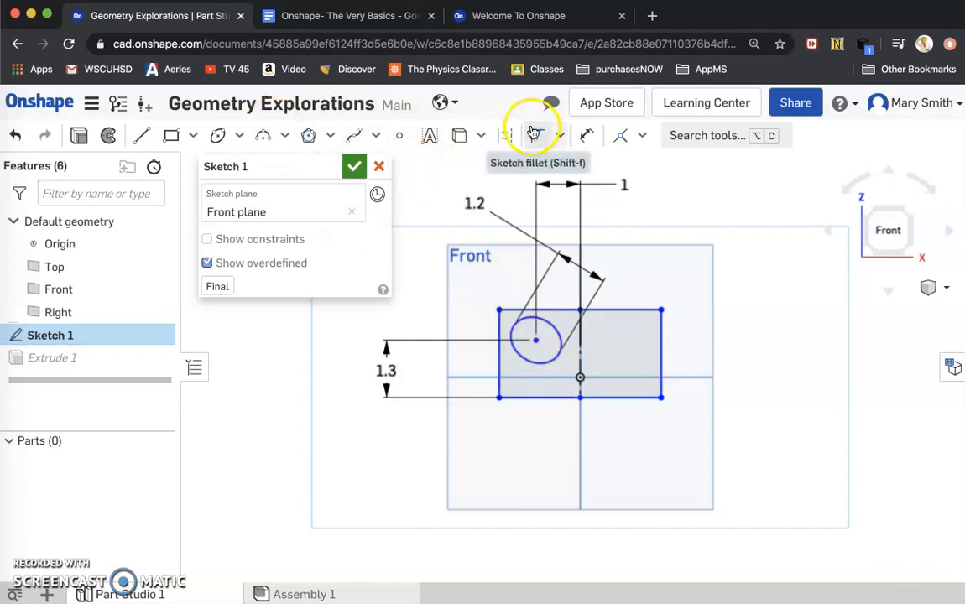
{"action": "mouse_move", "coordinate": [318, 135]}
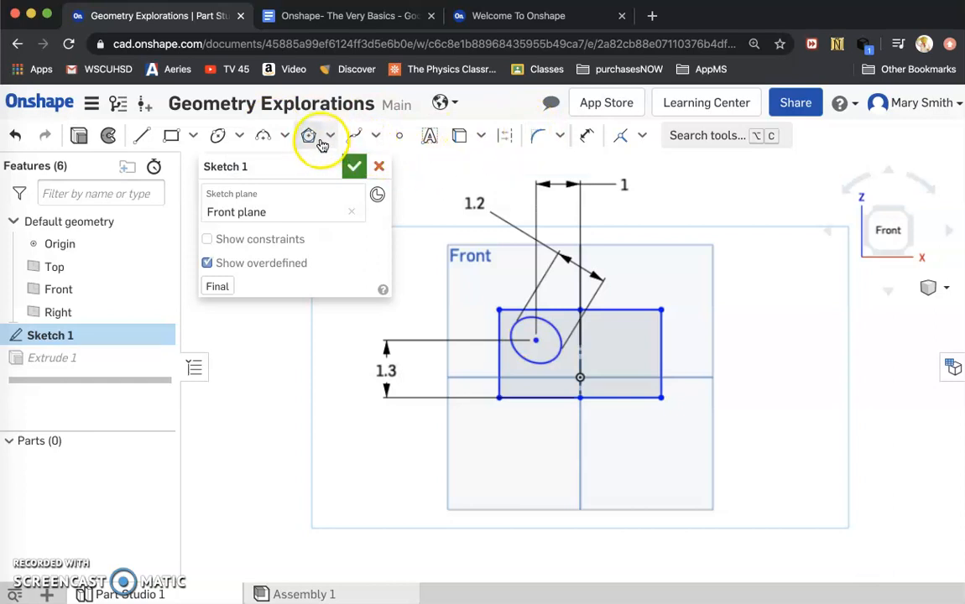
{"action": "mouse_move", "coordinate": [261, 135]}
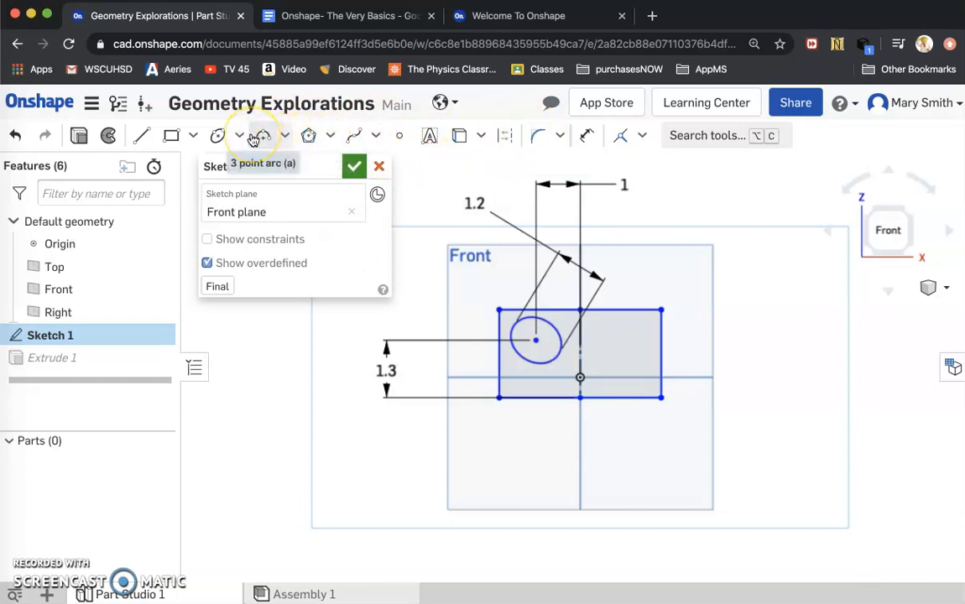
Browse the arc, polygon, circle and rectangle tool menus, then start Mirror from Modify.
{"action": "left_click", "coordinate": [460, 135]}
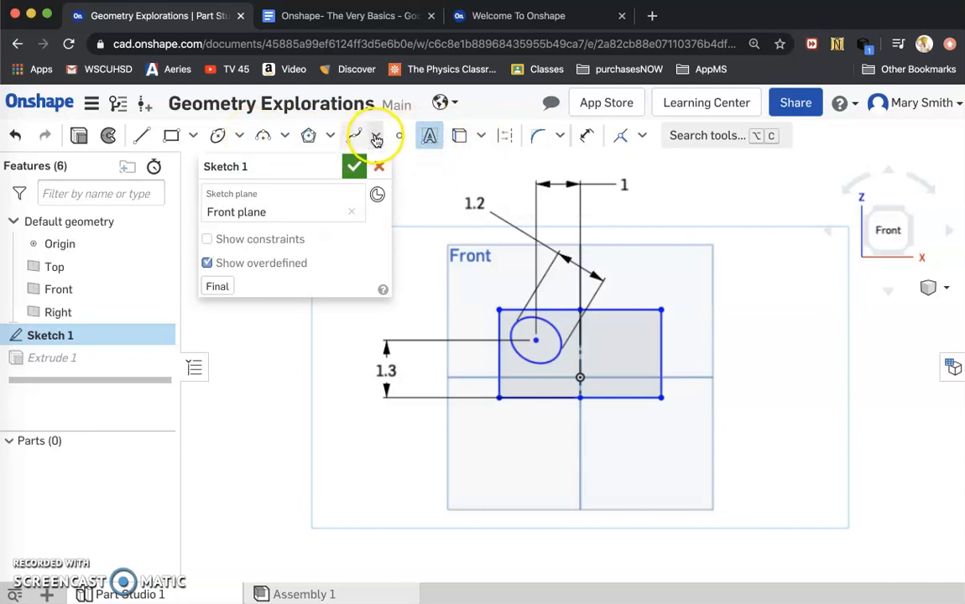
{"action": "left_click", "coordinate": [306, 135]}
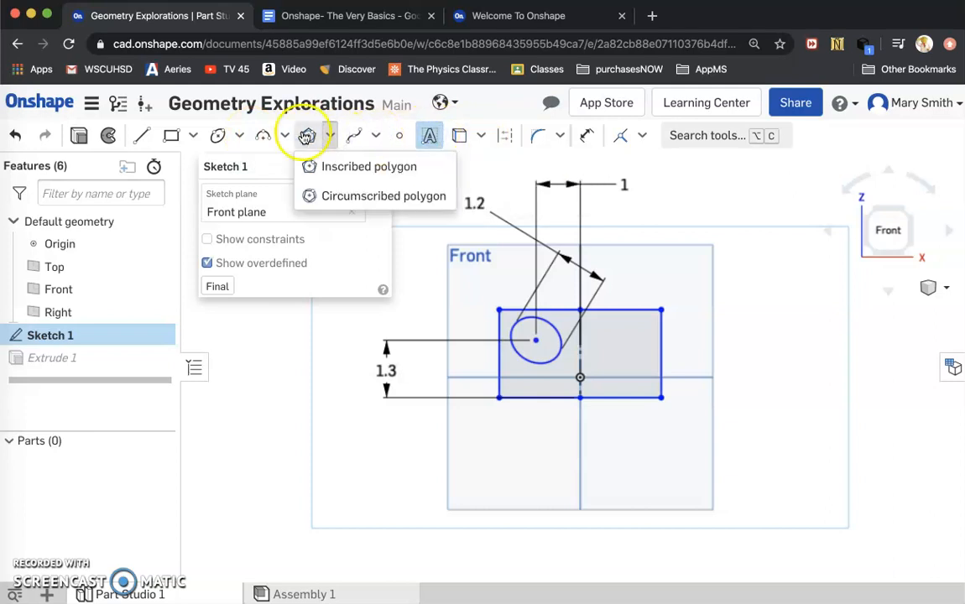
{"action": "left_click", "coordinate": [218, 135]}
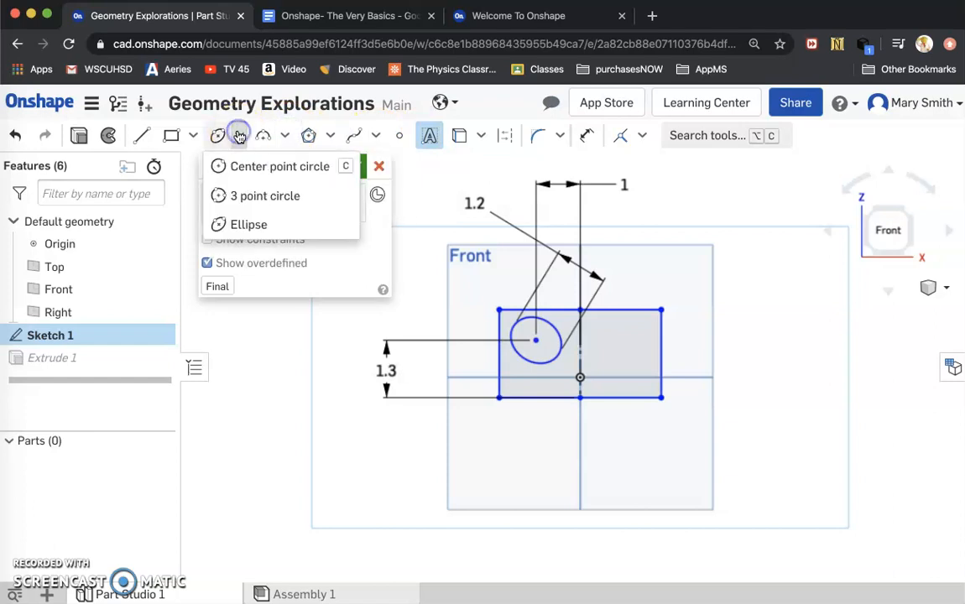
{"action": "left_click", "coordinate": [172, 135]}
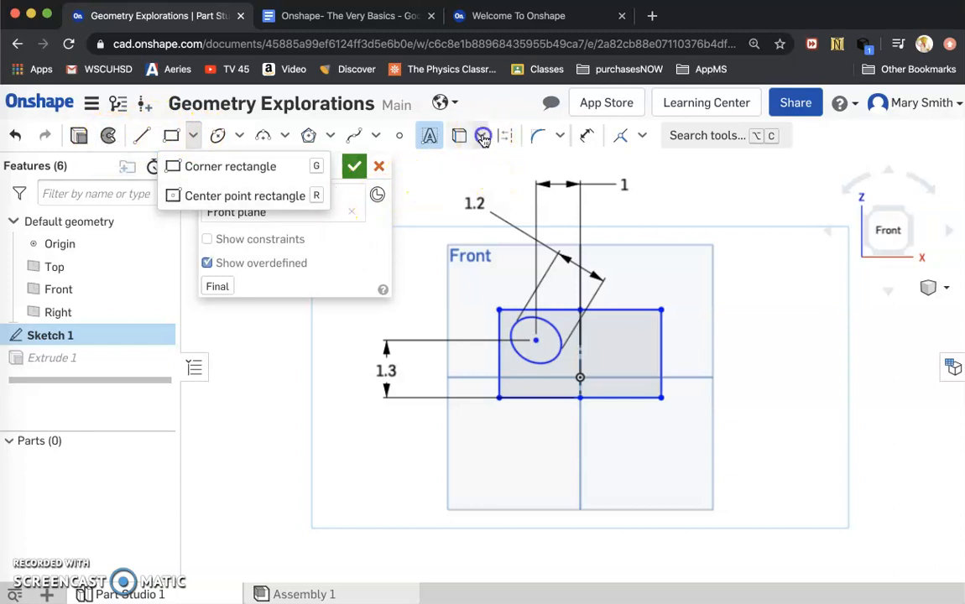
{"action": "left_click", "coordinate": [561, 135]}
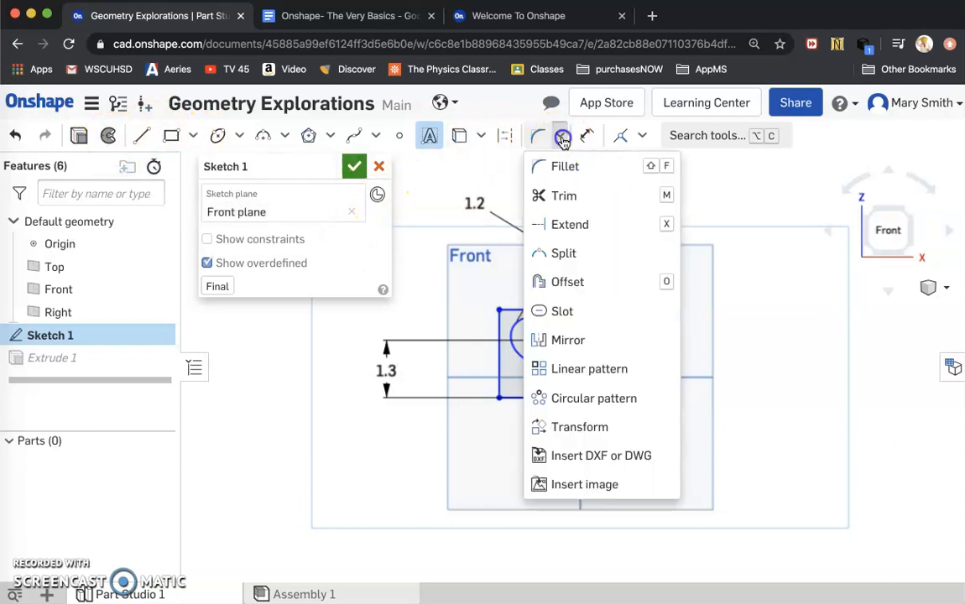
{"action": "mouse_move", "coordinate": [563, 195]}
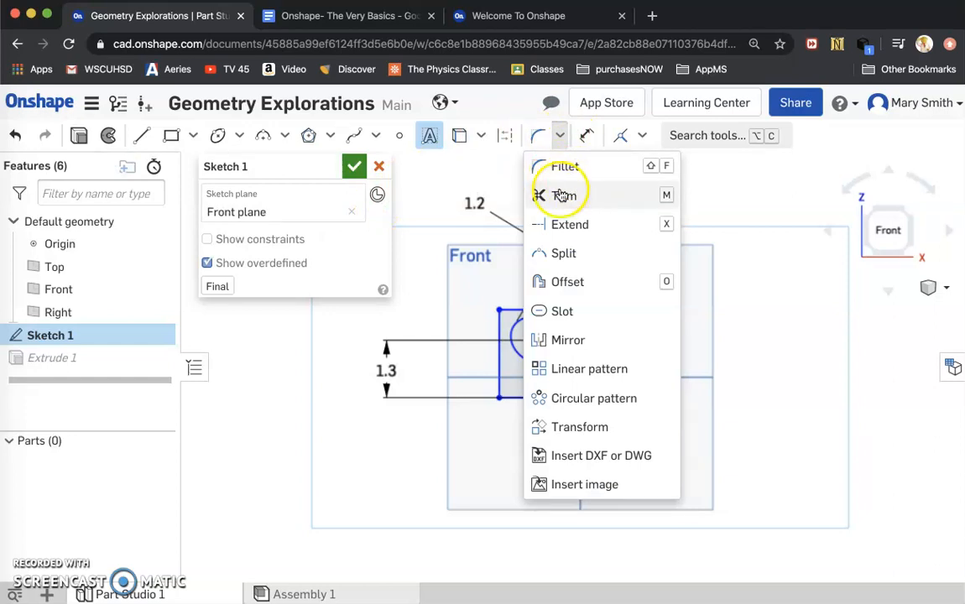
{"action": "mouse_move", "coordinate": [568, 340]}
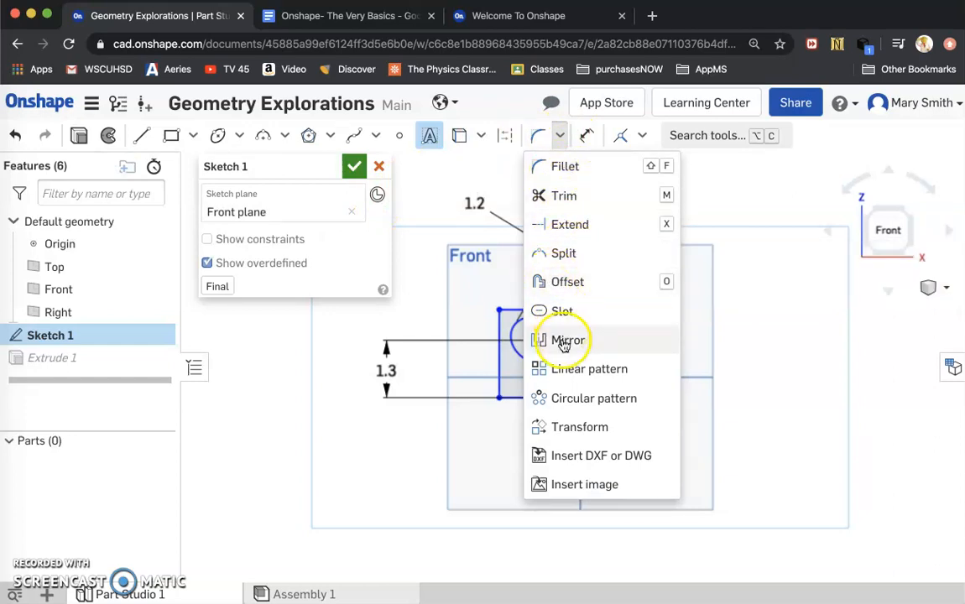
{"action": "left_click", "coordinate": [567, 340]}
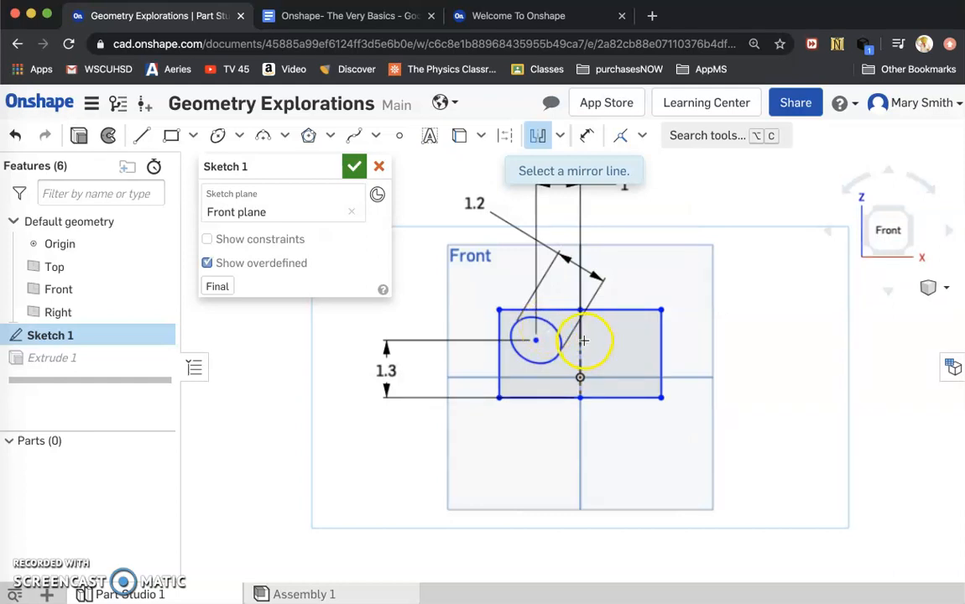
Mirror the eye ellipse across the vertical centre line and accept Sketch 1.
{"action": "left_click", "coordinate": [581, 344]}
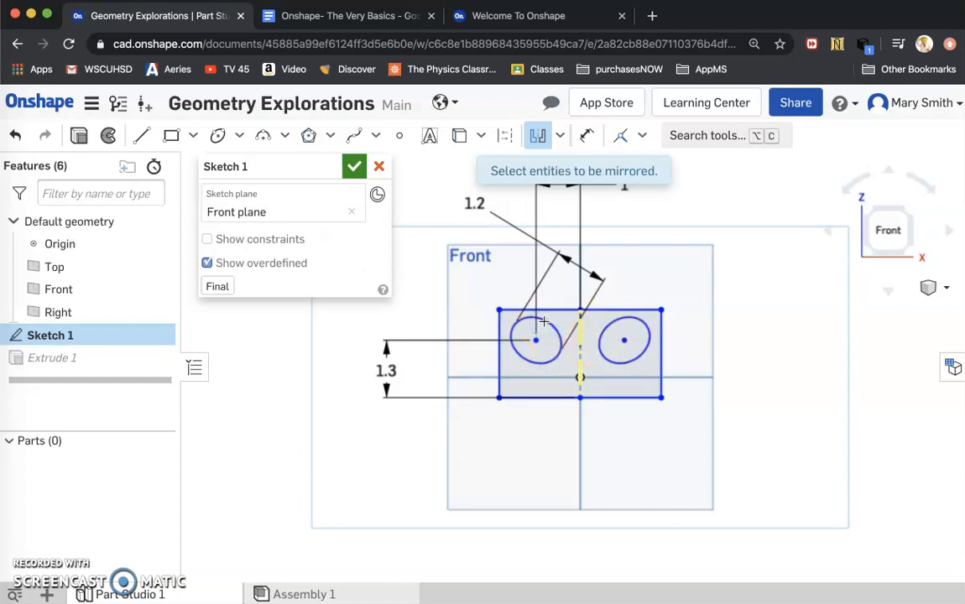
{"action": "mouse_move", "coordinate": [709, 304]}
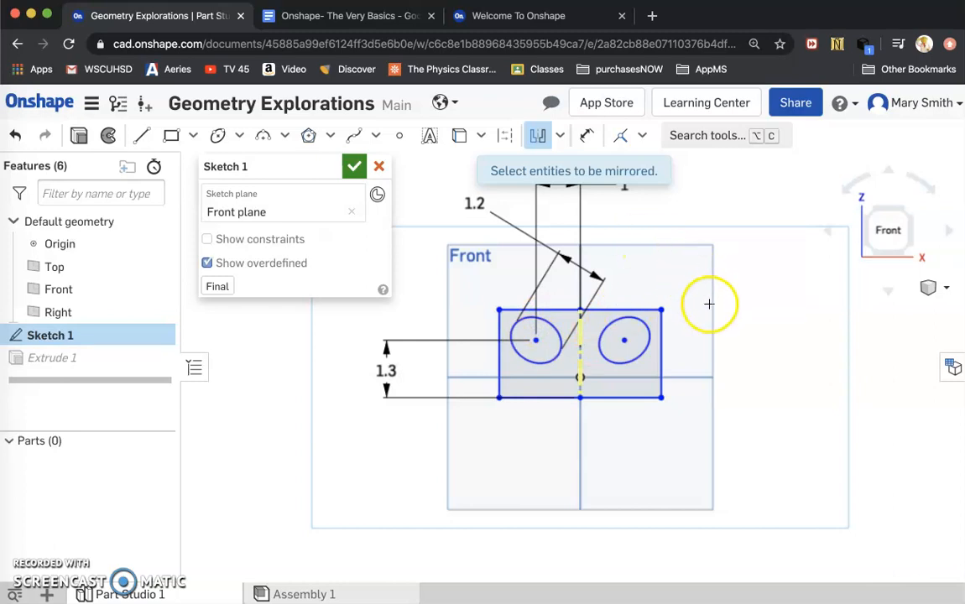
{"action": "mouse_move", "coordinate": [581, 334]}
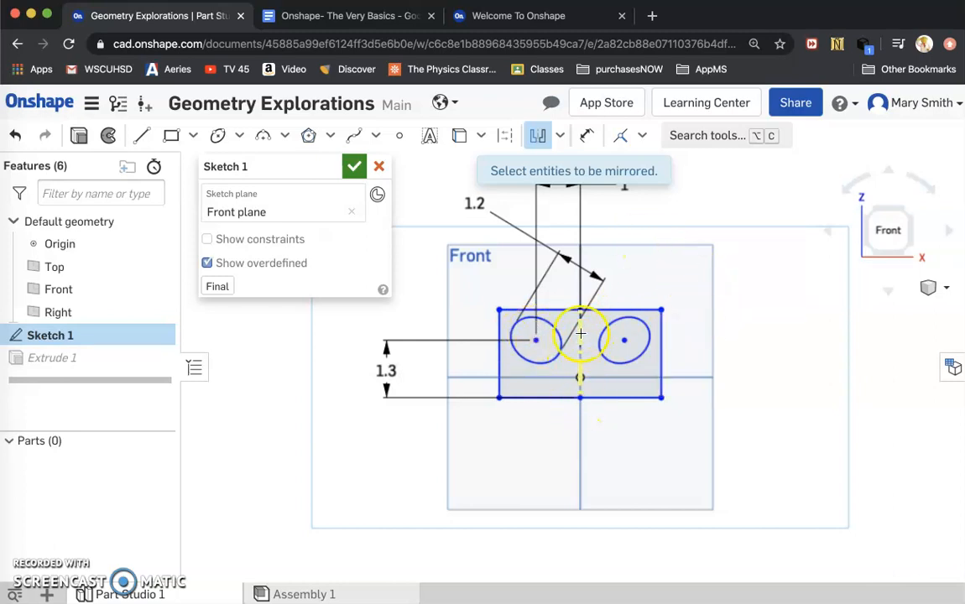
{"action": "mouse_move", "coordinate": [727, 297]}
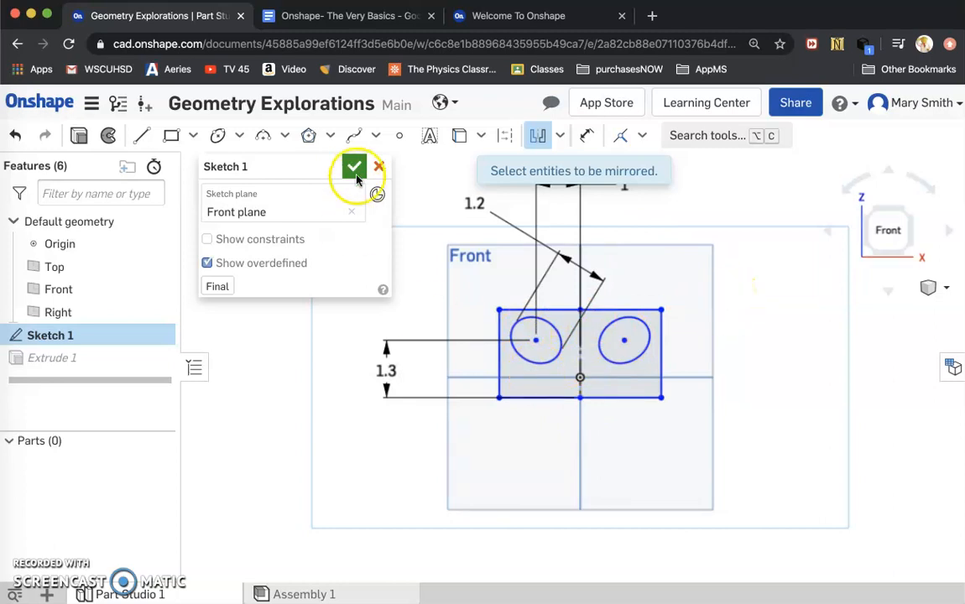
{"action": "left_click", "coordinate": [353, 166]}
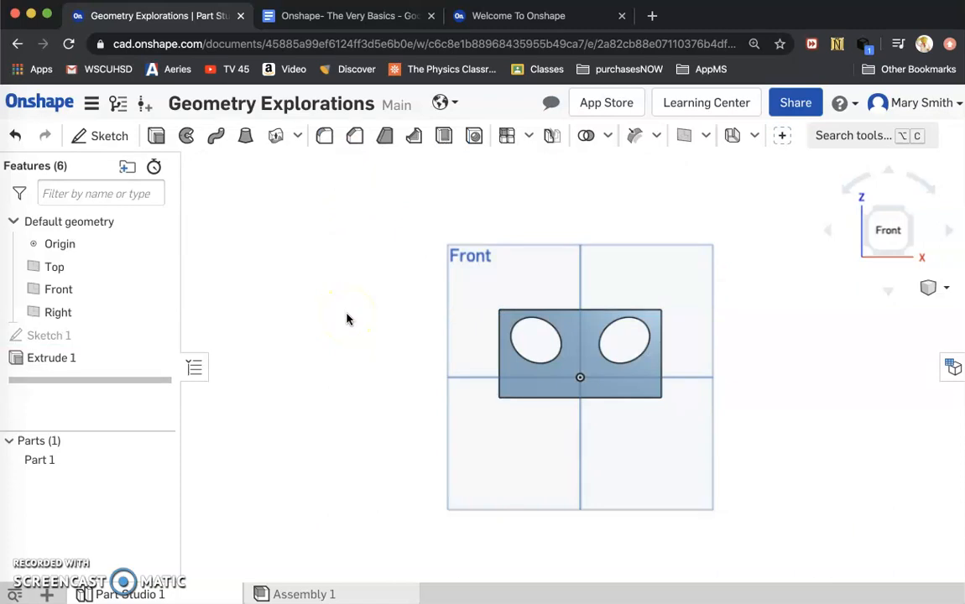
{"action": "left_click", "coordinate": [909, 210]}
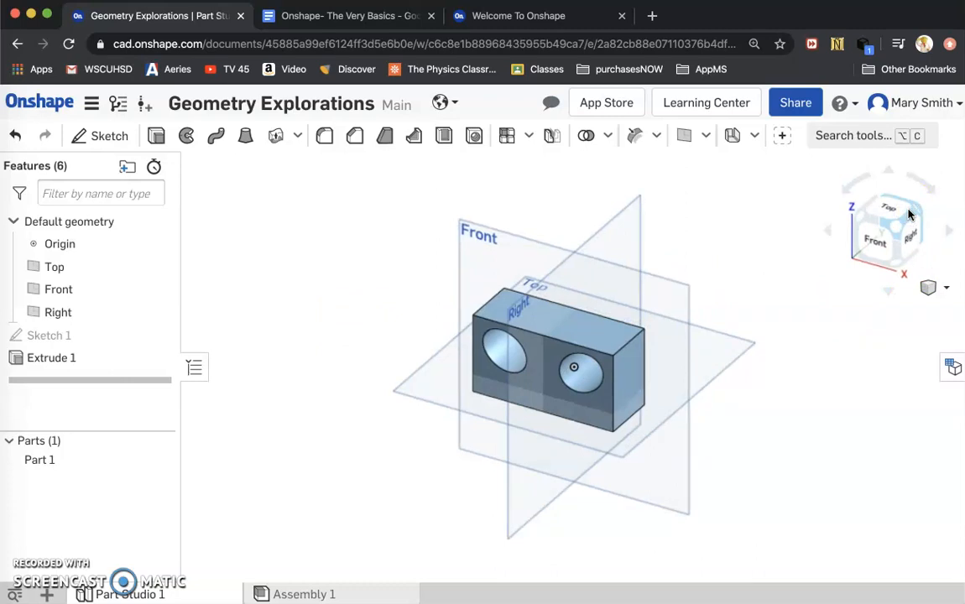
Switch to an isometric view and reopen Sketch 1 for editing from the Features list.
{"action": "left_click", "coordinate": [48, 335]}
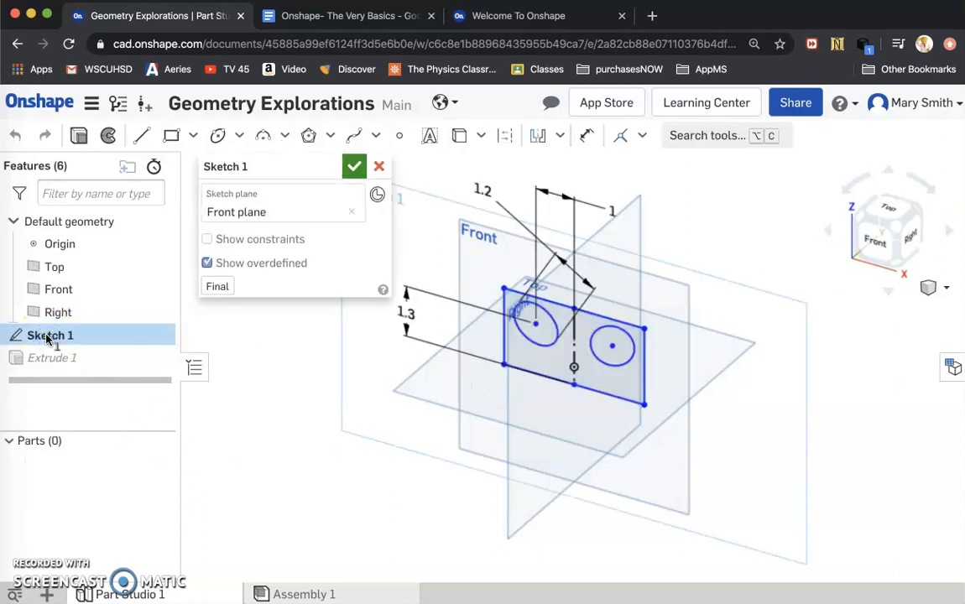
{"action": "right_click", "coordinate": [474, 376]}
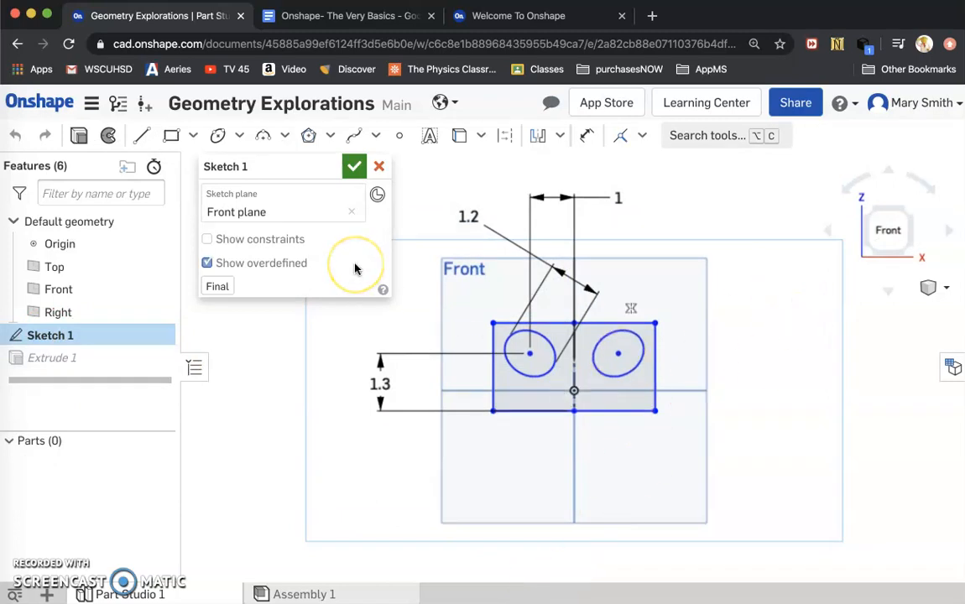
{"action": "mouse_move", "coordinate": [265, 322]}
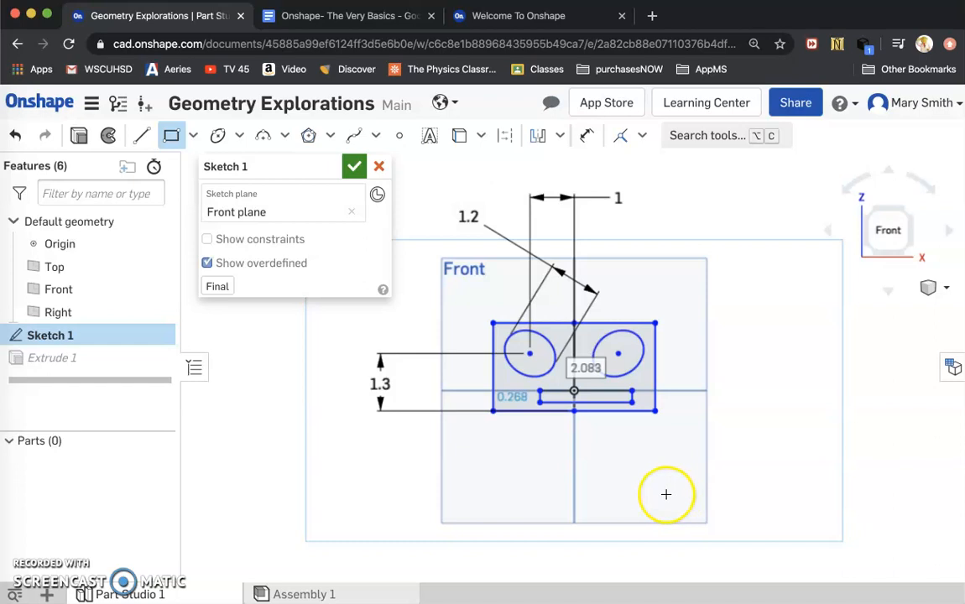
{"action": "mouse_move", "coordinate": [451, 269]}
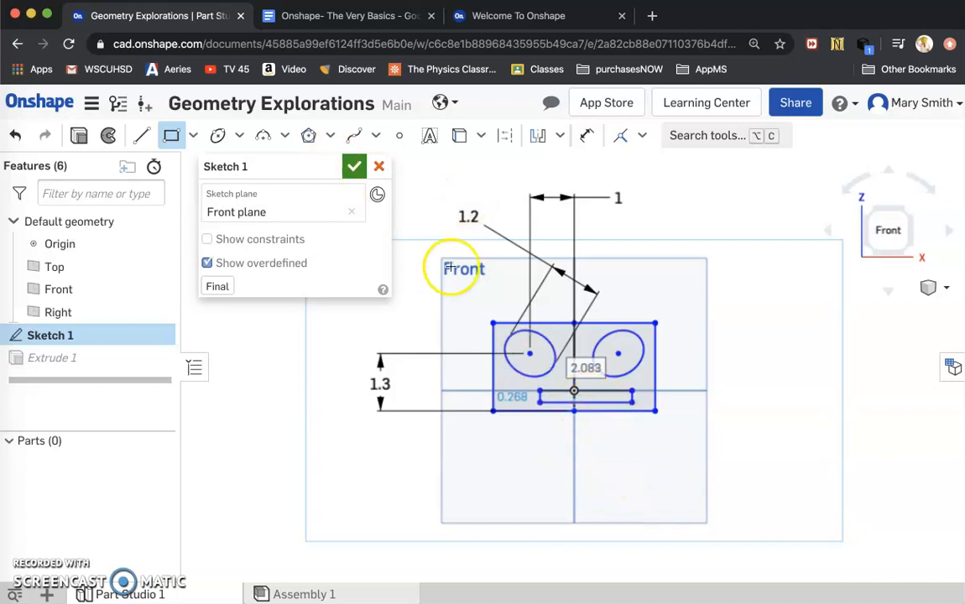
Draw a mouth rectangle below the eyes and round its corners with R0.1 sketch fillets.
{"action": "scroll", "scroll_direction": "up", "scroll_amount": 3}
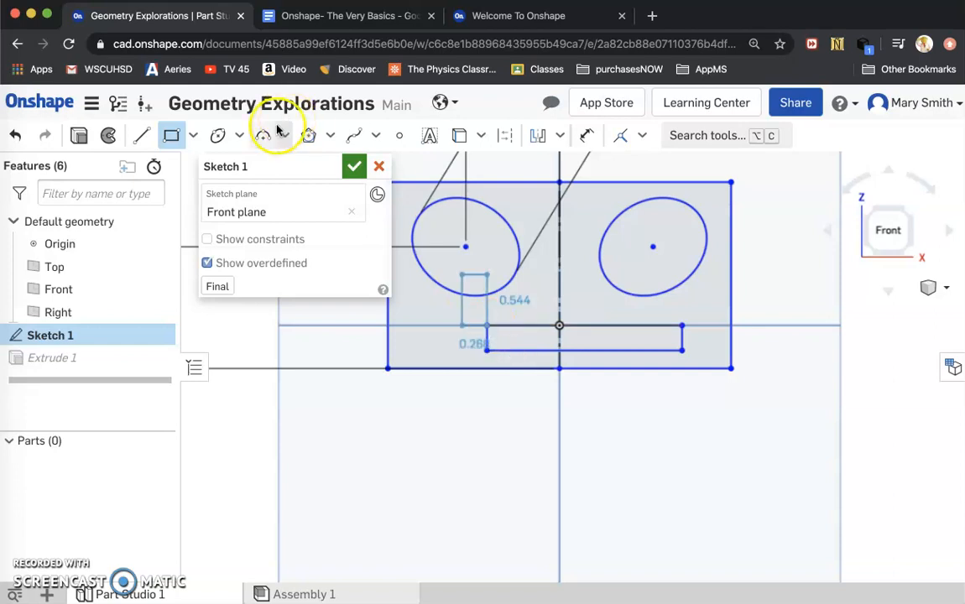
{"action": "mouse_move", "coordinate": [262, 136]}
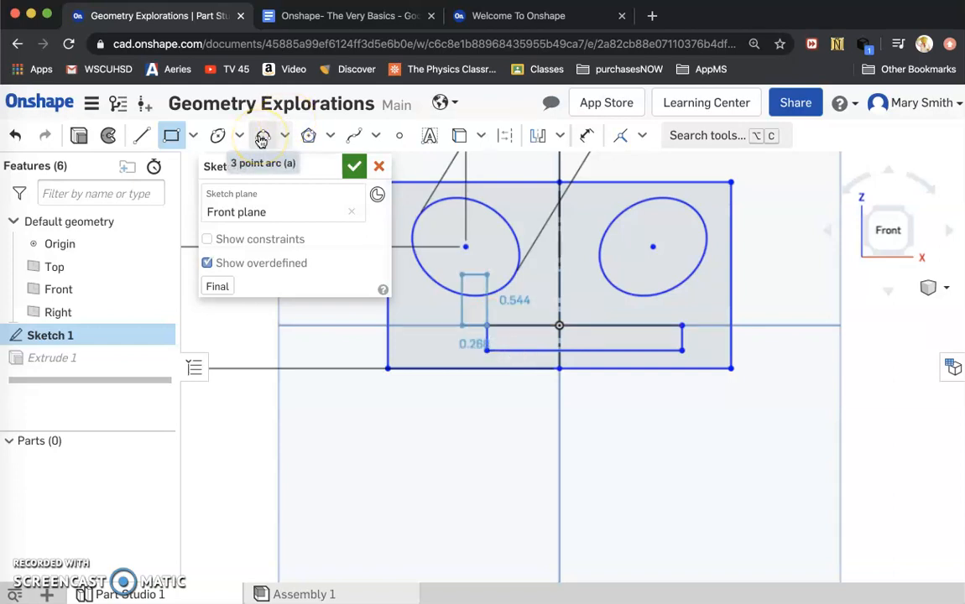
{"action": "left_click", "coordinate": [560, 135]}
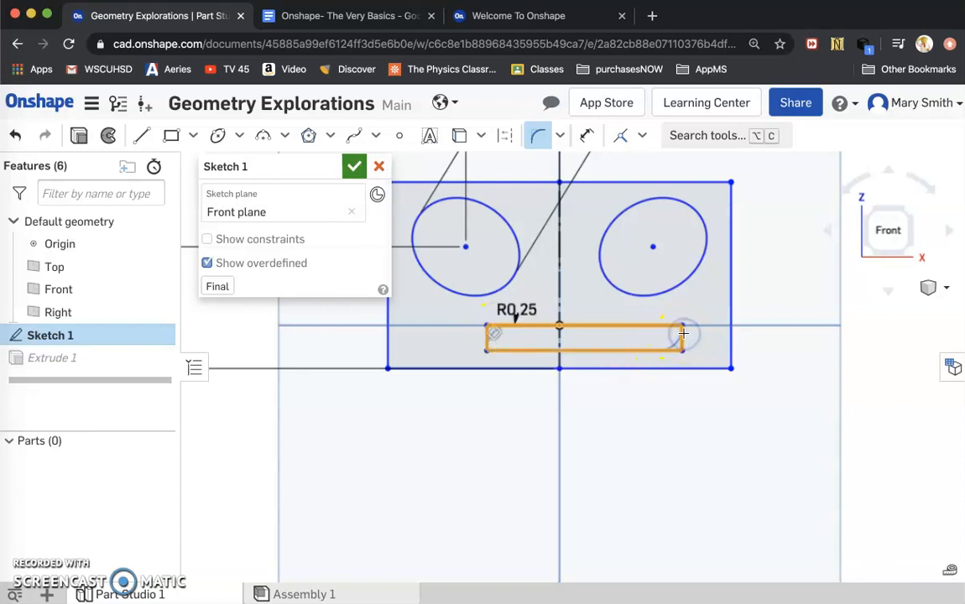
{"action": "mouse_move", "coordinate": [537, 222]}
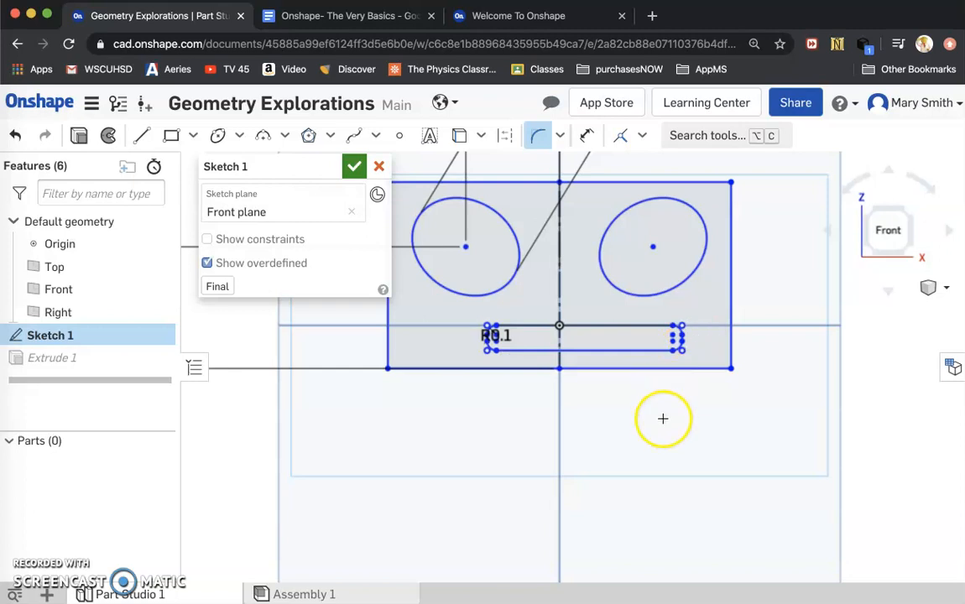
{"action": "mouse_move", "coordinate": [865, 334]}
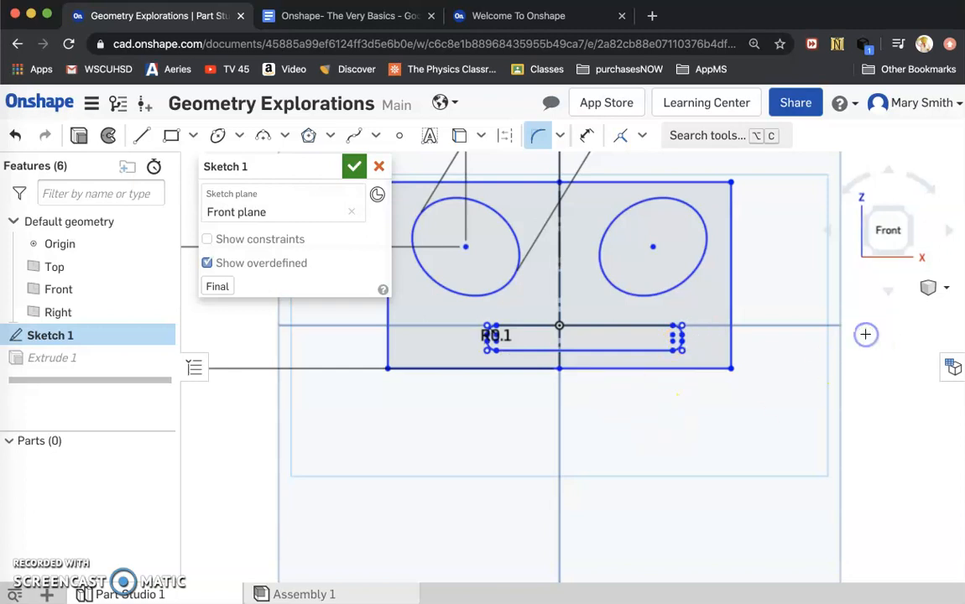
{"action": "left_click_drag", "start_coordinate": [495, 336], "coordinate": [399, 336]}
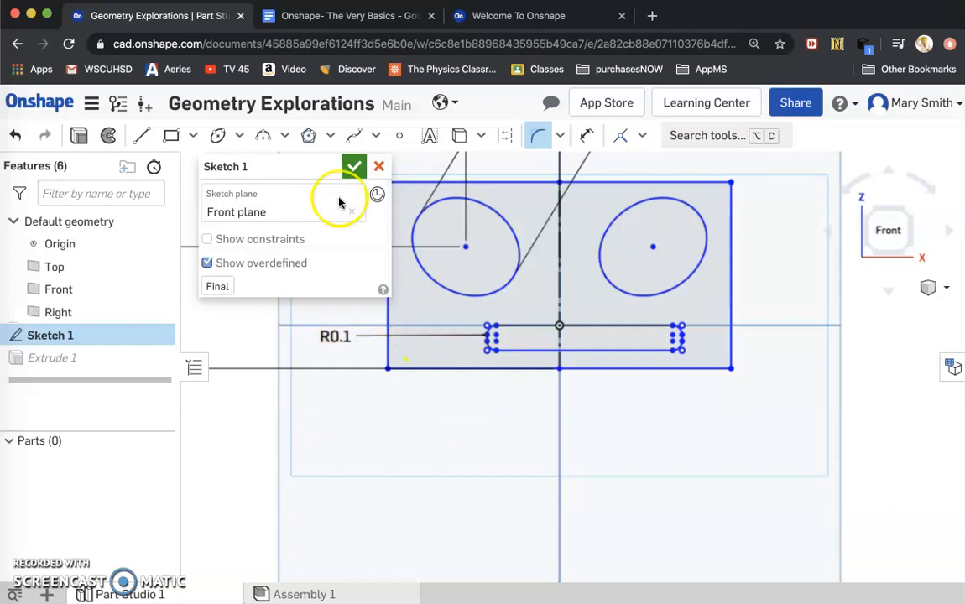
Close the sketch with the mouth added and attempt a fillet on the mouth region.
{"action": "left_click", "coordinate": [354, 166]}
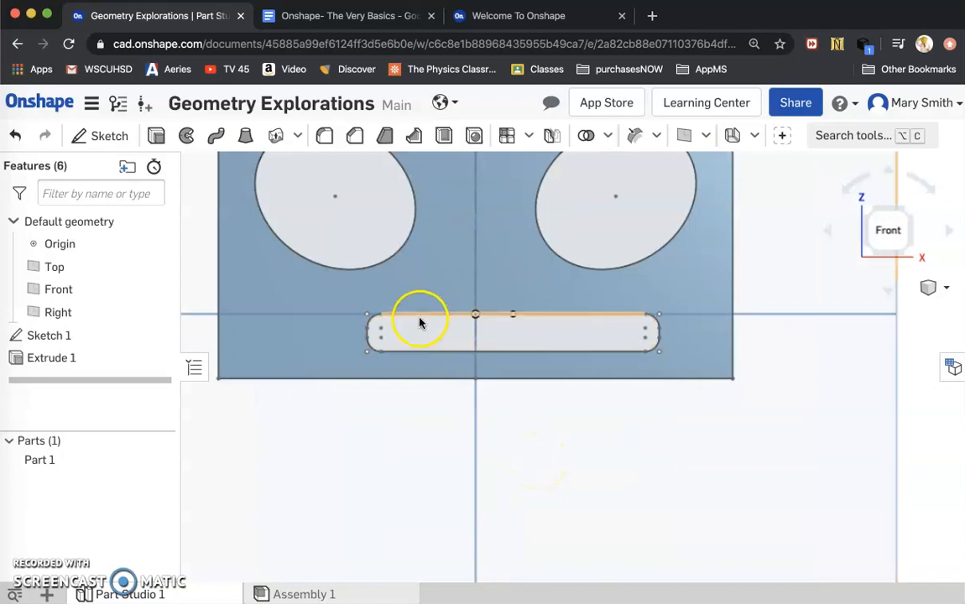
{"action": "left_click", "coordinate": [394, 334]}
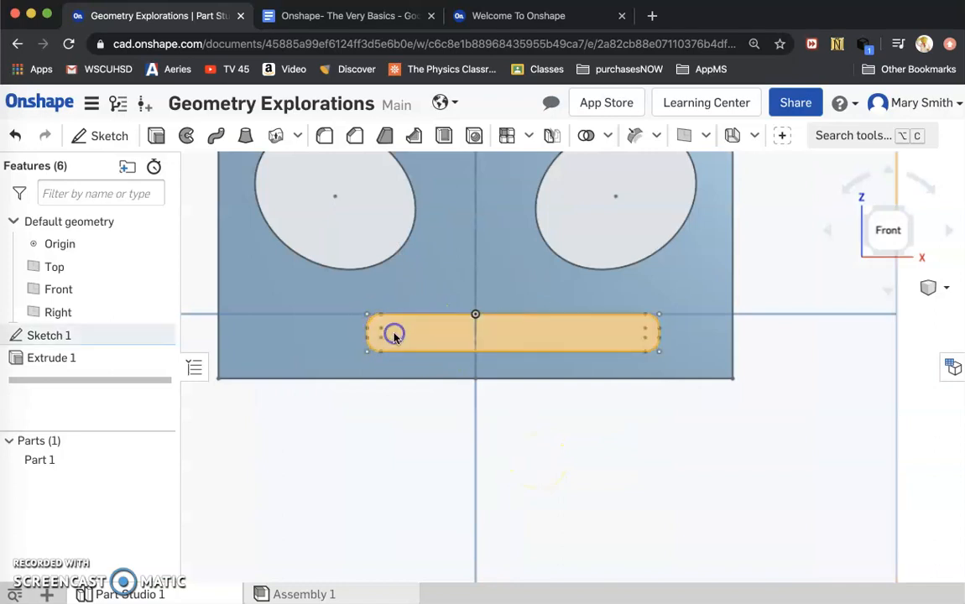
{"action": "left_click", "coordinate": [326, 135]}
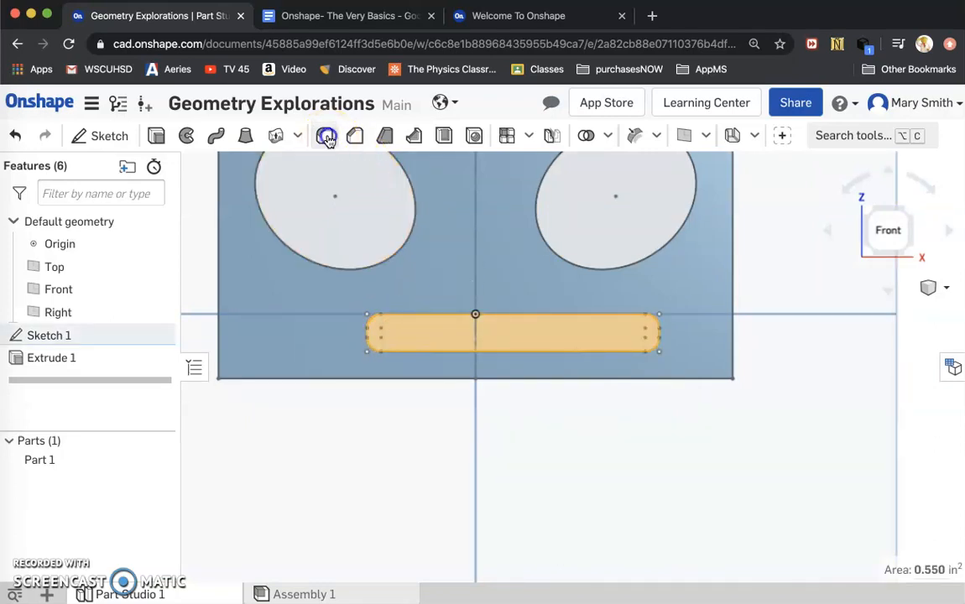
{"action": "left_click", "coordinate": [327, 135]}
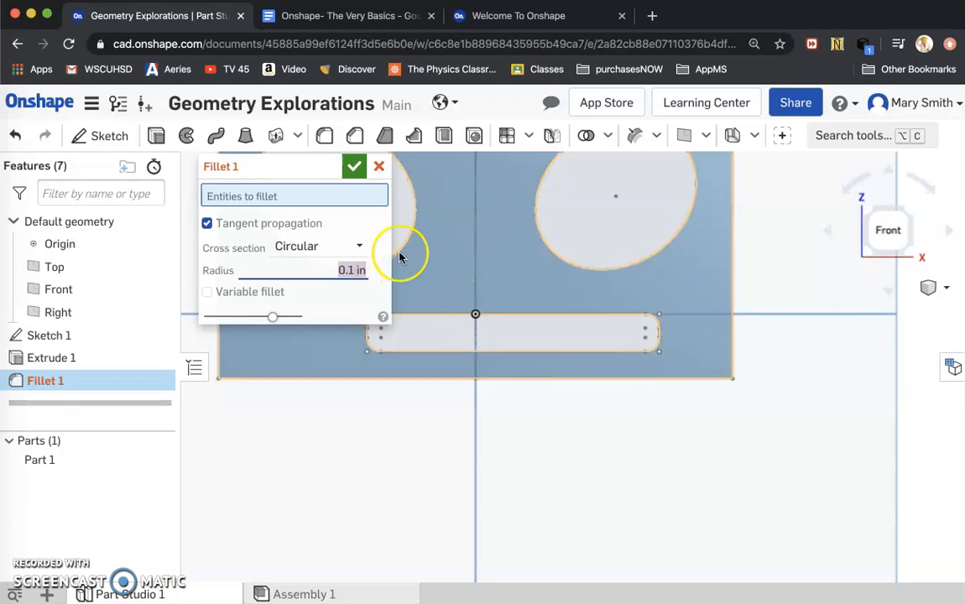
{"action": "left_click", "coordinate": [353, 166]}
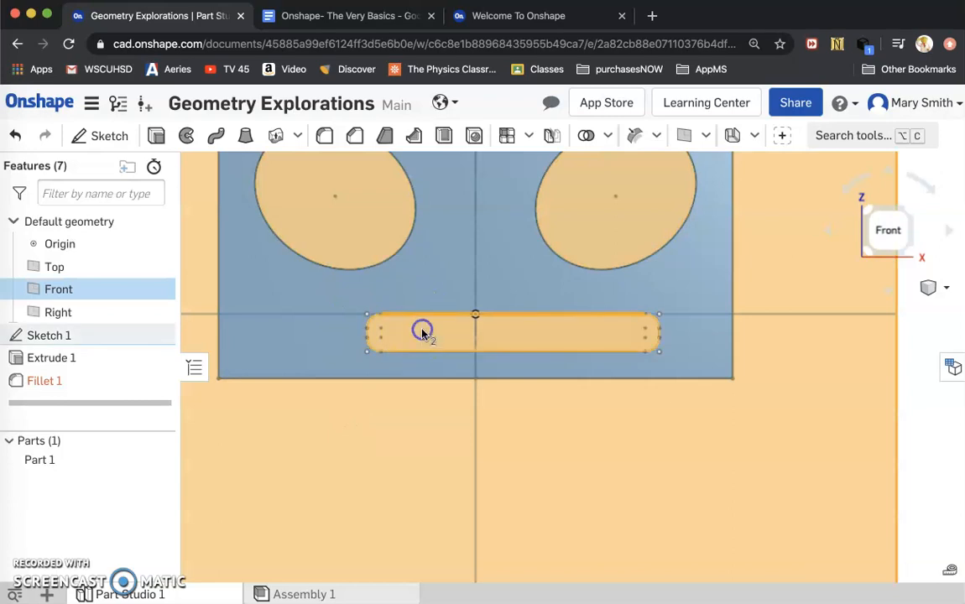
Reselect the mouth outline and apply a 0.3 in fillet to the mouth slot.
{"action": "left_click", "coordinate": [431, 317]}
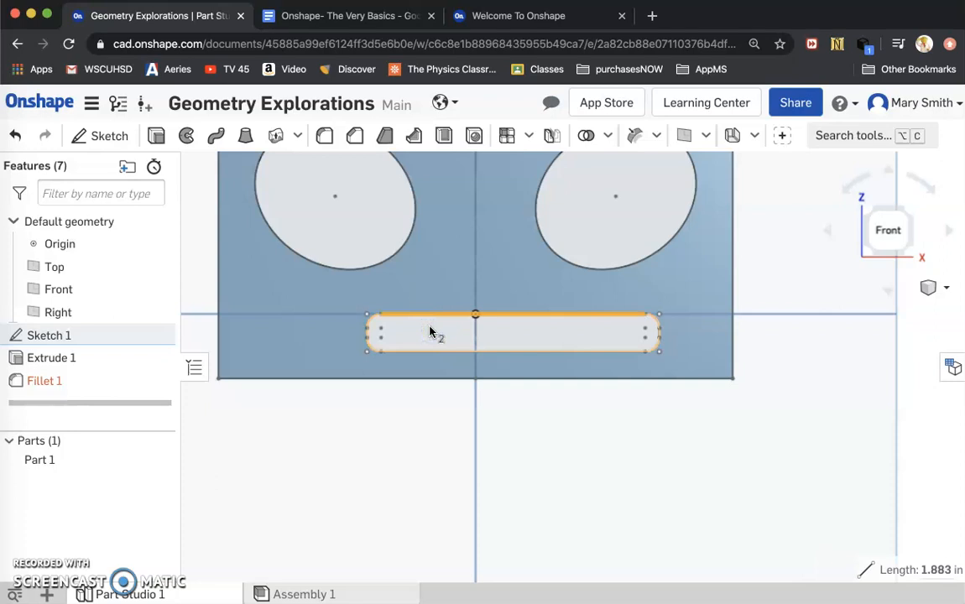
{"action": "left_click", "coordinate": [417, 330]}
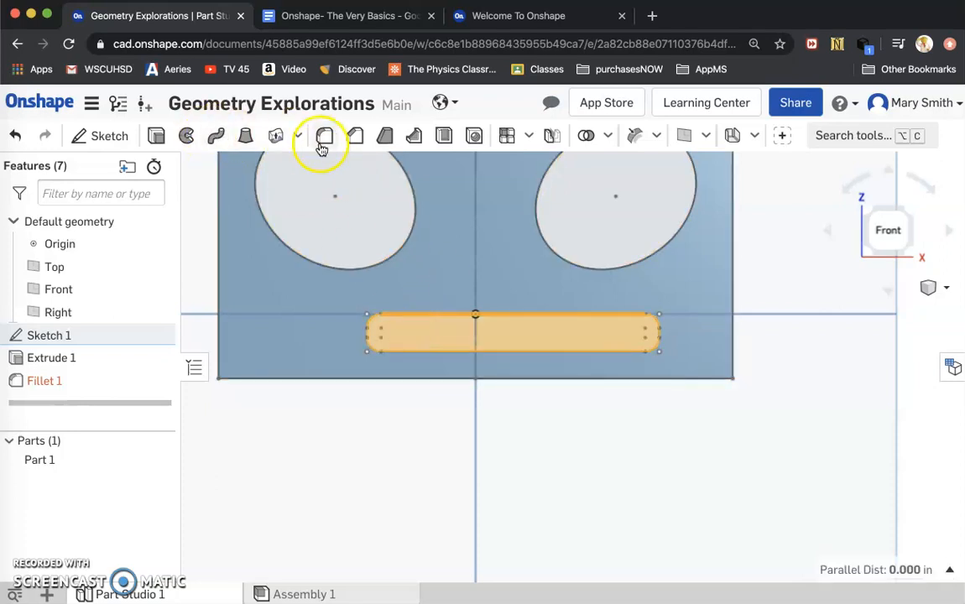
{"action": "left_click", "coordinate": [324, 135]}
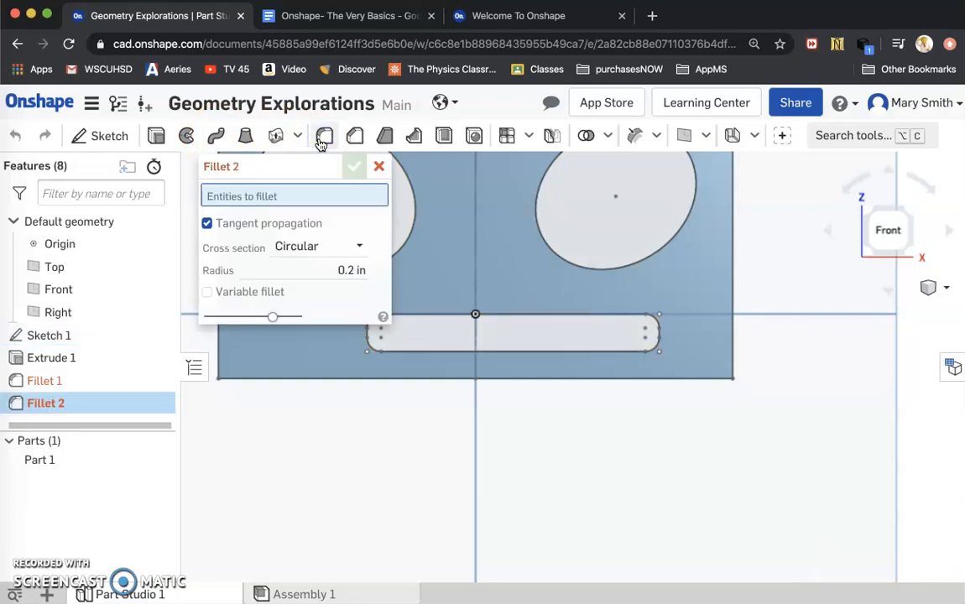
{"action": "mouse_move", "coordinate": [314, 256]}
{"action": "type", "text": "0.3"}
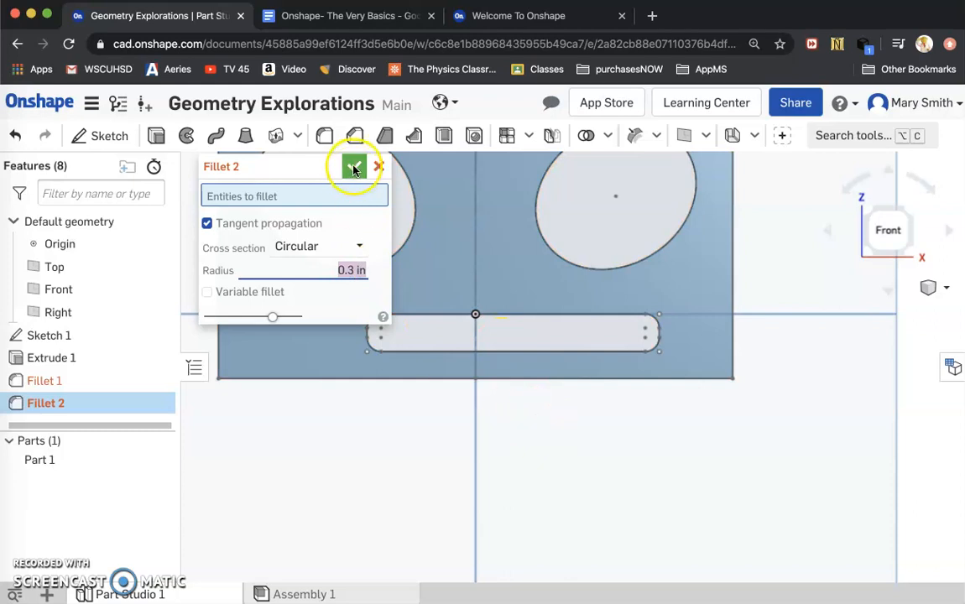
{"action": "left_click", "coordinate": [354, 166]}
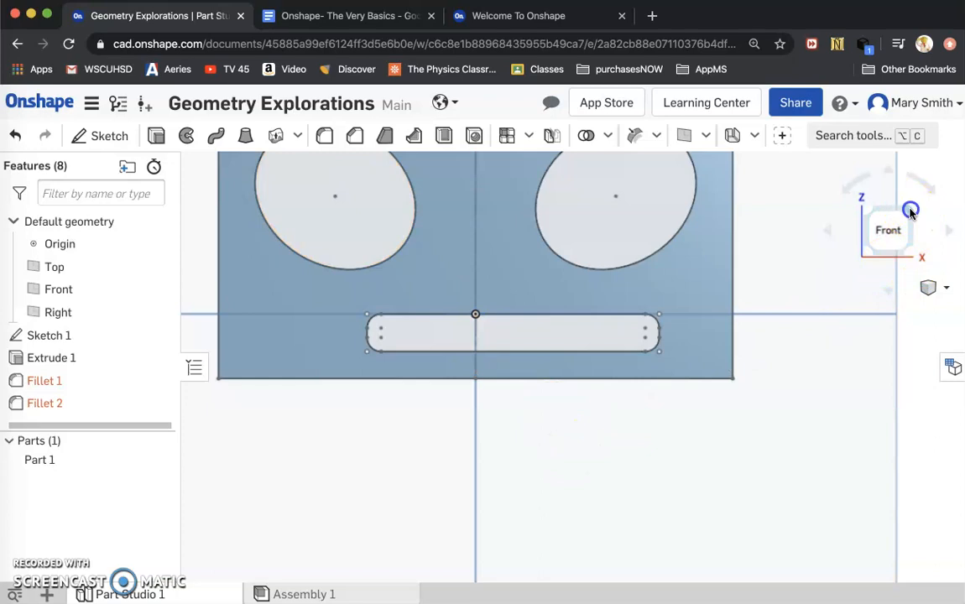
In isometric view, select the mouth slot edge and extrusion faces using Create selection.
{"action": "left_click", "coordinate": [911, 210]}
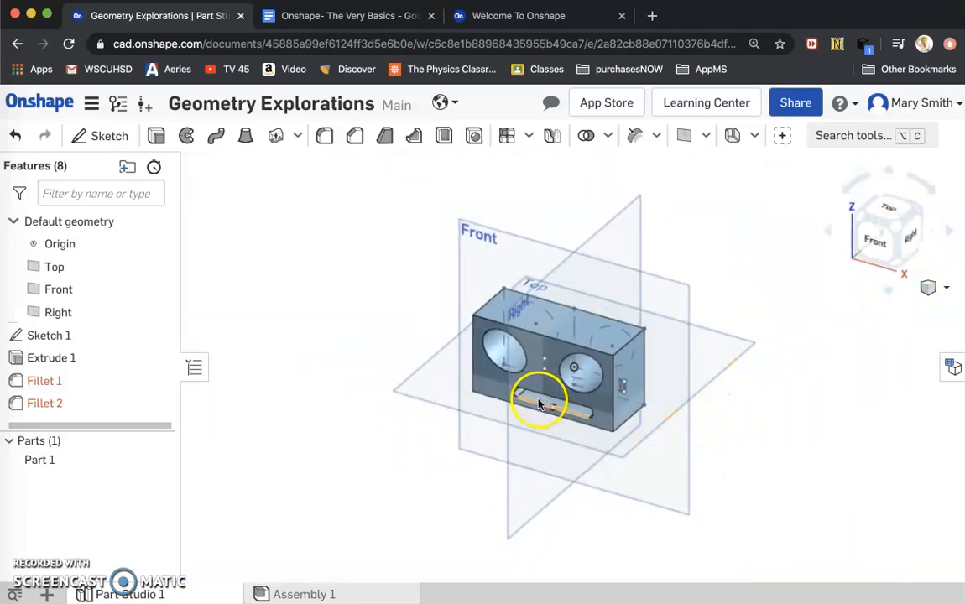
{"action": "left_click", "coordinate": [540, 406]}
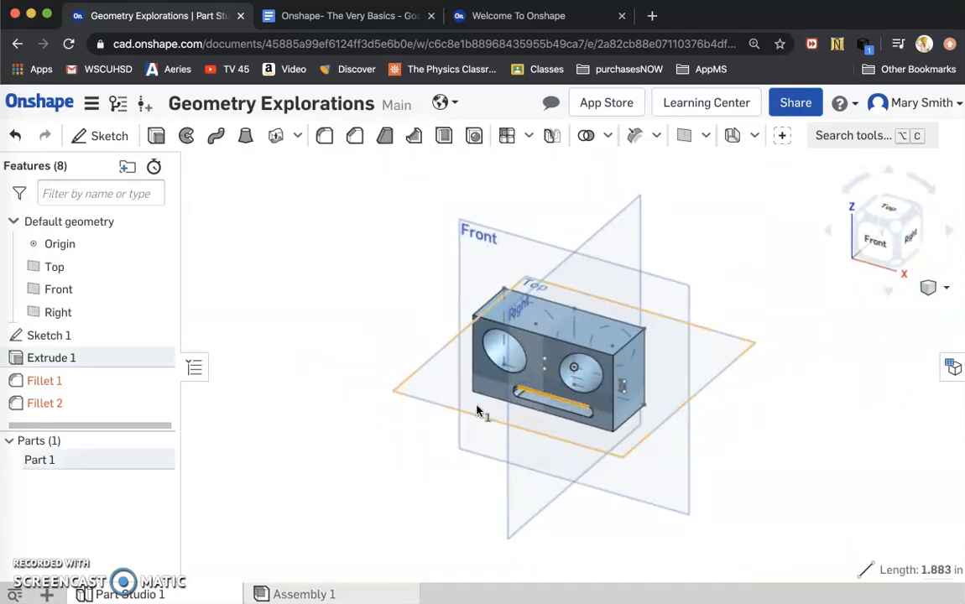
{"action": "left_click", "coordinate": [289, 430]}
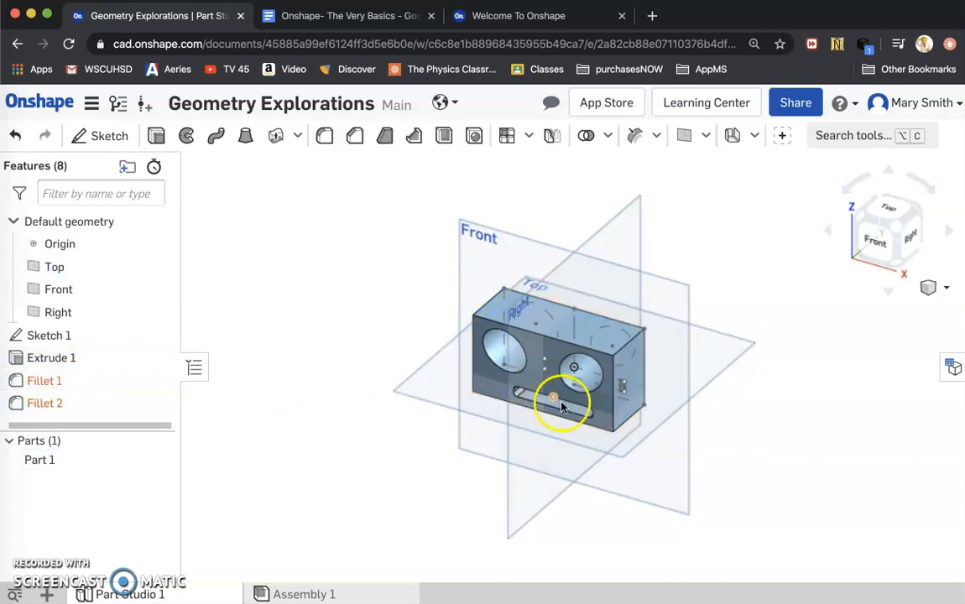
{"action": "left_click", "coordinate": [553, 403]}
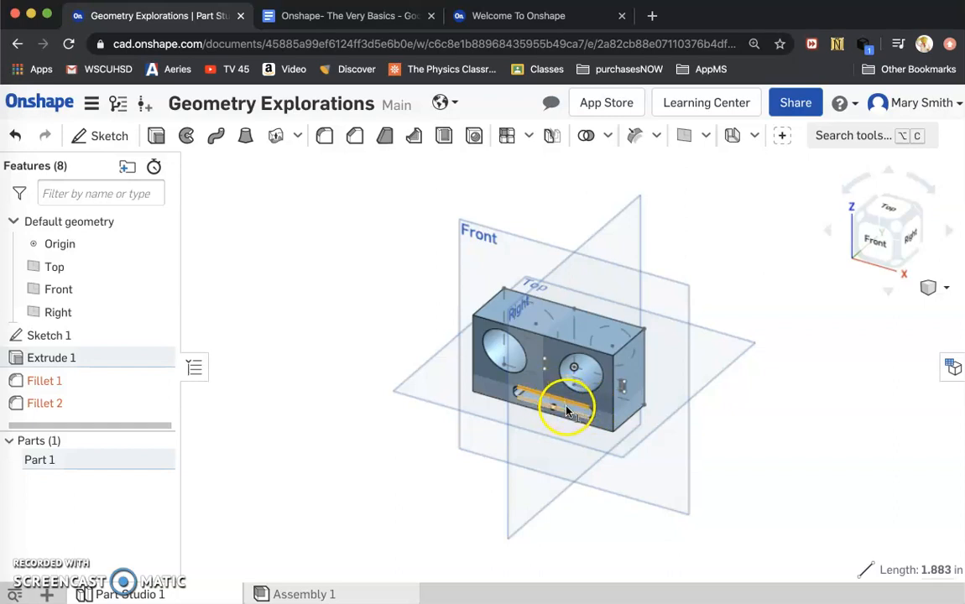
{"action": "right_click", "coordinate": [571, 412]}
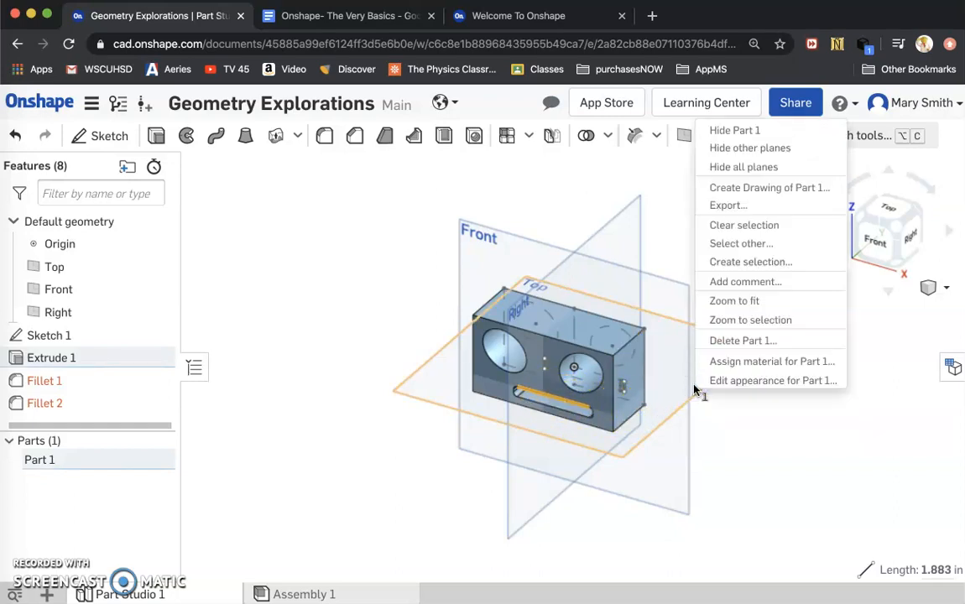
{"action": "mouse_move", "coordinate": [750, 262]}
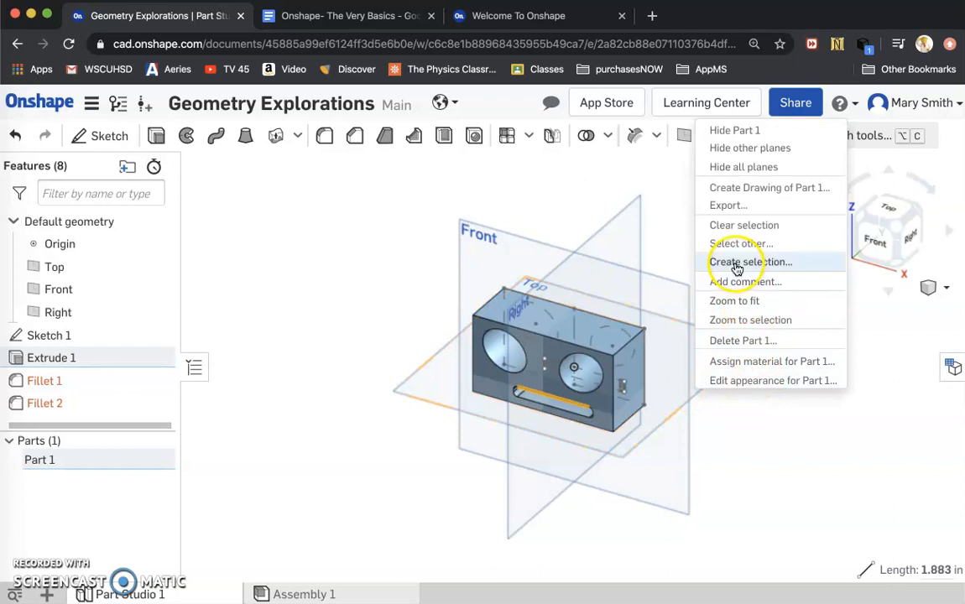
{"action": "left_click", "coordinate": [749, 261]}
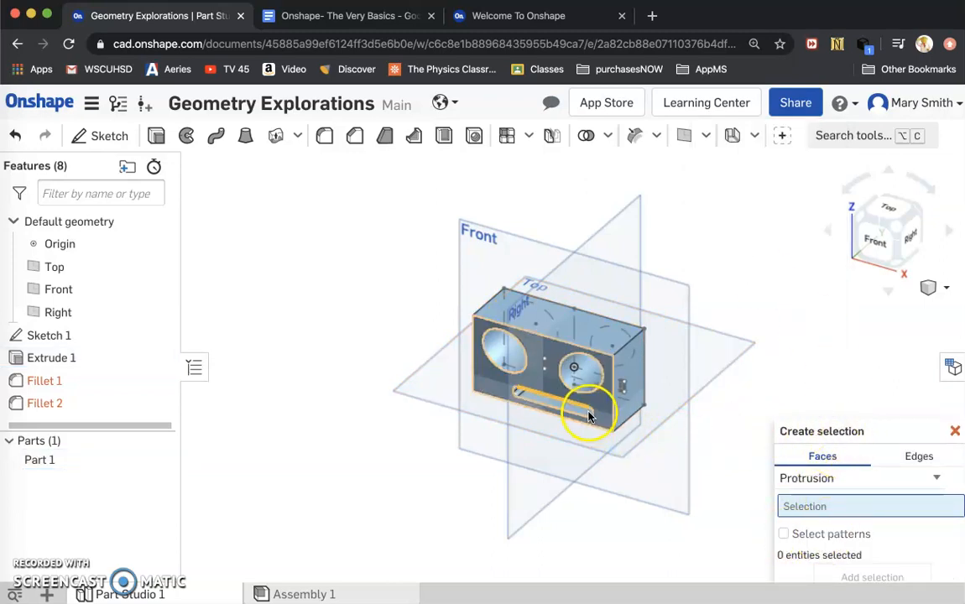
{"action": "left_click", "coordinate": [588, 411]}
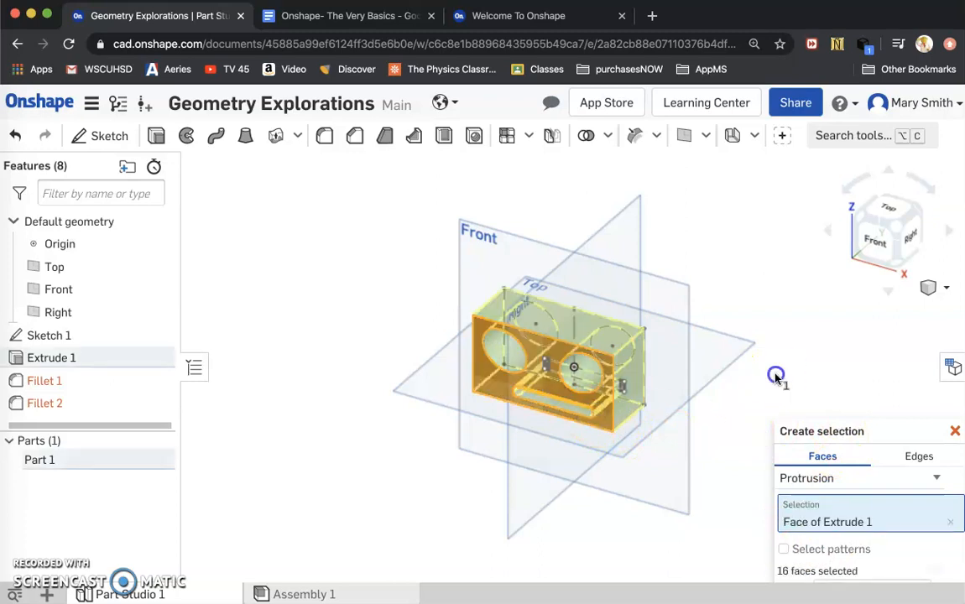
{"action": "left_click", "coordinate": [955, 430]}
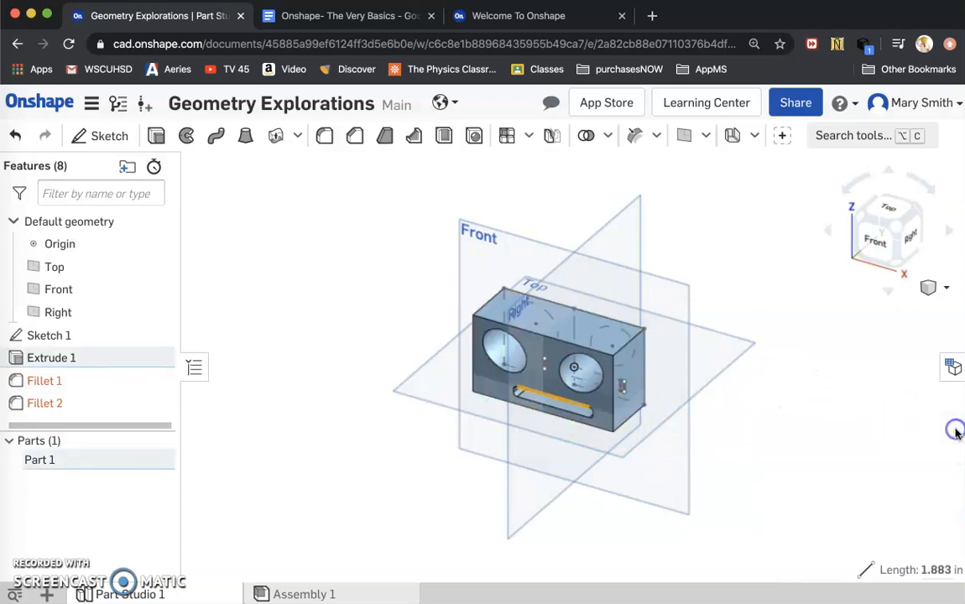
{"action": "mouse_move", "coordinate": [538, 364]}
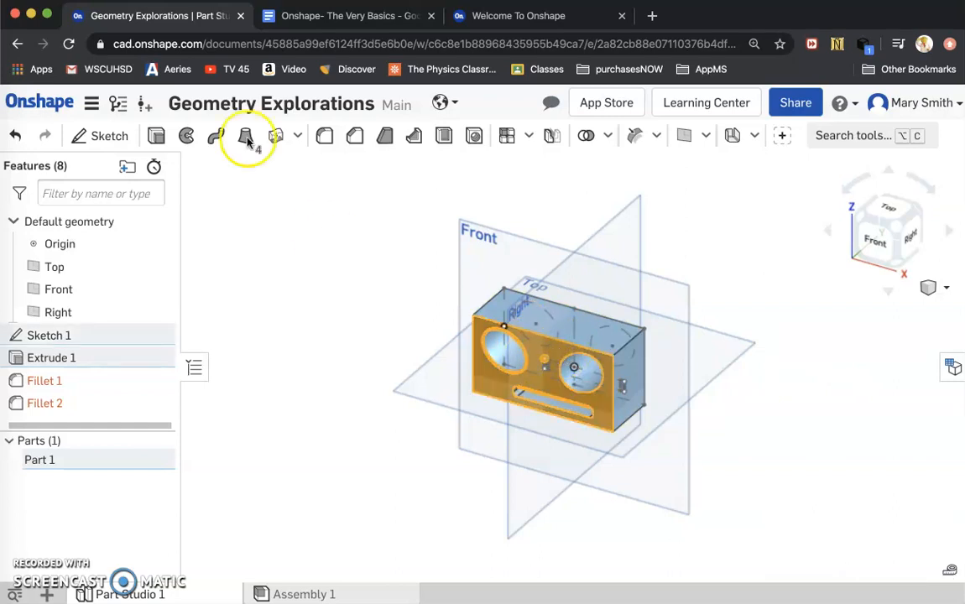
Apply a 0.2 in fillet to the two edges and front face of Extrude 1.
{"action": "left_click", "coordinate": [245, 135]}
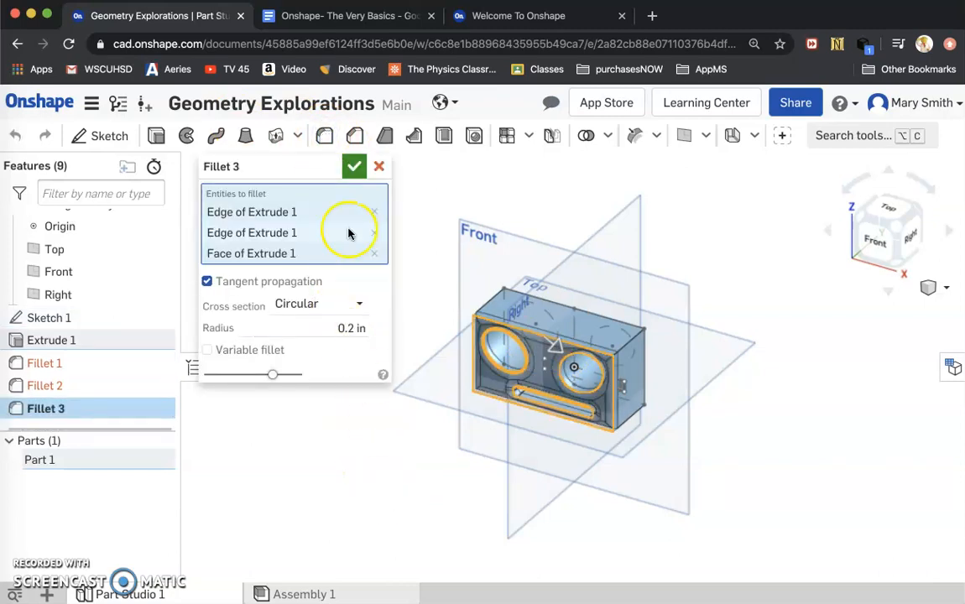
{"action": "left_click", "coordinate": [354, 166]}
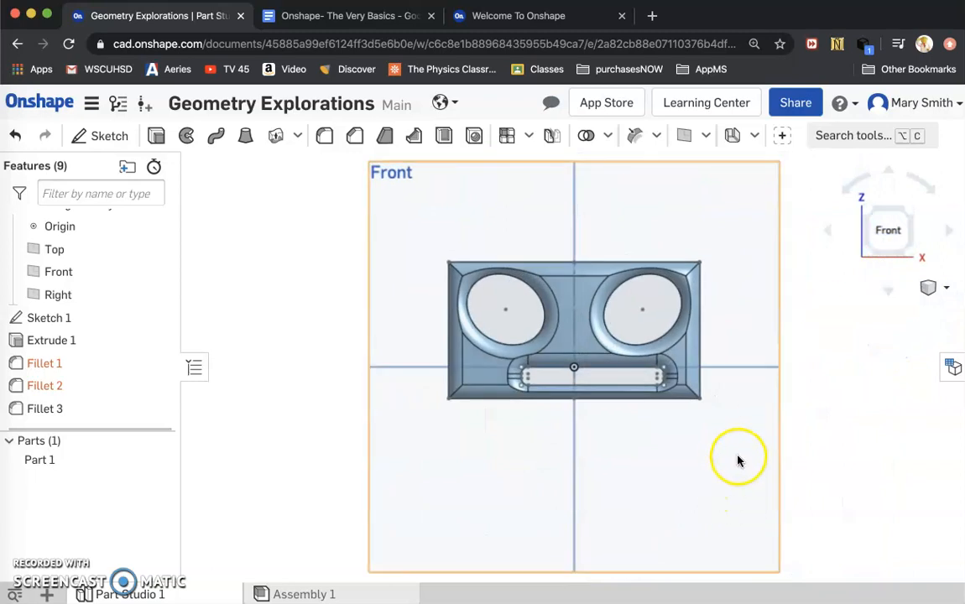
{"action": "mouse_move", "coordinate": [765, 407]}
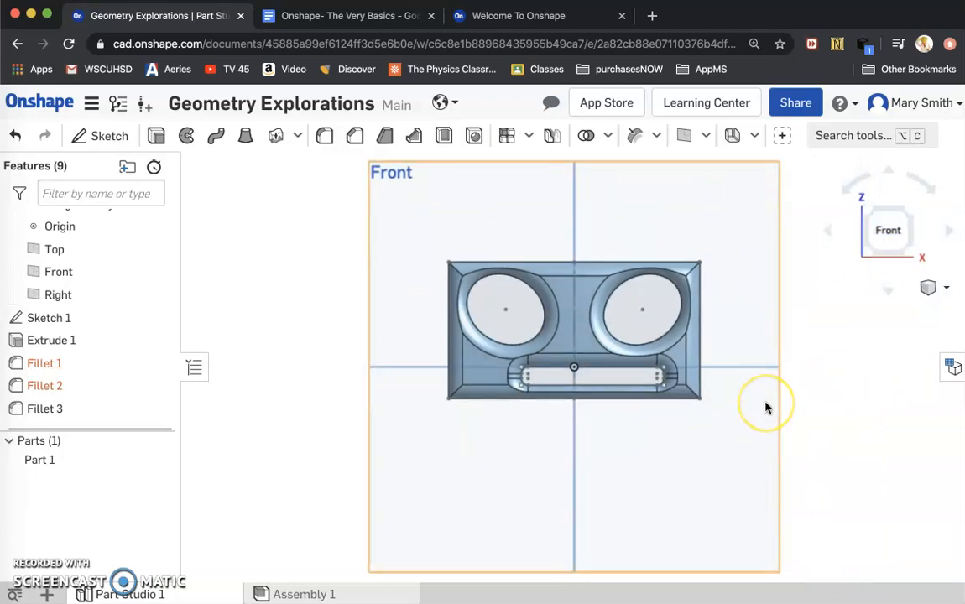
{"action": "mouse_move", "coordinate": [764, 407]}
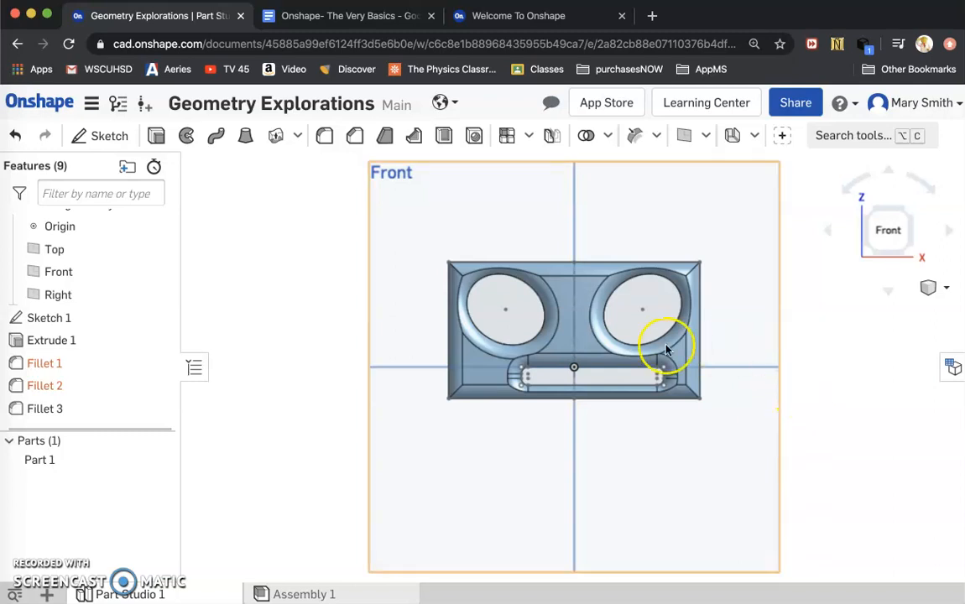
{"action": "mouse_move", "coordinate": [575, 321]}
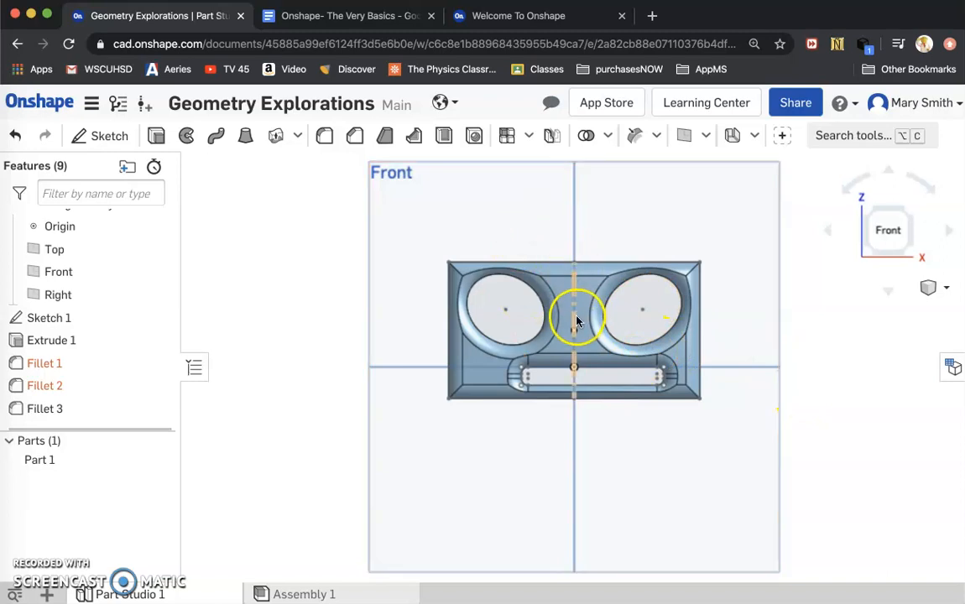
{"action": "mouse_move", "coordinate": [575, 320]}
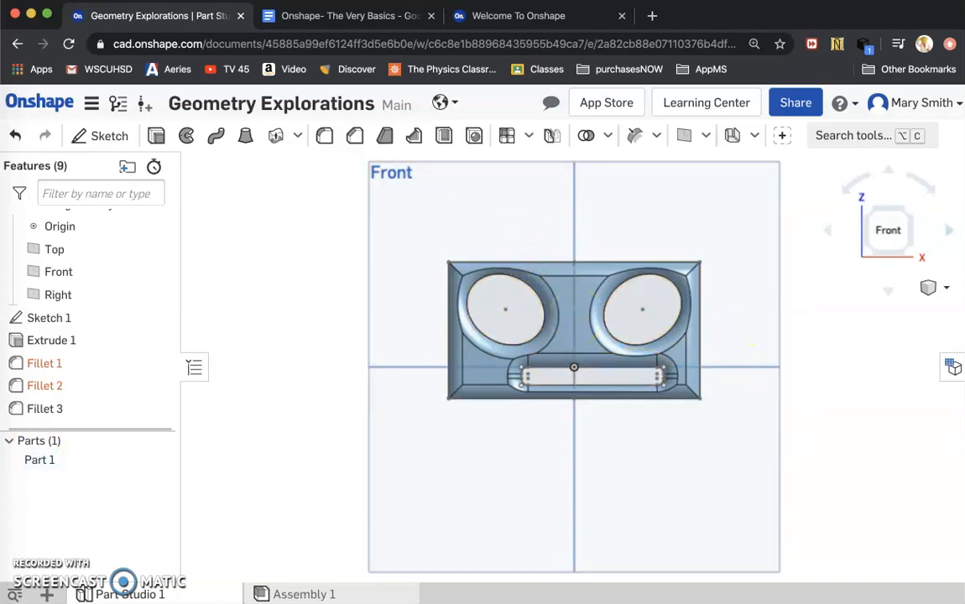
Start Sketch 2 on the Right plane and draw a triangular nose profile beside the block.
{"action": "left_click_drag", "start_coordinate": [573, 332], "coordinate": [582, 243]}
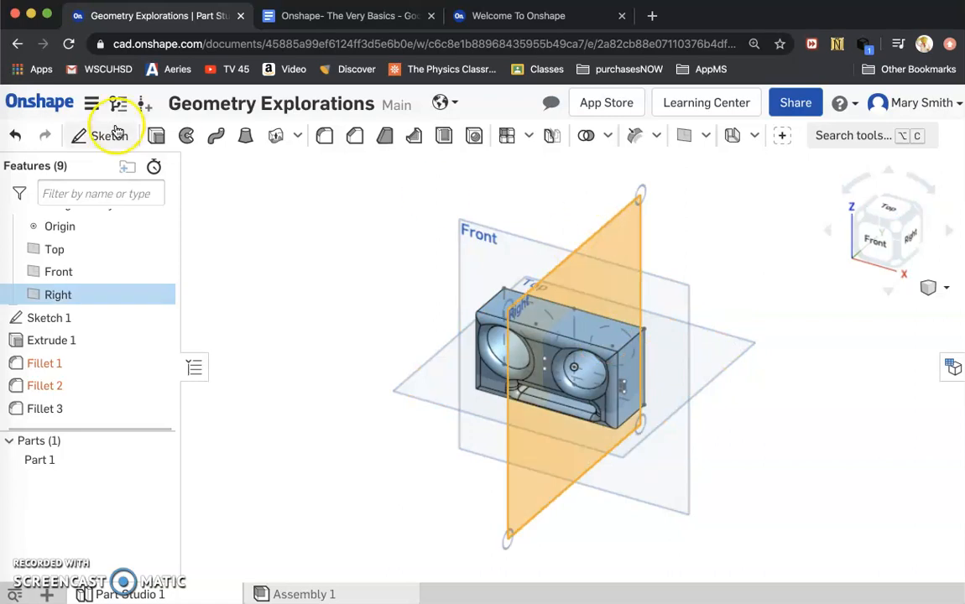
{"action": "left_click", "coordinate": [109, 135]}
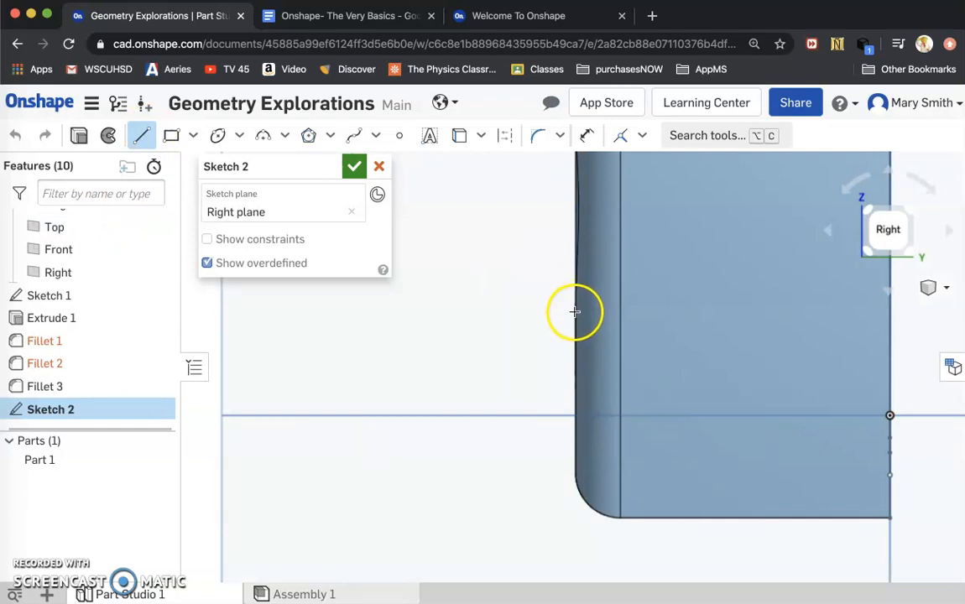
{"action": "mouse_move", "coordinate": [566, 315]}
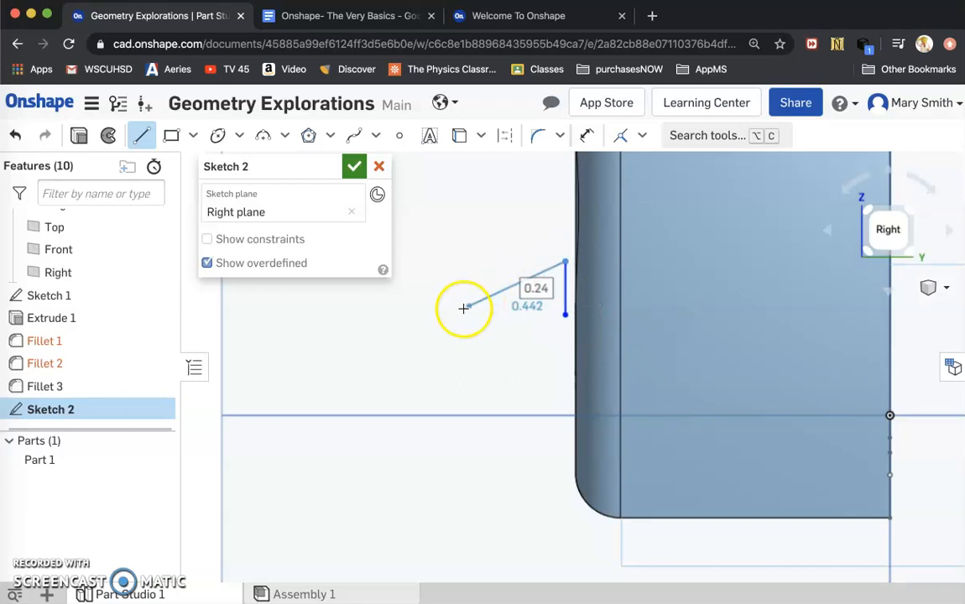
{"action": "left_click_drag", "start_coordinate": [464, 308], "coordinate": [409, 308]}
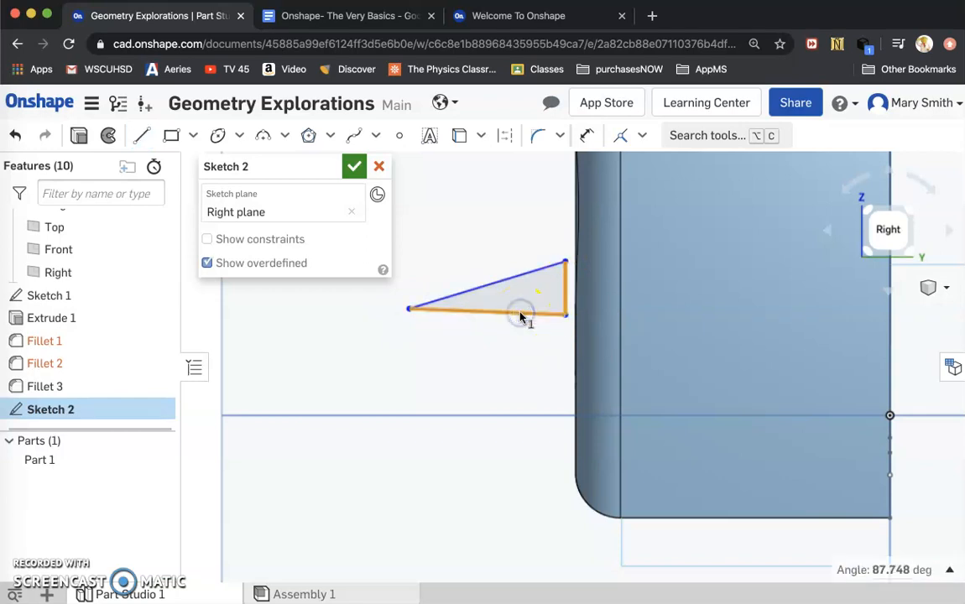
Select the triangle's bottom line and the block's front edge, then open the constraints list.
{"action": "left_click", "coordinate": [642, 135]}
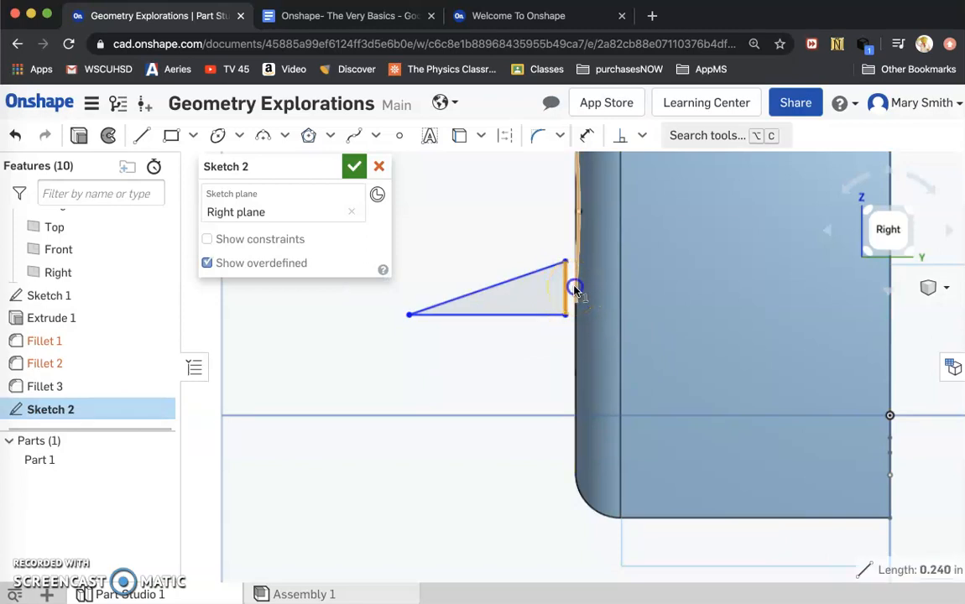
{"action": "left_click", "coordinate": [645, 135]}
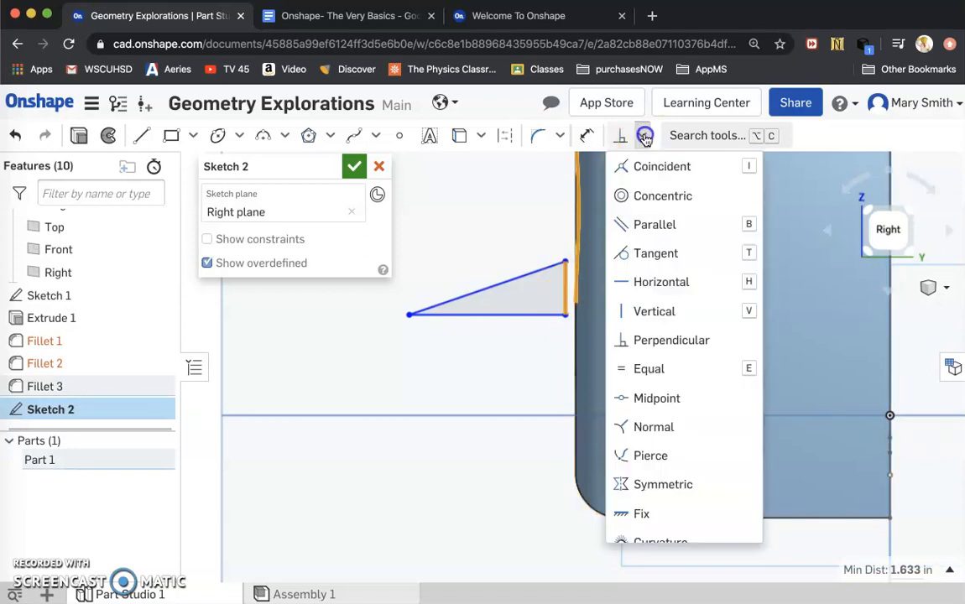
{"action": "left_click", "coordinate": [661, 167]}
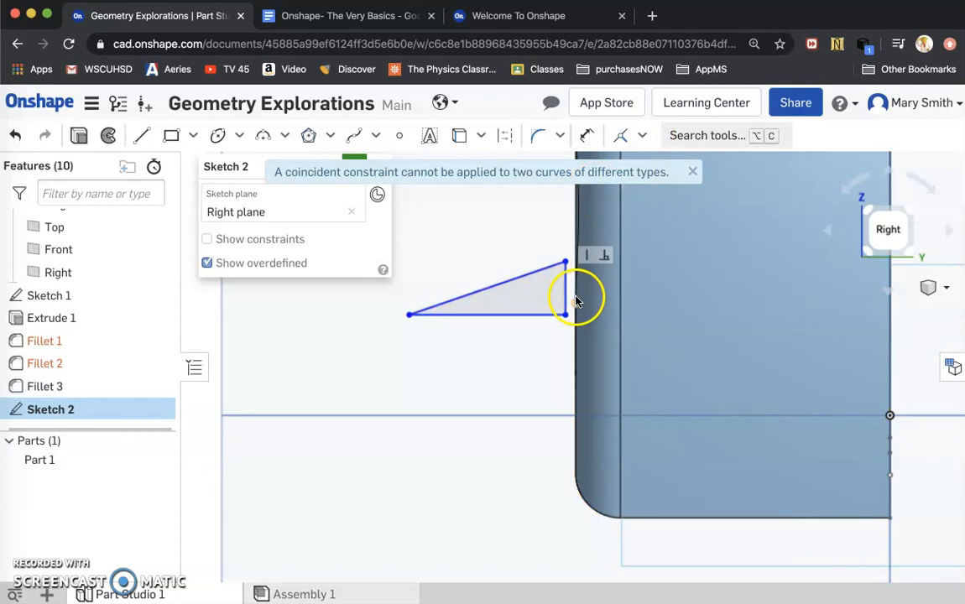
{"action": "mouse_move", "coordinate": [908, 247]}
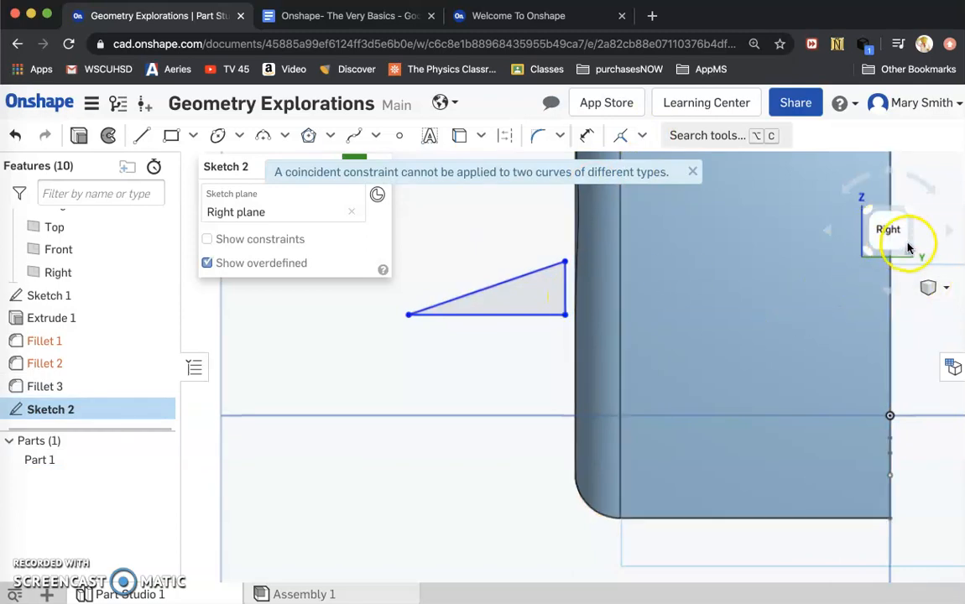
{"action": "left_click", "coordinate": [888, 230]}
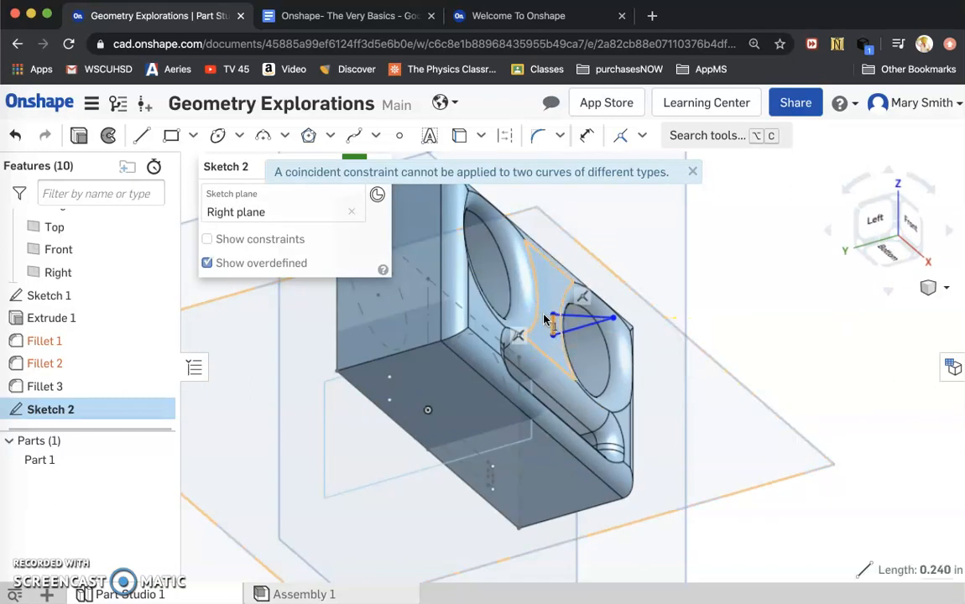
{"action": "left_click", "coordinate": [621, 135]}
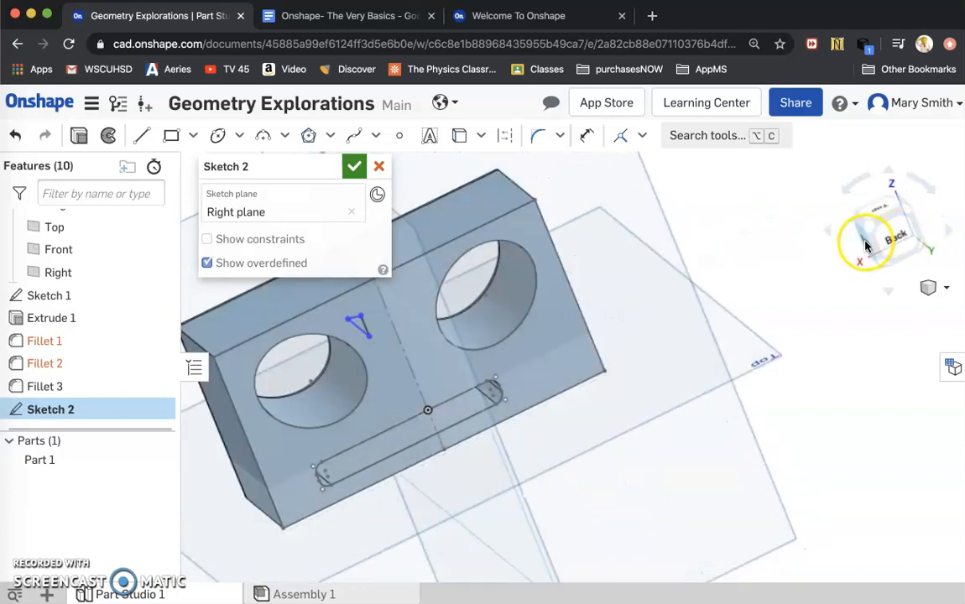
{"action": "left_click", "coordinate": [888, 229]}
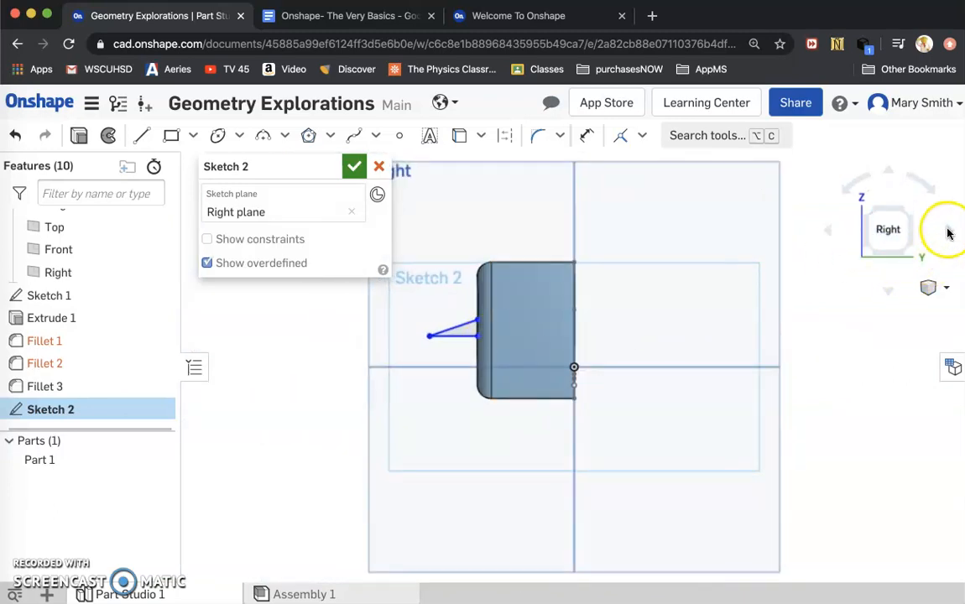
{"action": "left_click", "coordinate": [947, 230]}
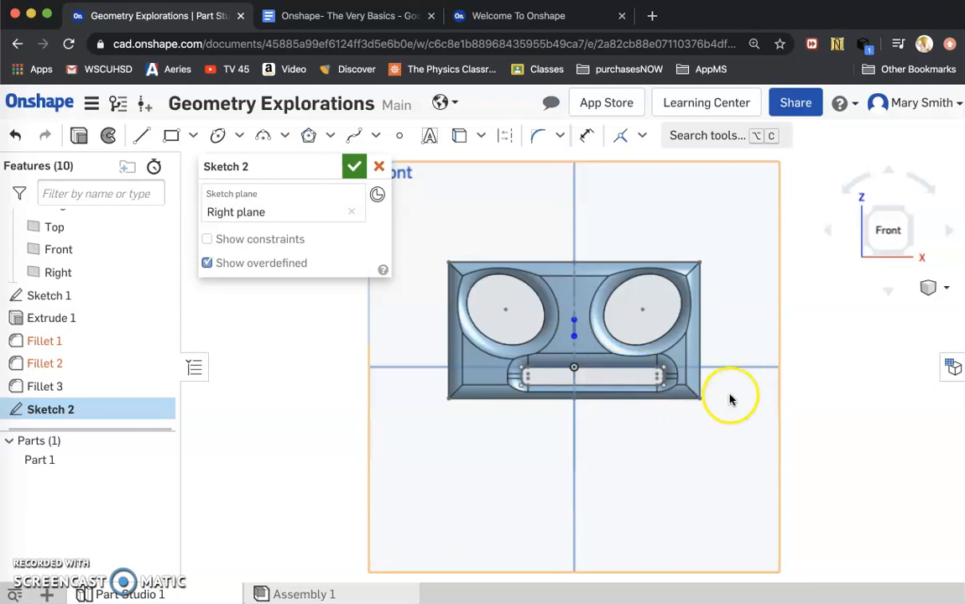
{"action": "left_click_drag", "start_coordinate": [730, 399], "coordinate": [713, 424]}
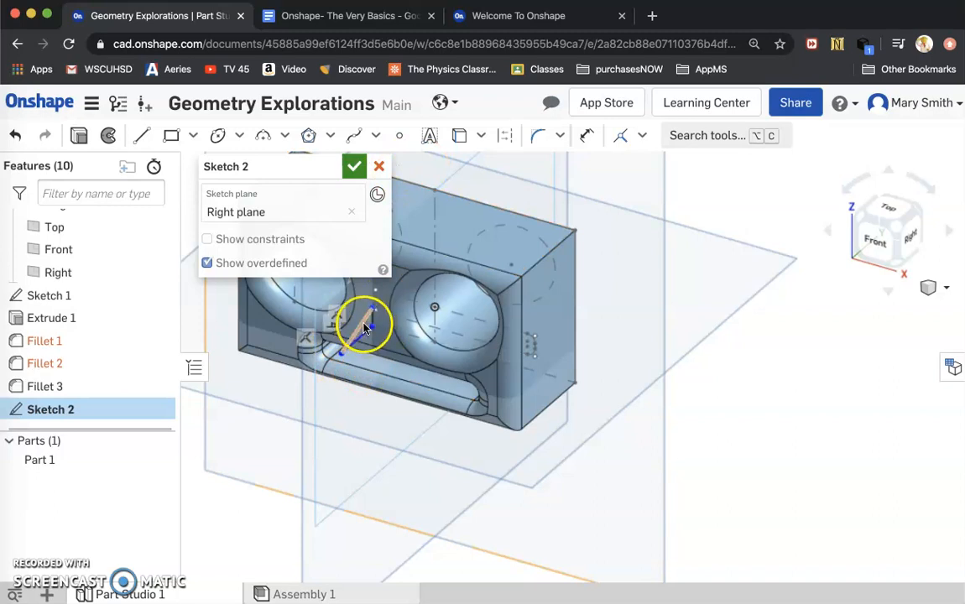
{"action": "left_click", "coordinate": [353, 166]}
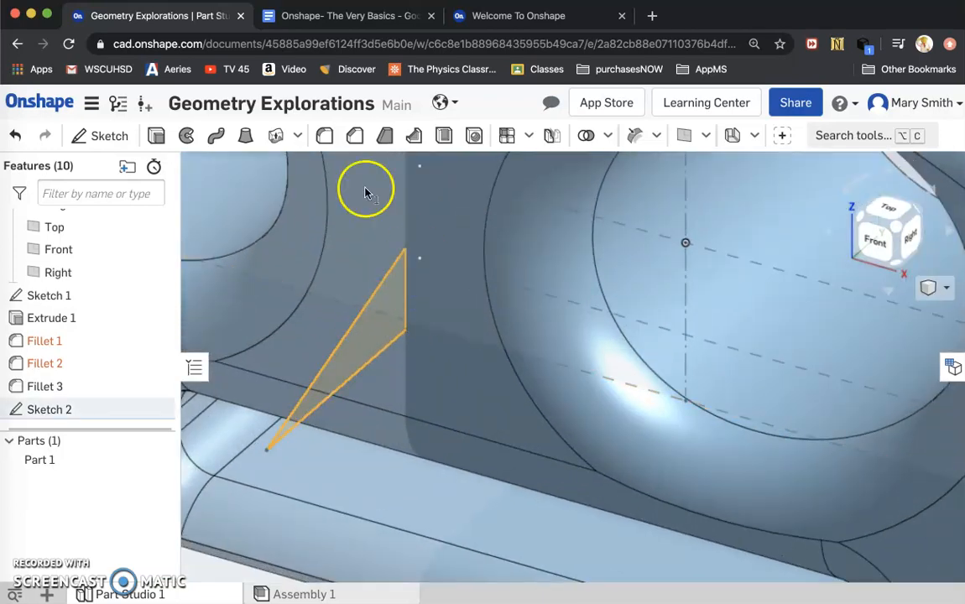
Revolve the Sketch 2 triangle about its vertical edge, adding a cone nose to Part 1.
{"action": "left_click", "coordinate": [187, 135]}
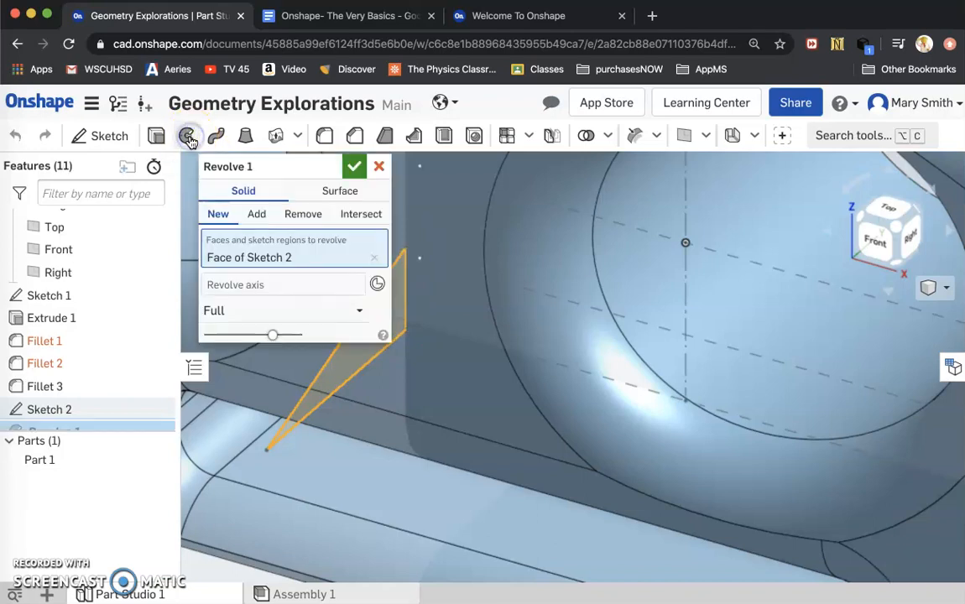
{"action": "left_click", "coordinate": [283, 285]}
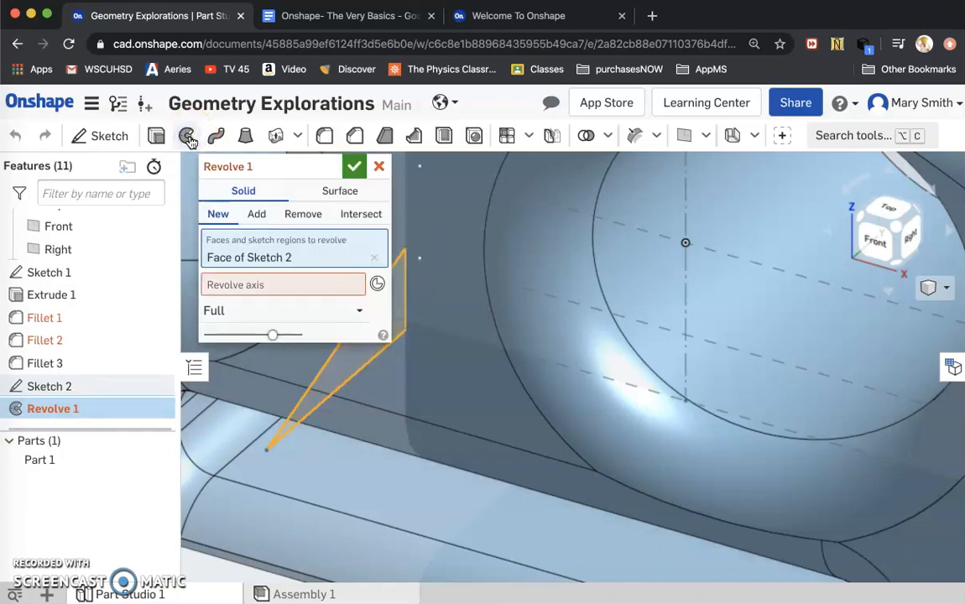
{"action": "left_click", "coordinate": [283, 285]}
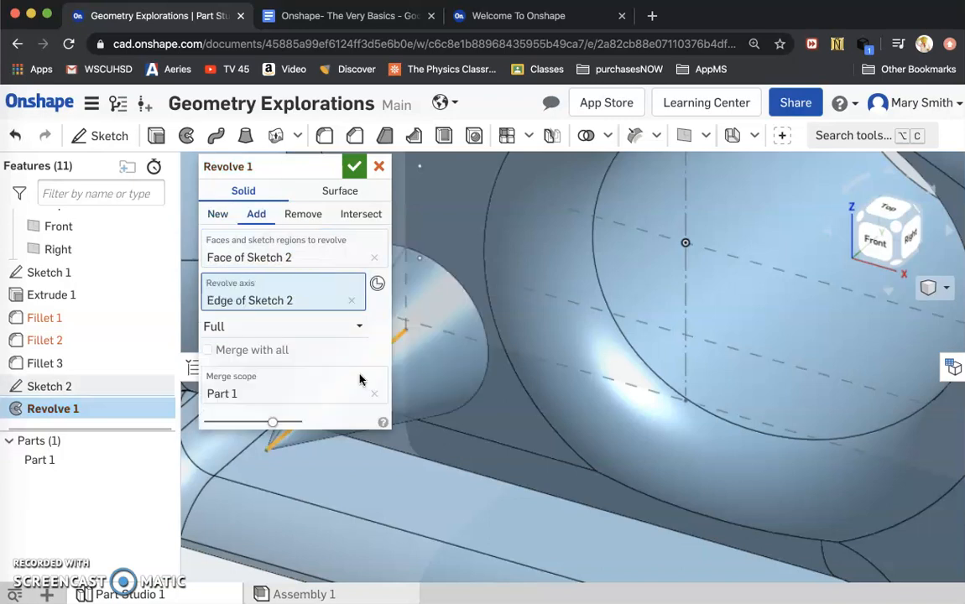
{"action": "mouse_move", "coordinate": [436, 206]}
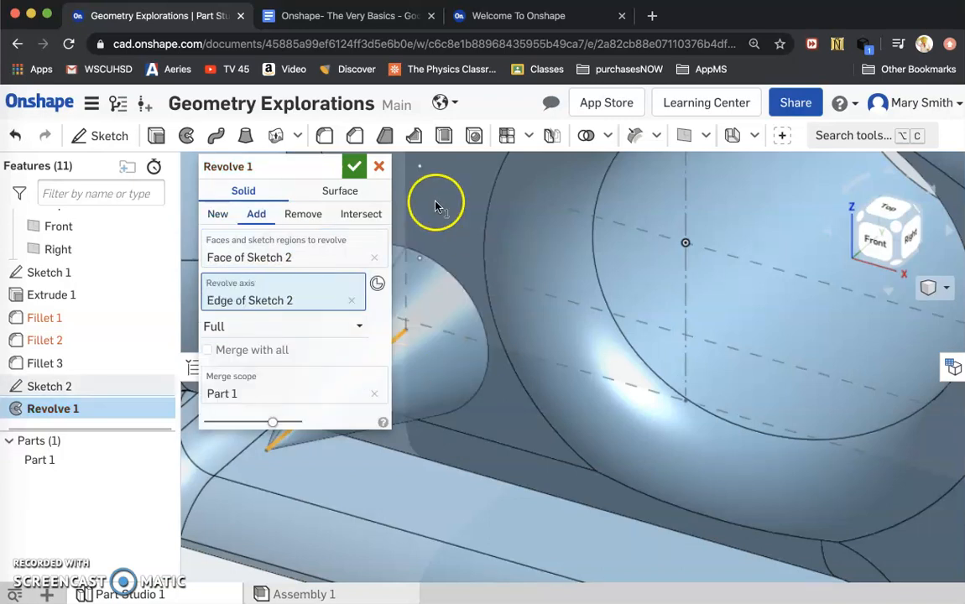
{"action": "left_click", "coordinate": [354, 166]}
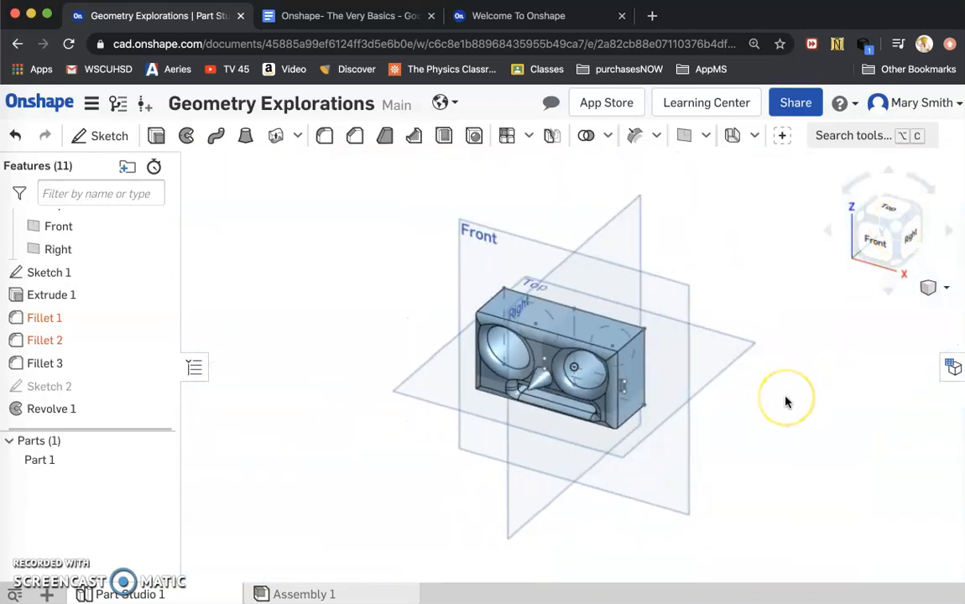
{"action": "mouse_move", "coordinate": [787, 402]}
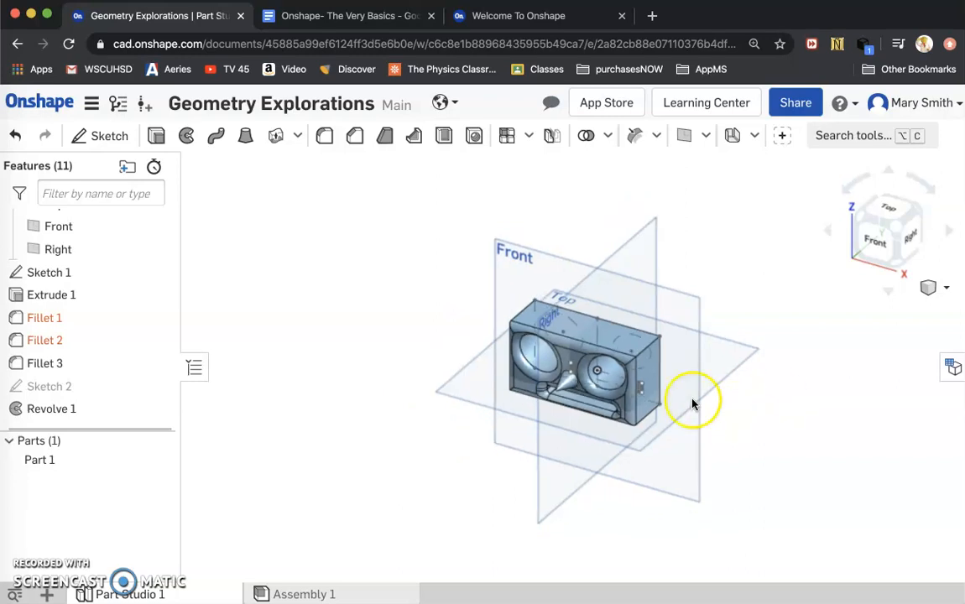
{"action": "mouse_move", "coordinate": [506, 135]}
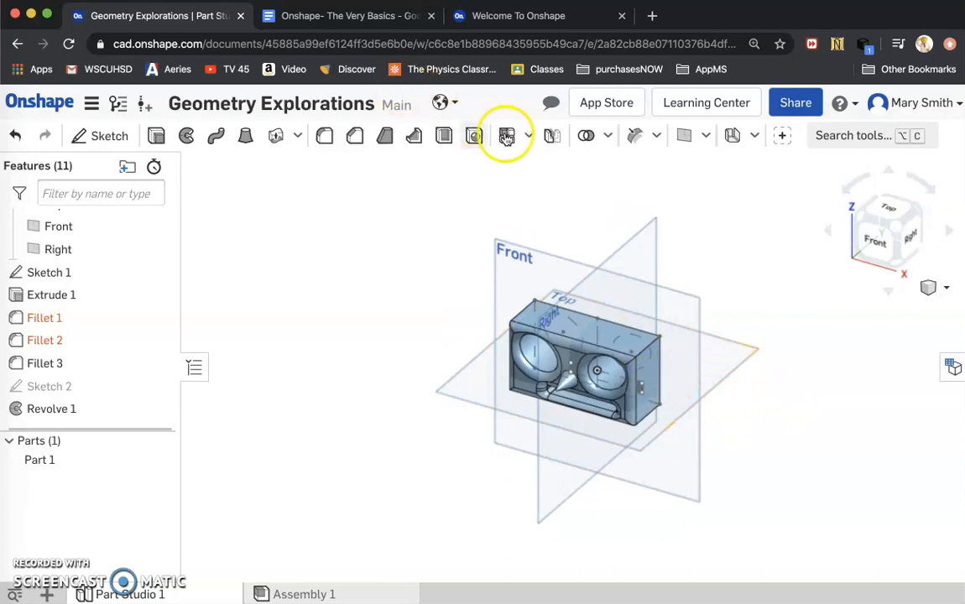
Mirror Part 1 across the block's side face with Add, creating a second eyes-and-nose face.
{"action": "left_click", "coordinate": [528, 135]}
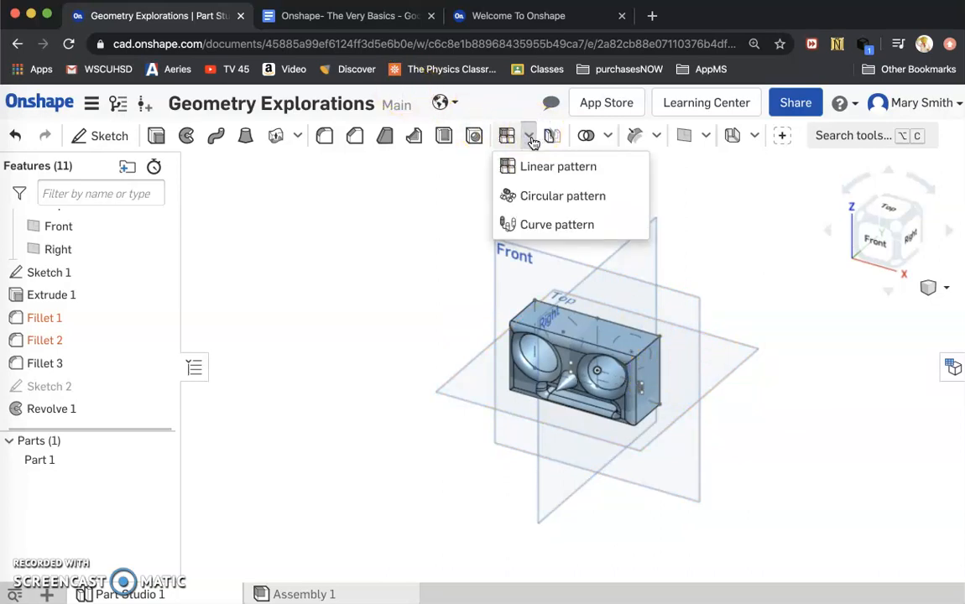
{"action": "left_click", "coordinate": [552, 135]}
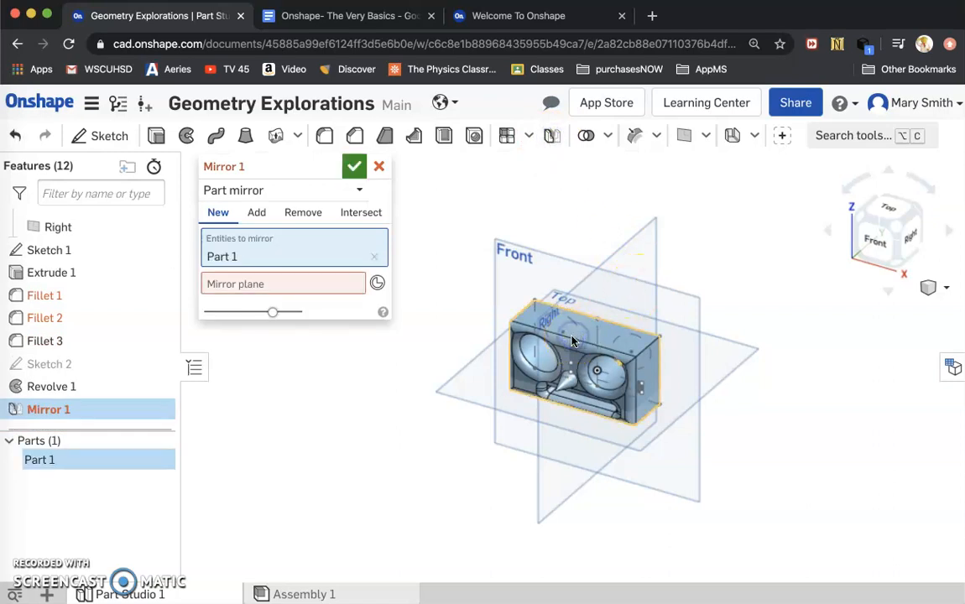
{"action": "mouse_move", "coordinate": [639, 370]}
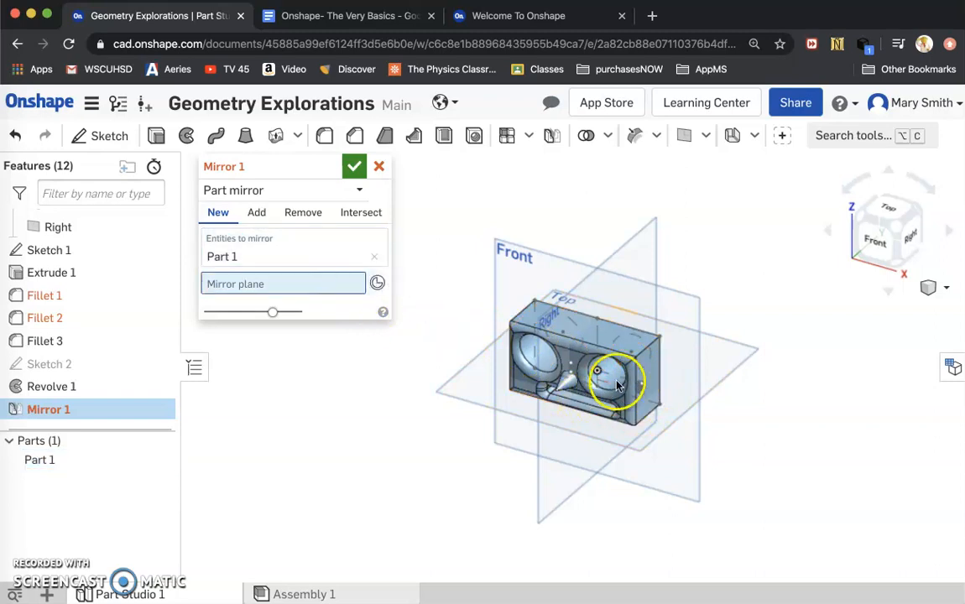
{"action": "left_click", "coordinate": [646, 373]}
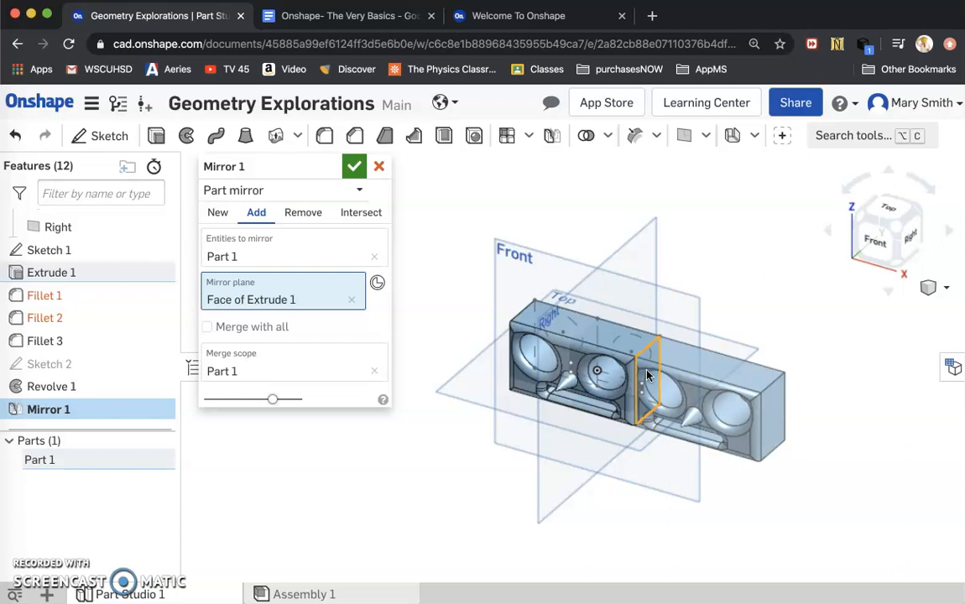
{"action": "mouse_move", "coordinate": [837, 411]}
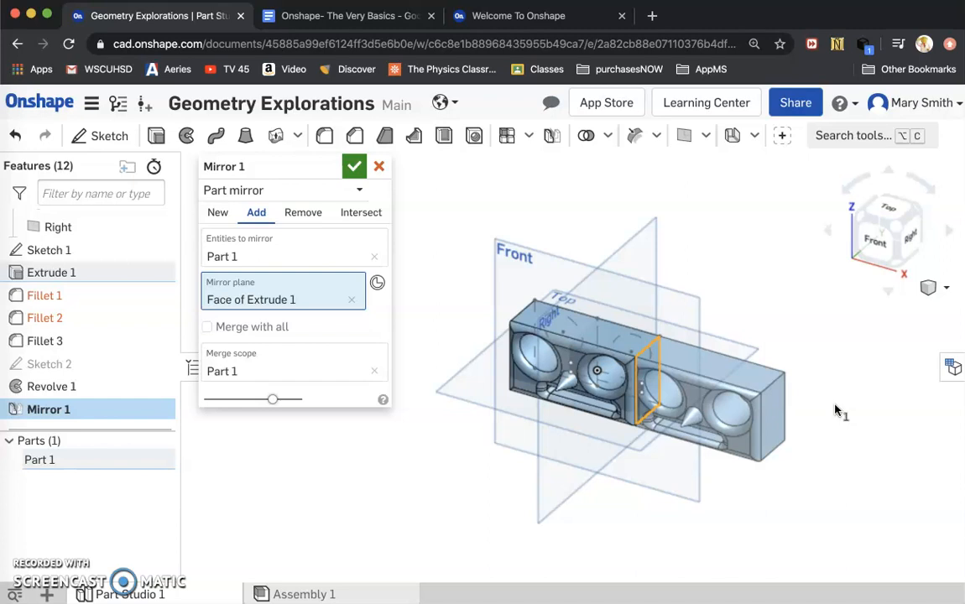
{"action": "mouse_move", "coordinate": [721, 520]}
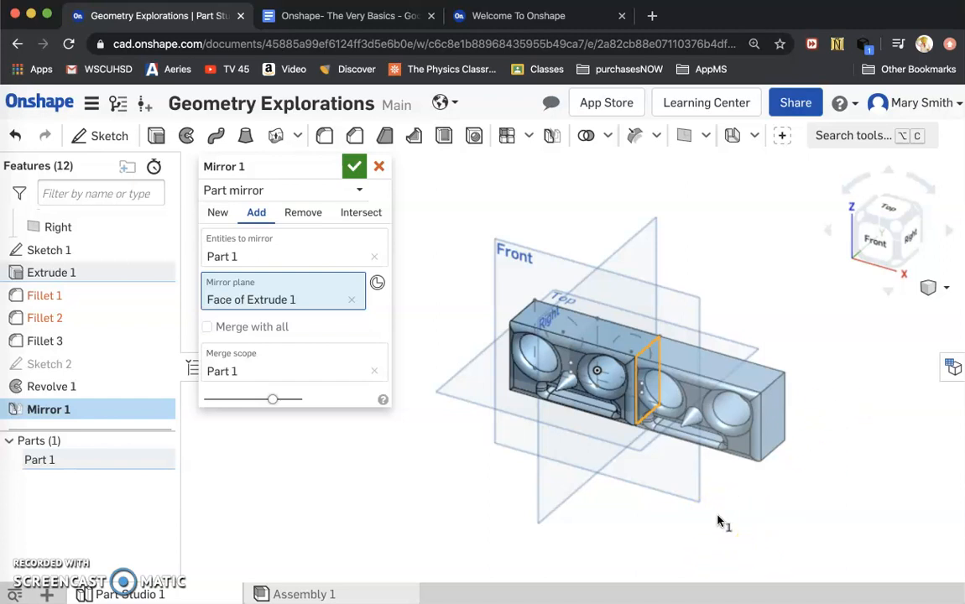
{"action": "mouse_move", "coordinate": [697, 293]}
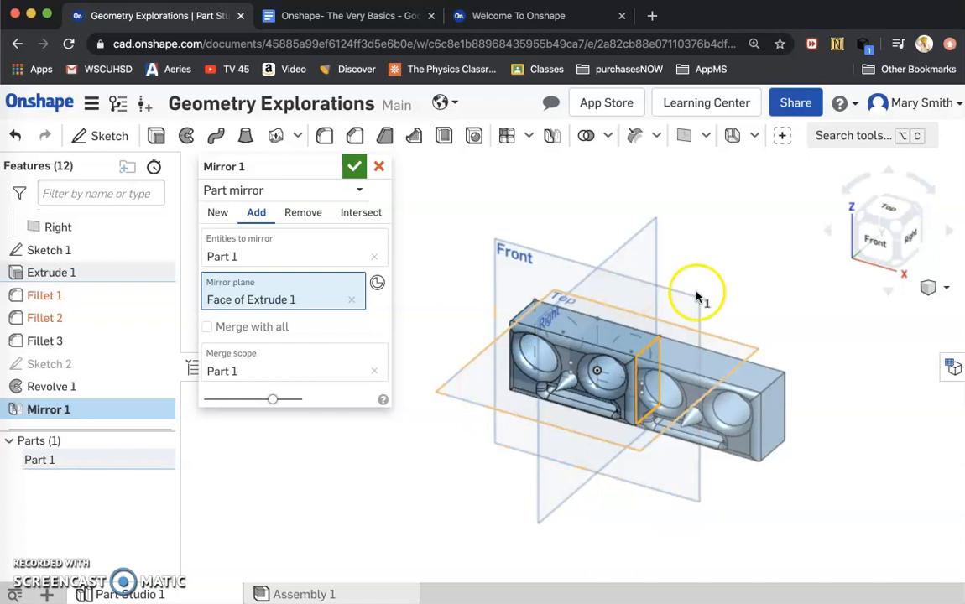
{"action": "mouse_move", "coordinate": [508, 411]}
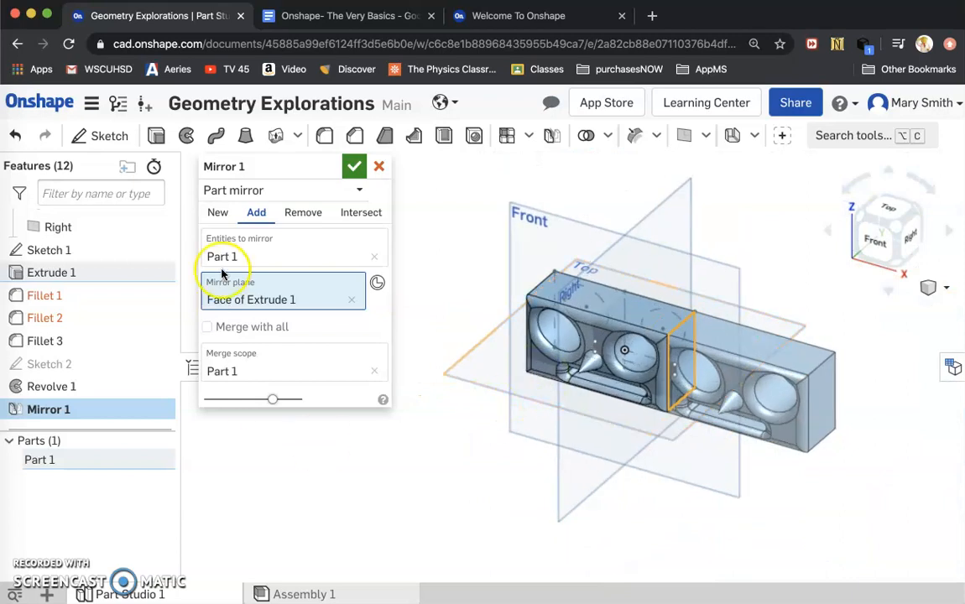
{"action": "left_click", "coordinate": [354, 165]}
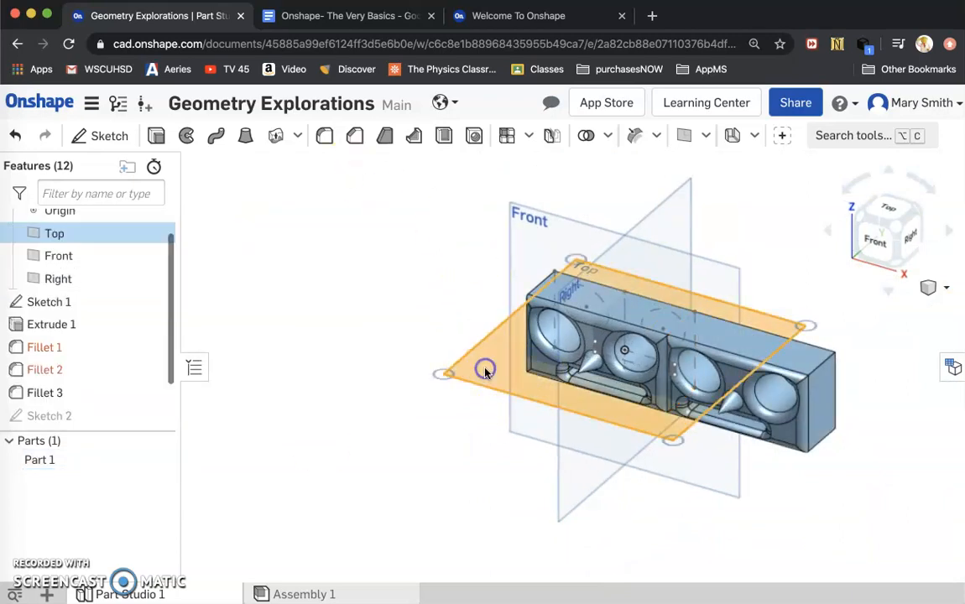
Sketch a circle on the Top plane and extrude it 2 in as new Part 2.
{"action": "left_click", "coordinate": [99, 135]}
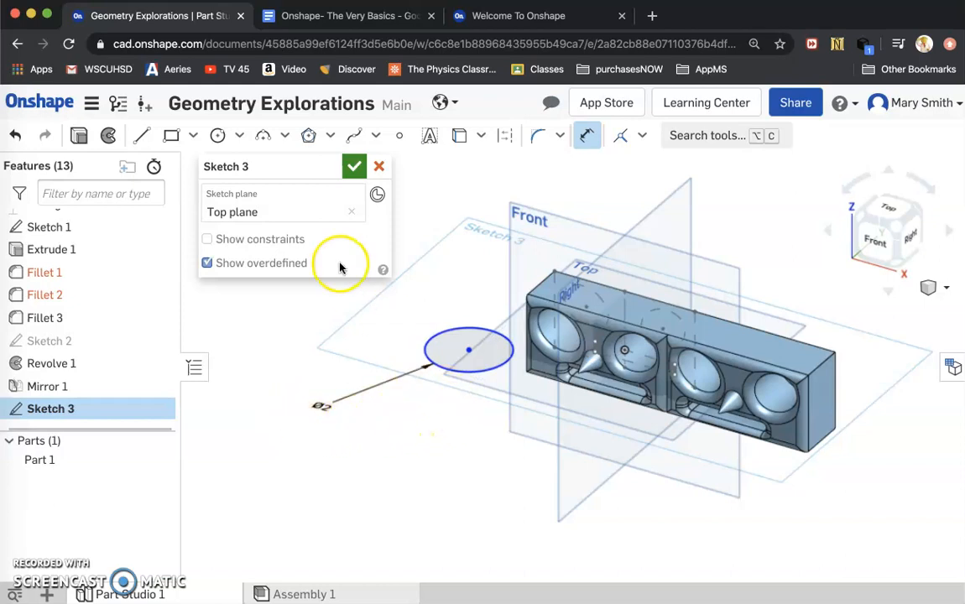
{"action": "left_click", "coordinate": [353, 166]}
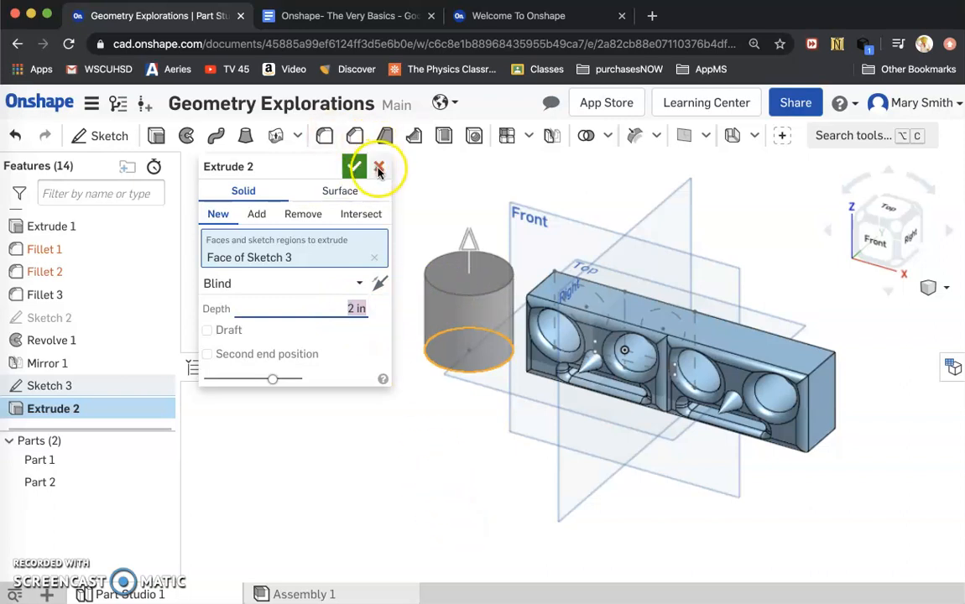
{"action": "mouse_move", "coordinate": [353, 166]}
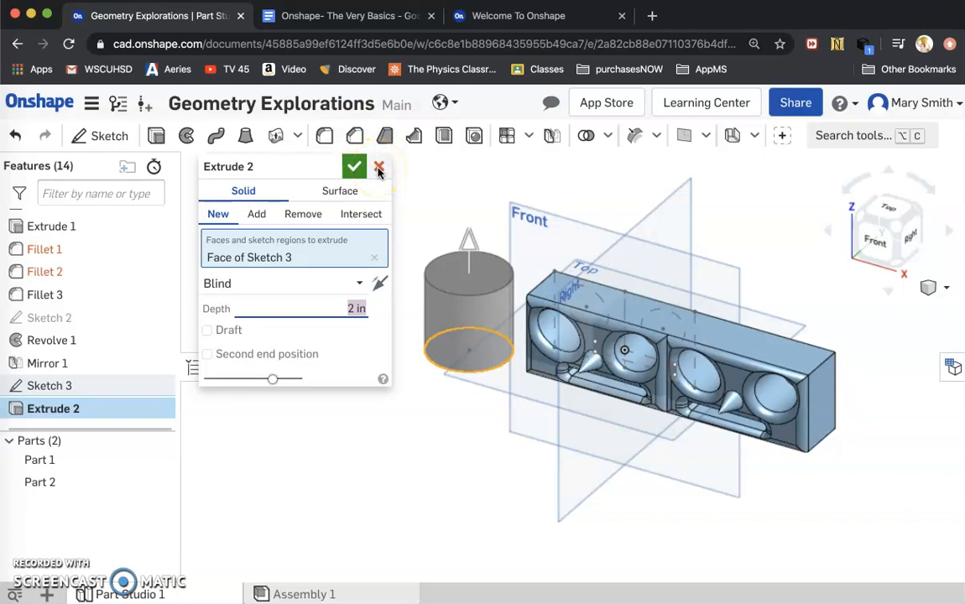
{"action": "left_click", "coordinate": [378, 166]}
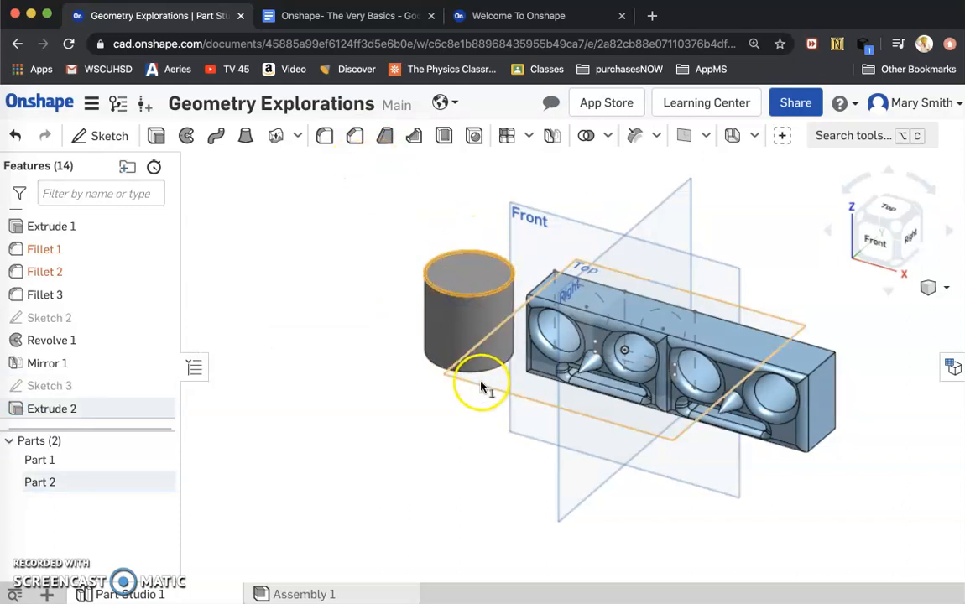
Fillet both circular edges of Part 2 at half the diameter to form a sphere.
{"action": "left_click", "coordinate": [477, 374]}
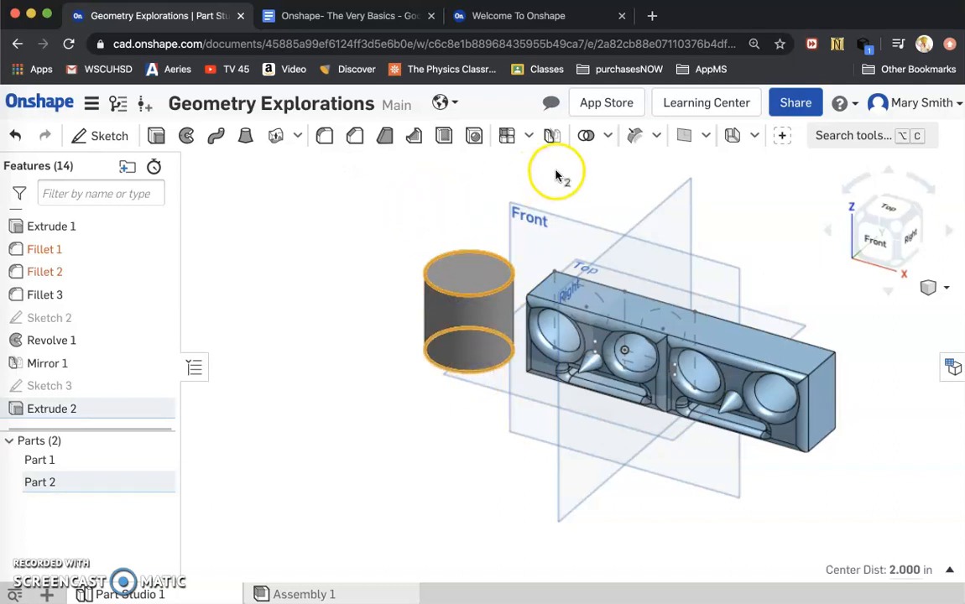
{"action": "mouse_move", "coordinate": [324, 135]}
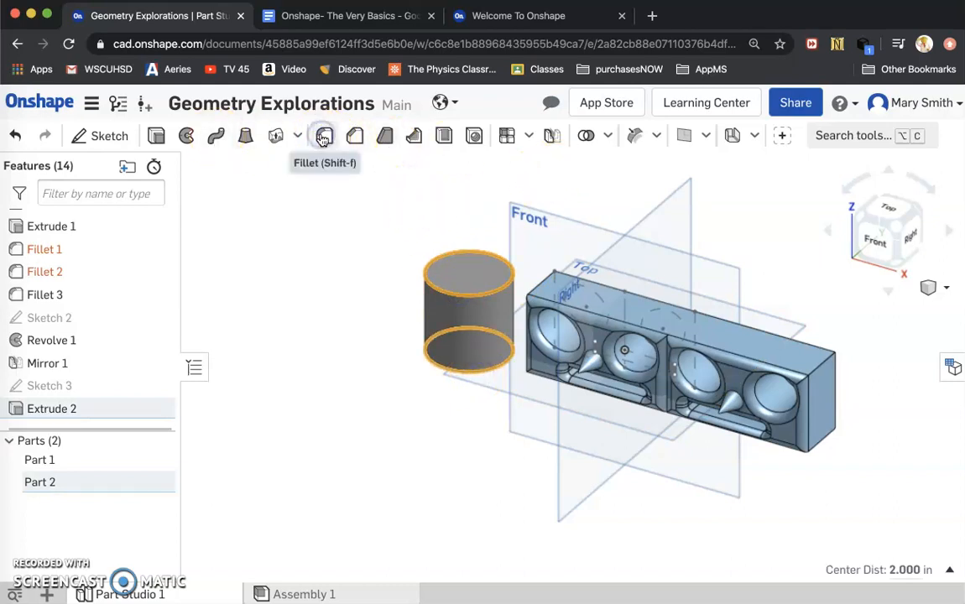
{"action": "left_click", "coordinate": [324, 135]}
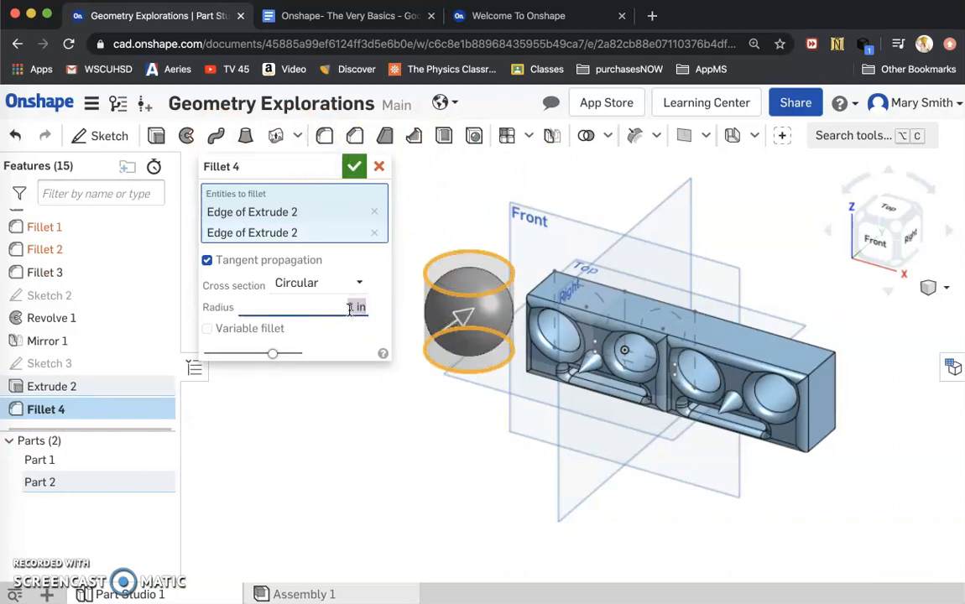
{"action": "left_click", "coordinate": [354, 166]}
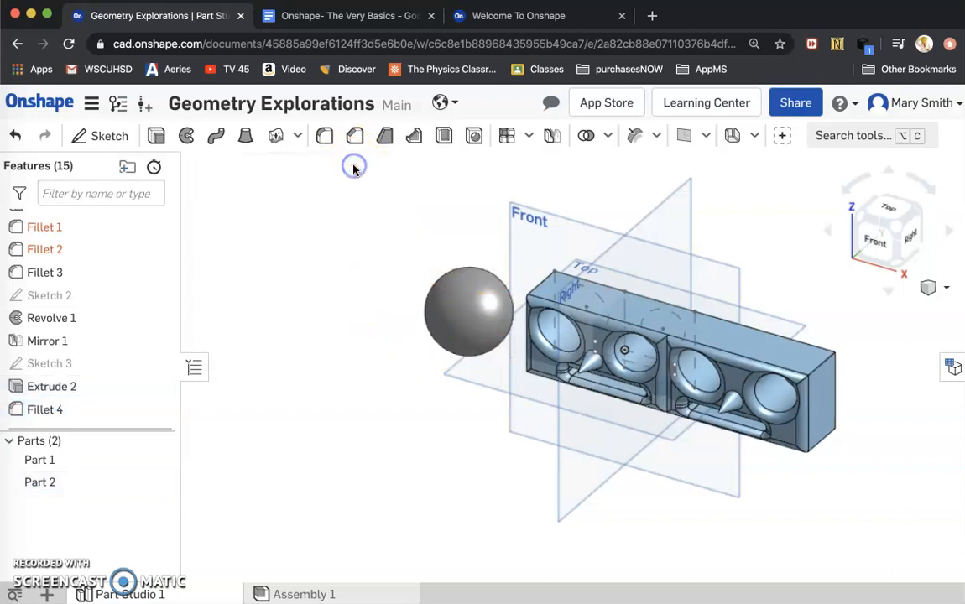
{"action": "mouse_move", "coordinate": [365, 309]}
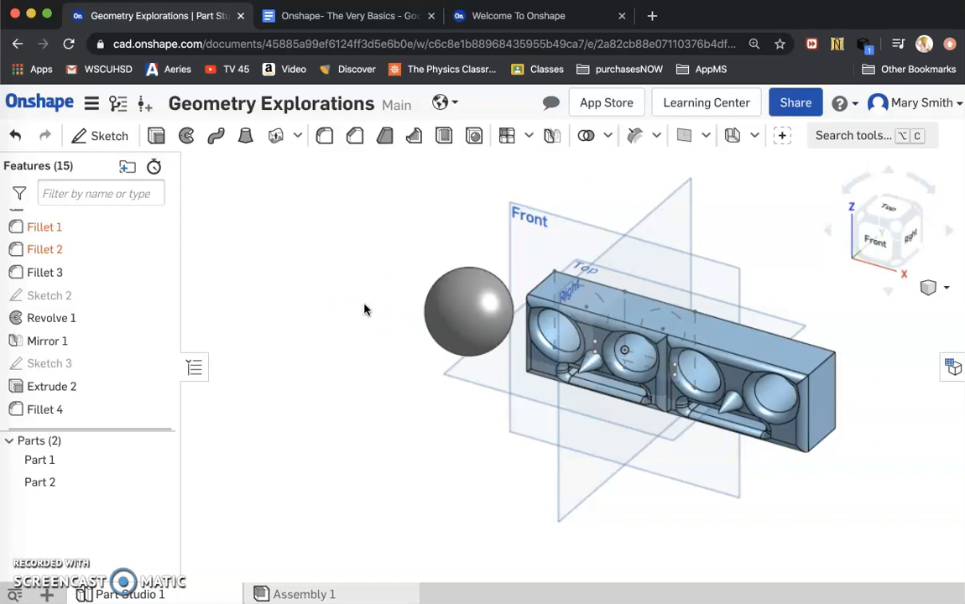
{"action": "mouse_move", "coordinate": [730, 373]}
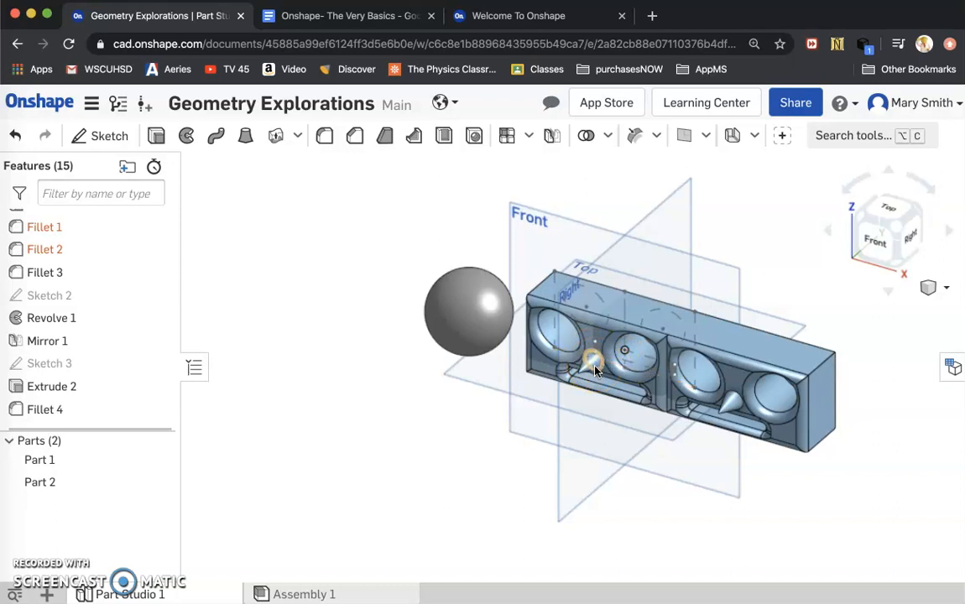
{"action": "left_click", "coordinate": [595, 363]}
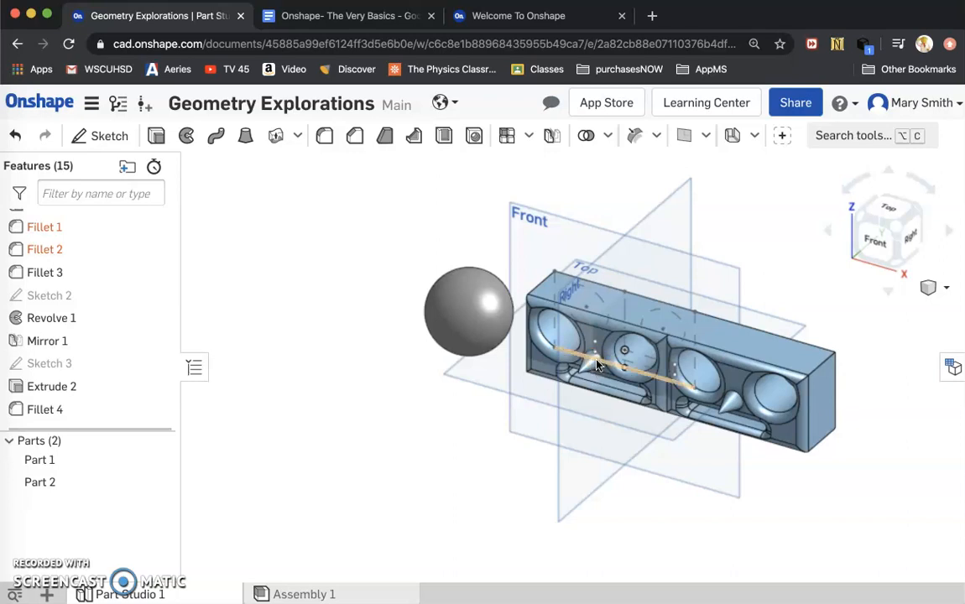